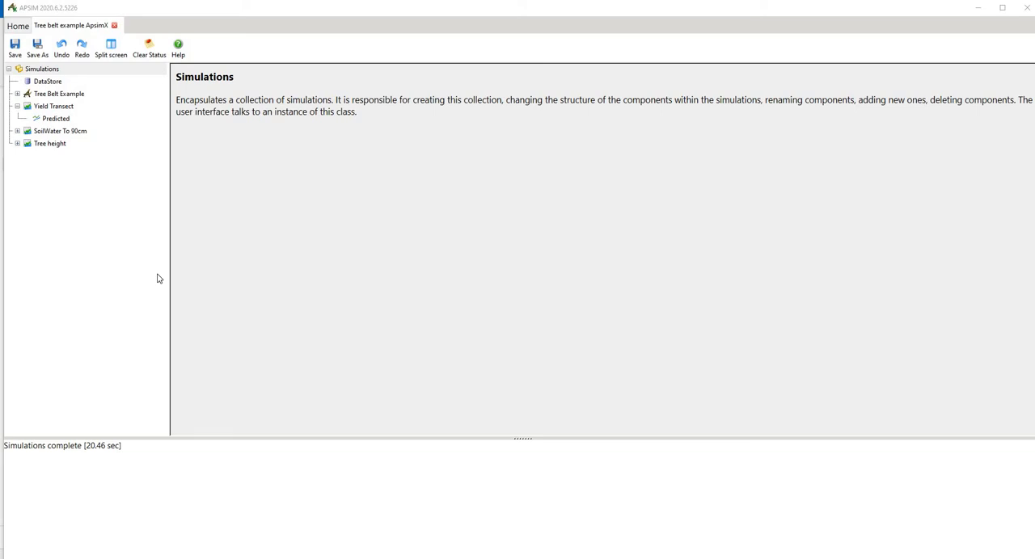
{"action": "mouse_move", "coordinate": [81, 46]}
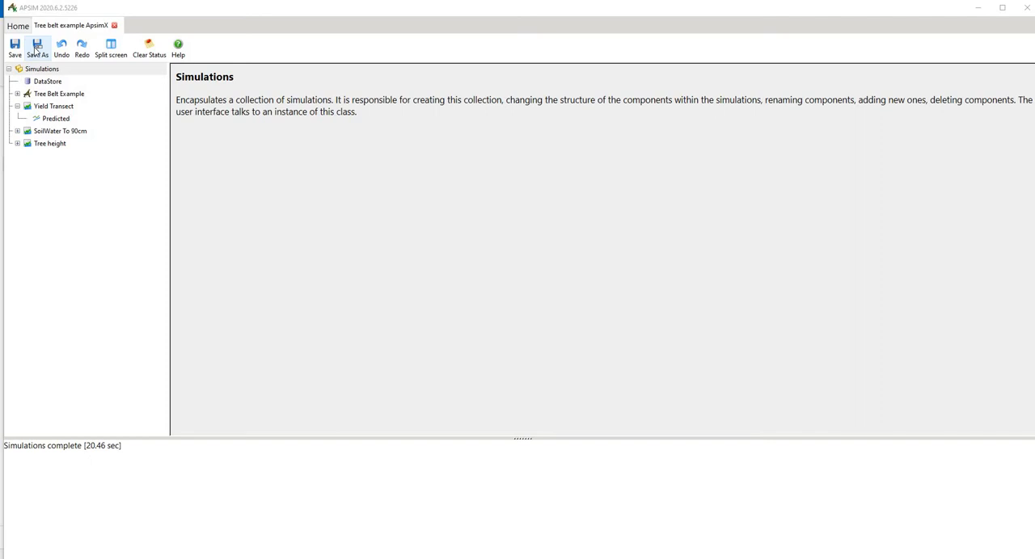
{"action": "mouse_move", "coordinate": [52, 52]}
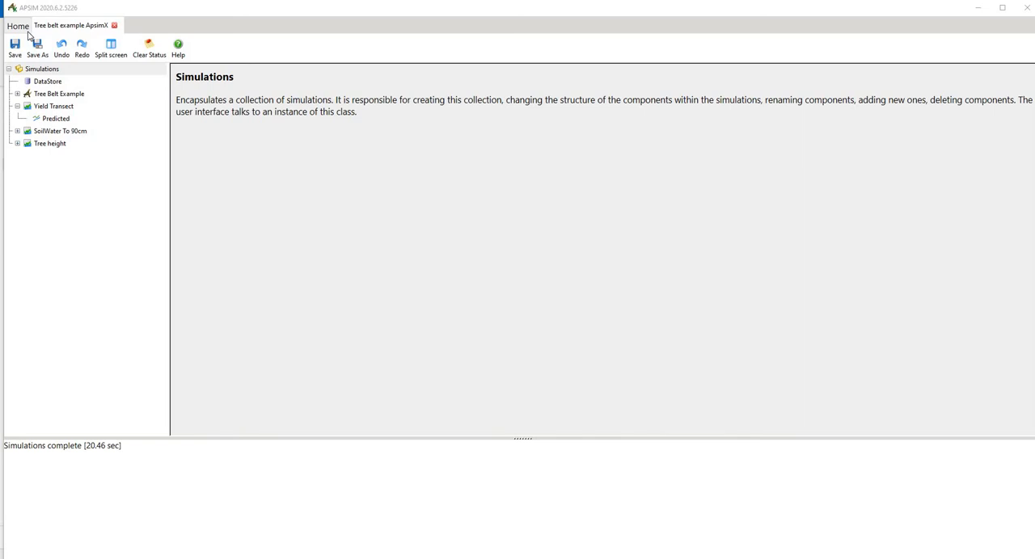
{"action": "mouse_move", "coordinate": [25, 36]}
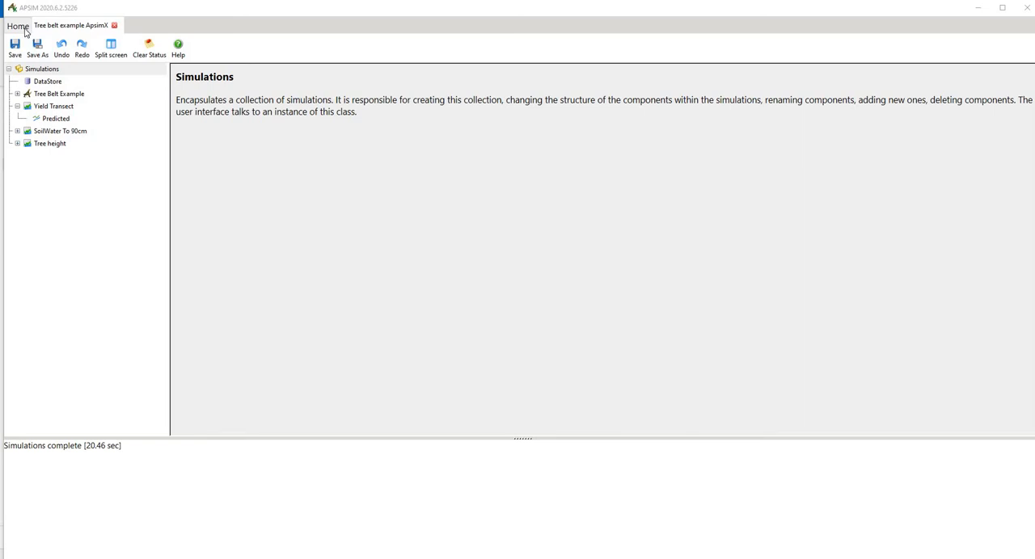
From the Home start page, reopen the Tree Belt Example from Examples > Agroforestry.
{"action": "left_click", "coordinate": [16, 26]}
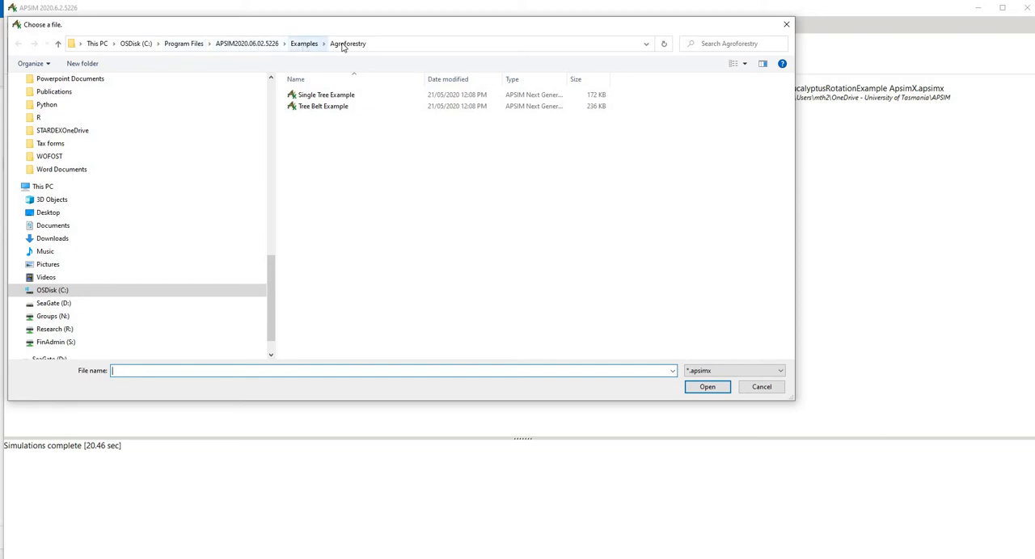
{"action": "mouse_move", "coordinate": [323, 107]}
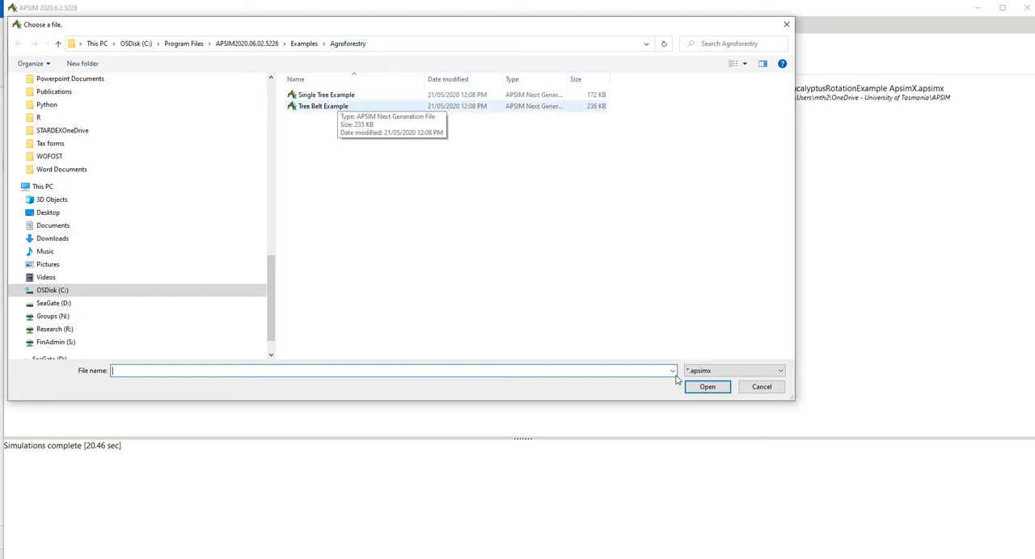
{"action": "double_click", "coordinate": [322, 107]}
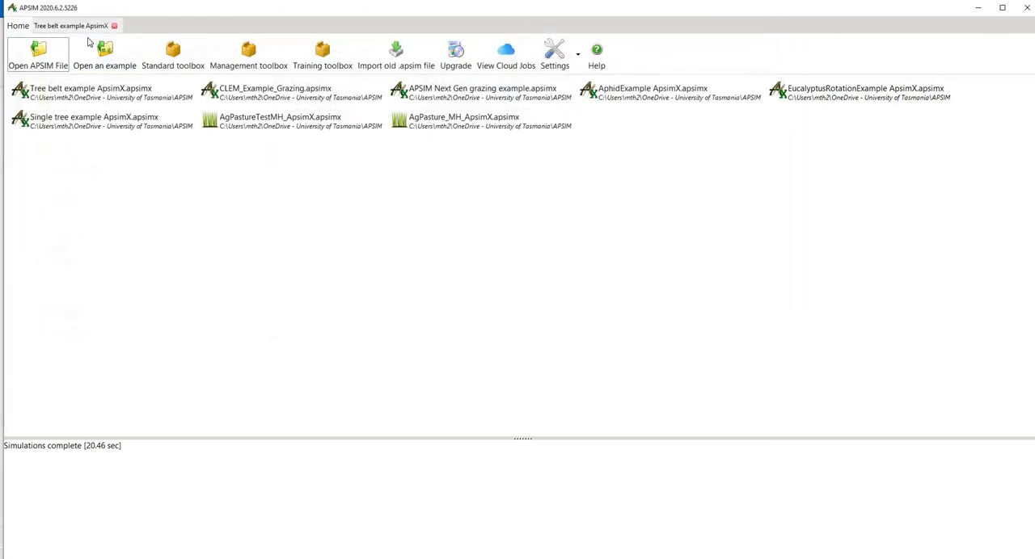
{"action": "left_click", "coordinate": [68, 26]}
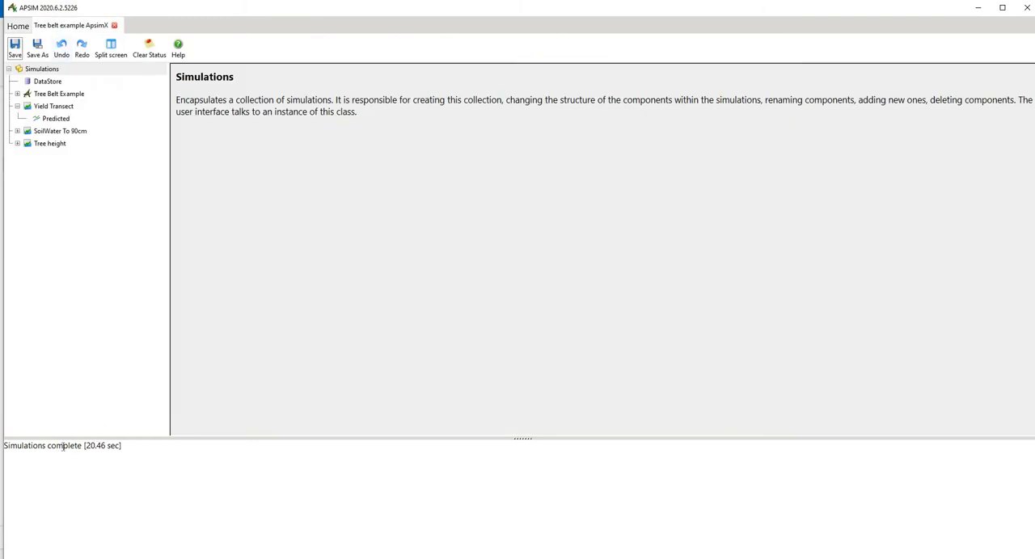
{"action": "mouse_move", "coordinate": [132, 290]}
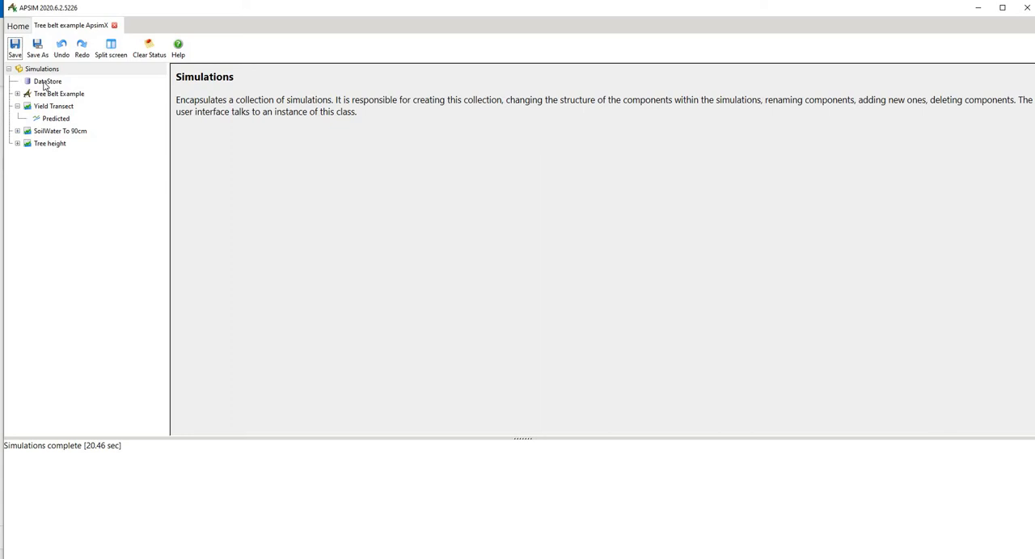
{"action": "left_click", "coordinate": [48, 80]}
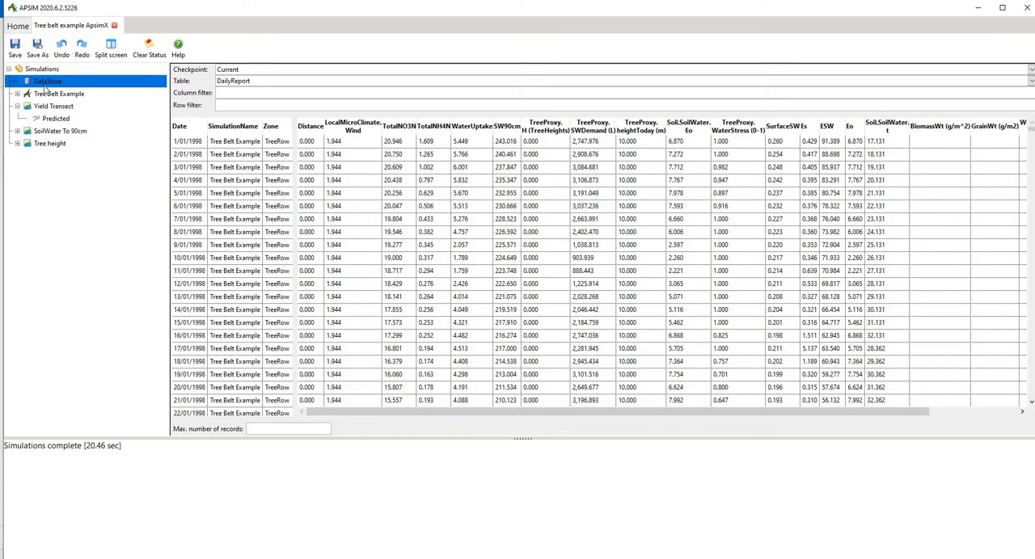
{"action": "left_click", "coordinate": [177, 126]}
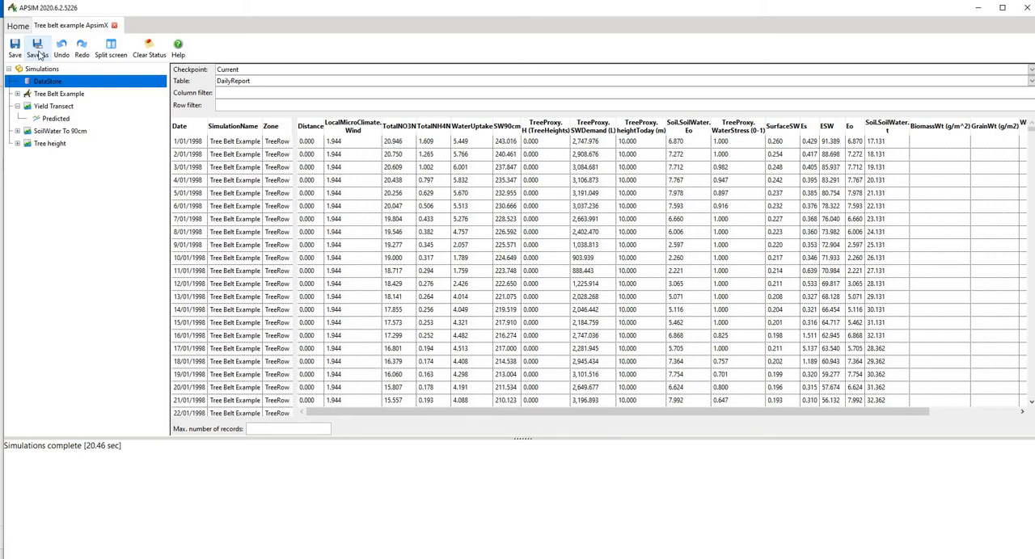
{"action": "left_click", "coordinate": [42, 68]}
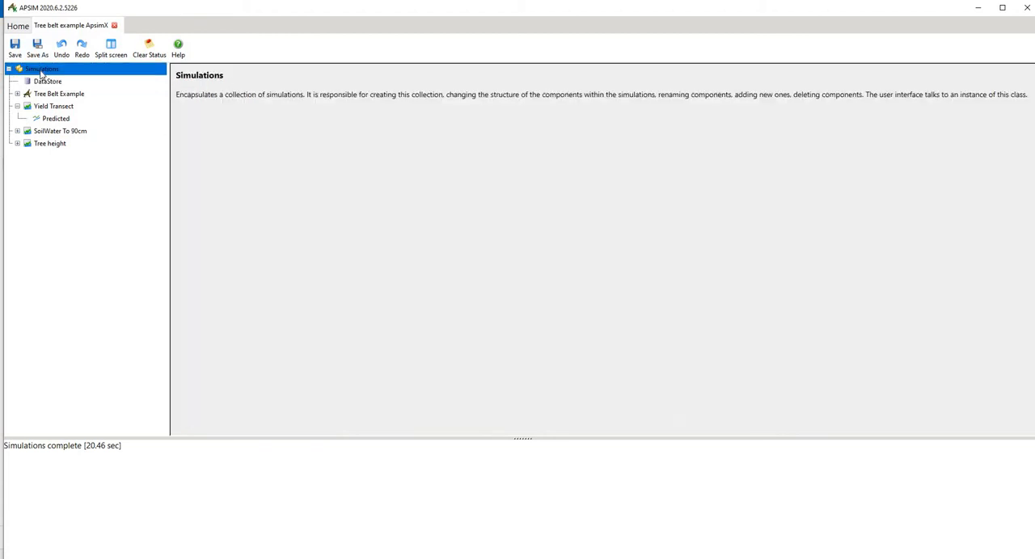
{"action": "right_click", "coordinate": [40, 68]}
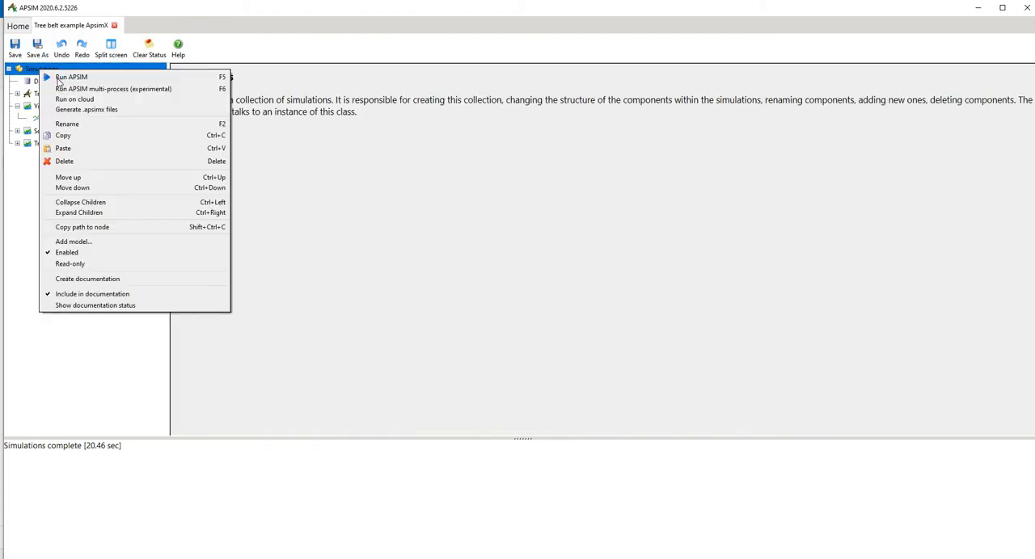
{"action": "mouse_move", "coordinate": [73, 293]}
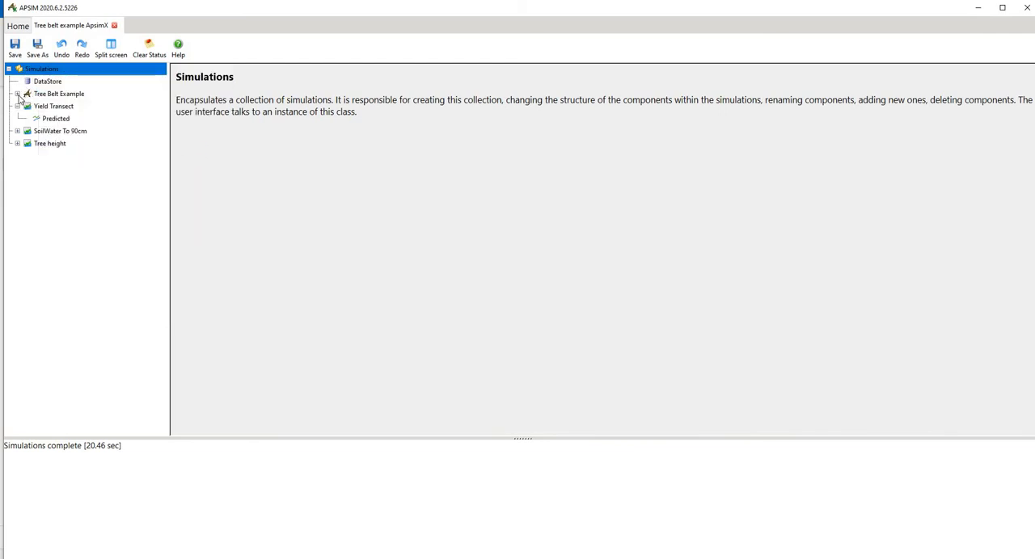
Expand the Tree Belt Example simulation and check its Clock start and end dates.
{"action": "double_click", "coordinate": [54, 107]}
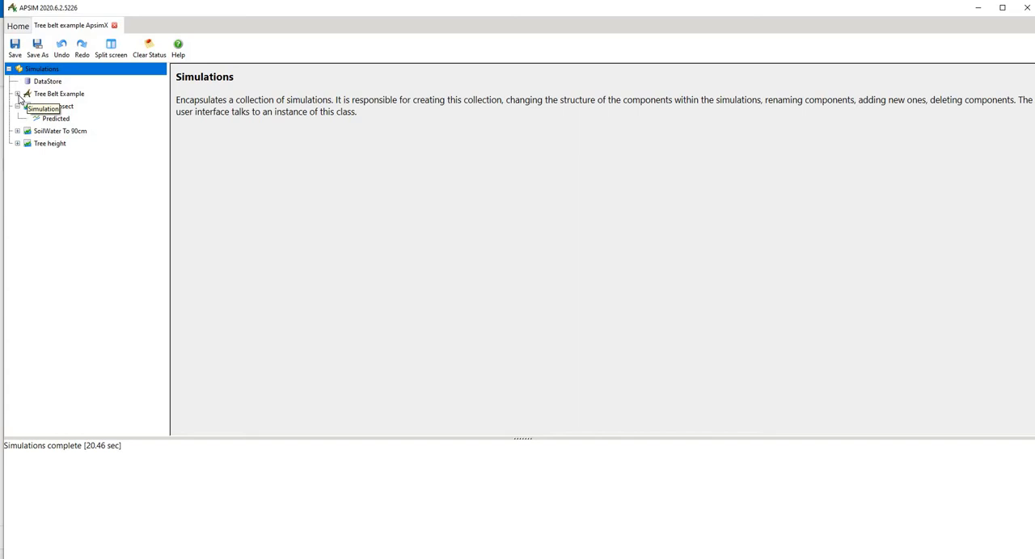
{"action": "left_click", "coordinate": [18, 94]}
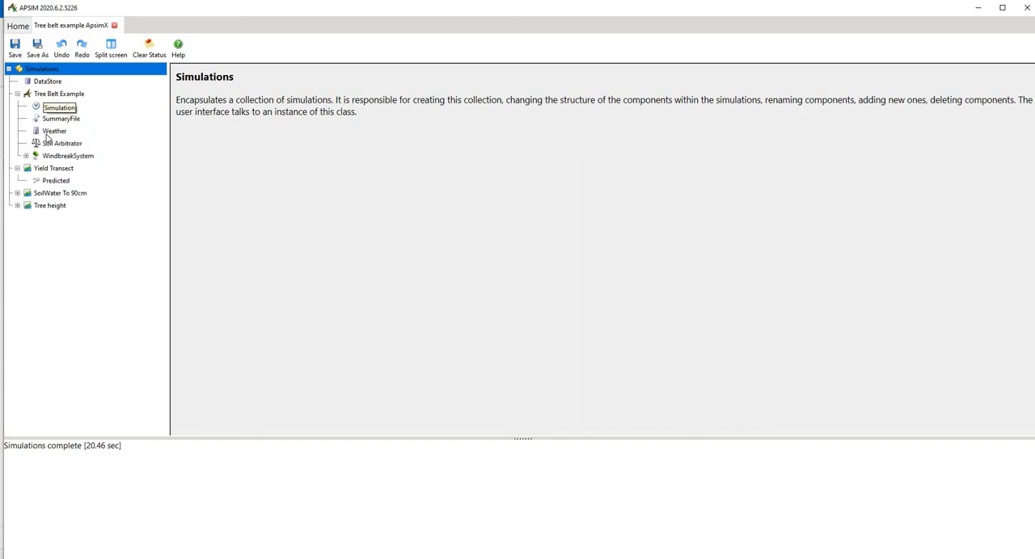
{"action": "left_click", "coordinate": [58, 107]}
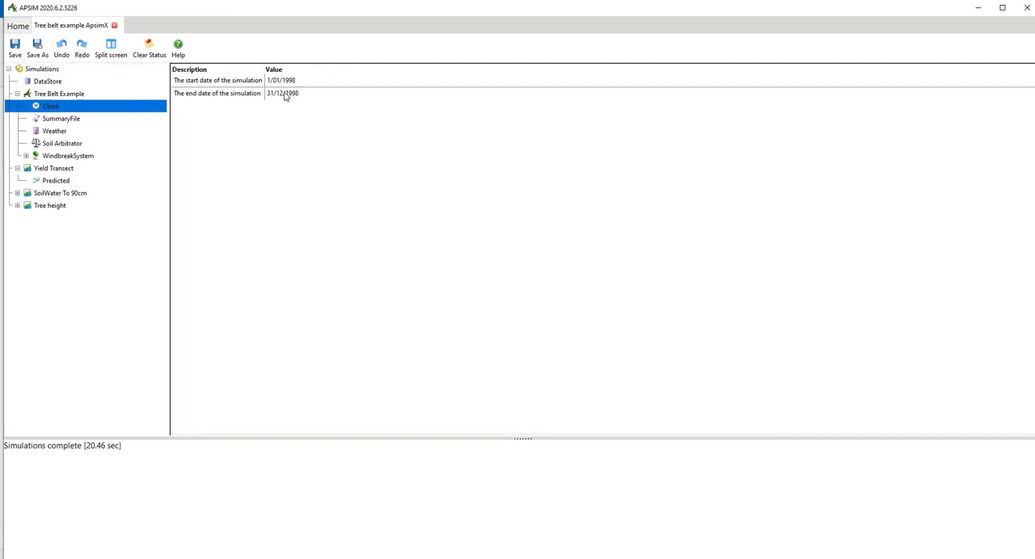
Review the SummaryFile down to the TreeRow Soil.Physical and Soil.Organic tables.
{"action": "left_click", "coordinate": [61, 118]}
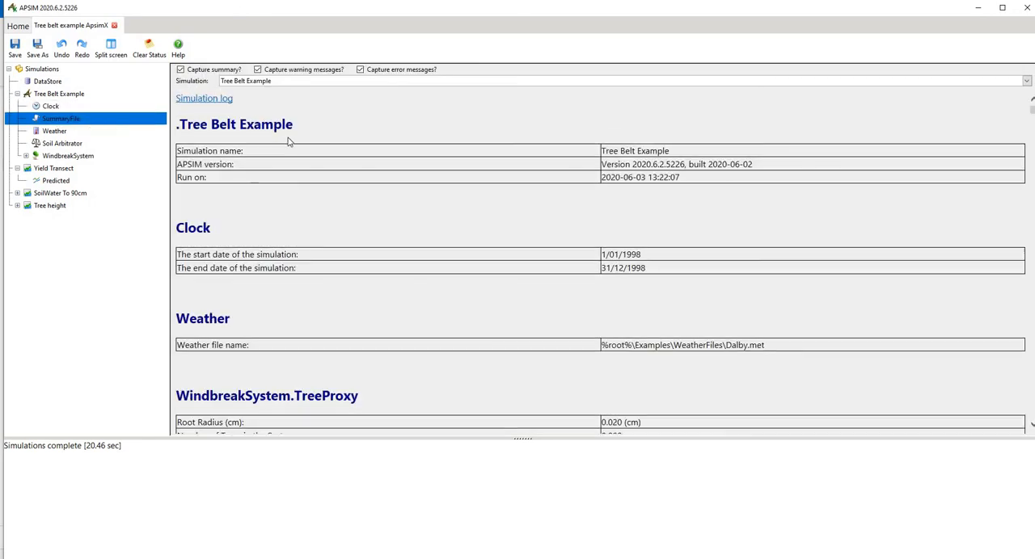
{"action": "scroll", "scroll_direction": "down", "scroll_amount": 3}
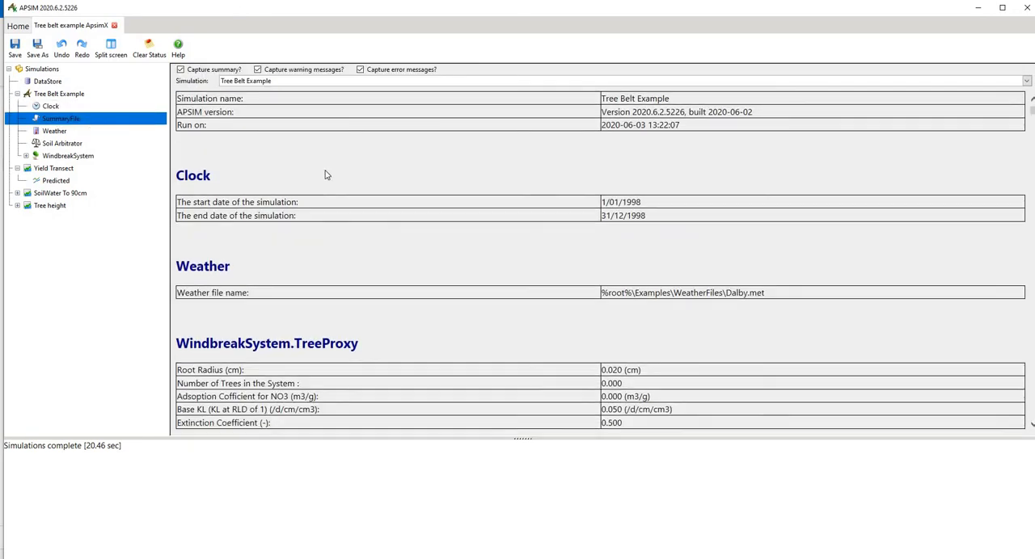
{"action": "scroll", "scroll_direction": "down", "scroll_amount": 3}
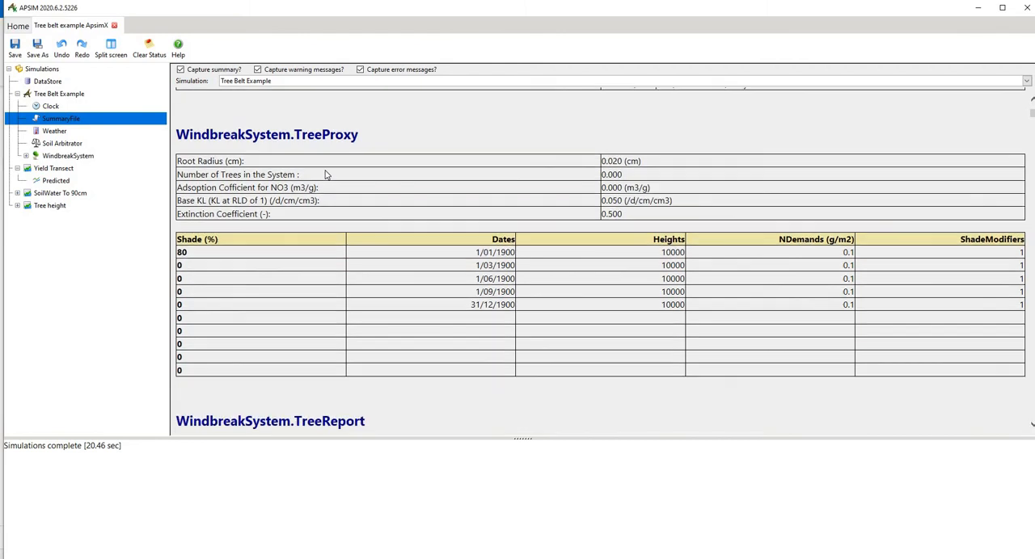
{"action": "scroll", "scroll_direction": "down", "scroll_amount": 3}
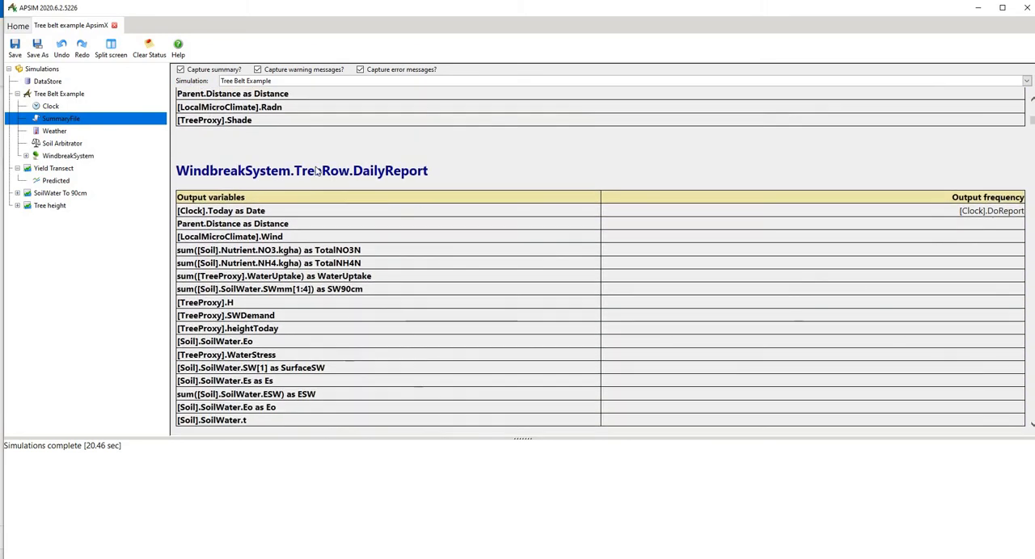
{"action": "scroll", "scroll_direction": "down", "scroll_amount": 3}
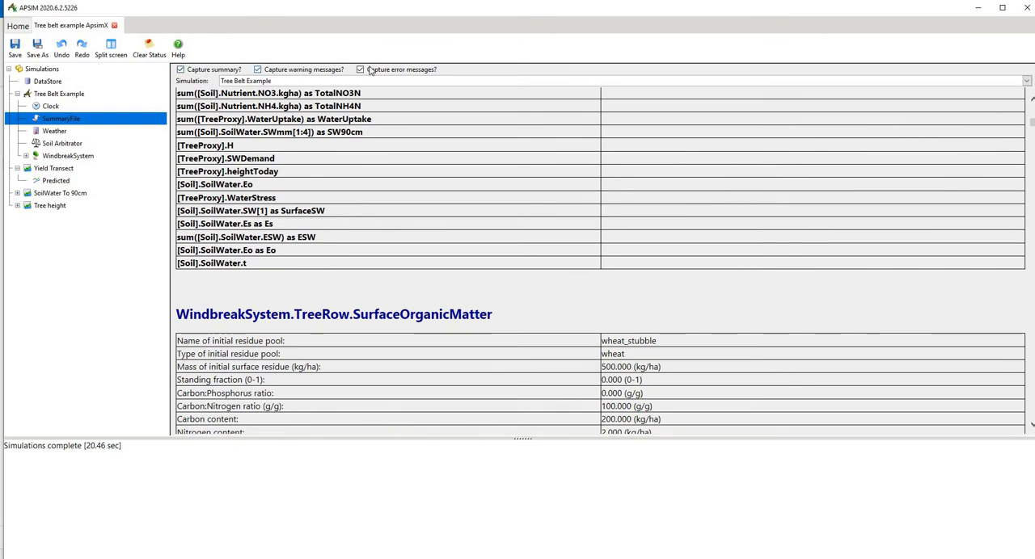
{"action": "scroll", "scroll_direction": "down", "scroll_amount": 3}
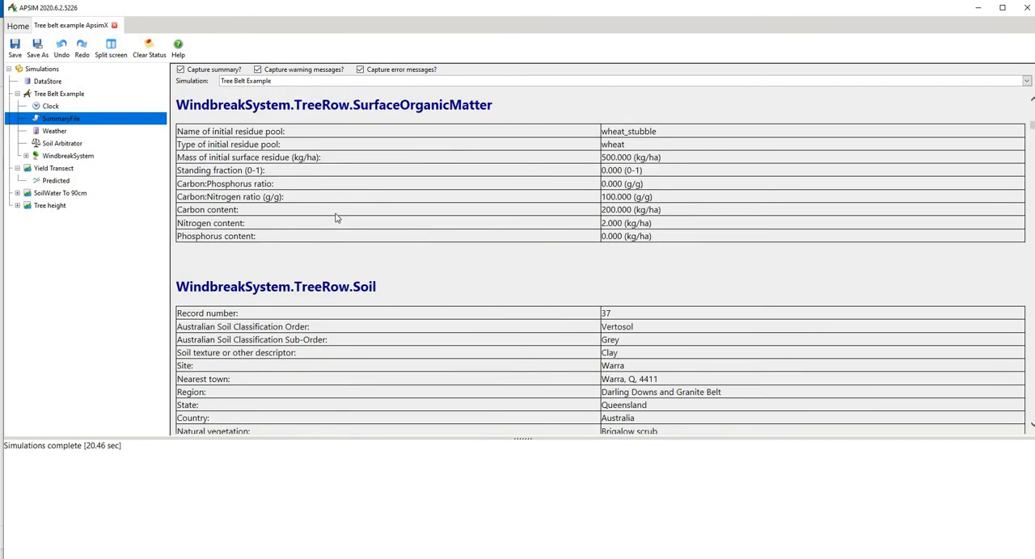
{"action": "scroll", "scroll_direction": "down", "scroll_amount": 3}
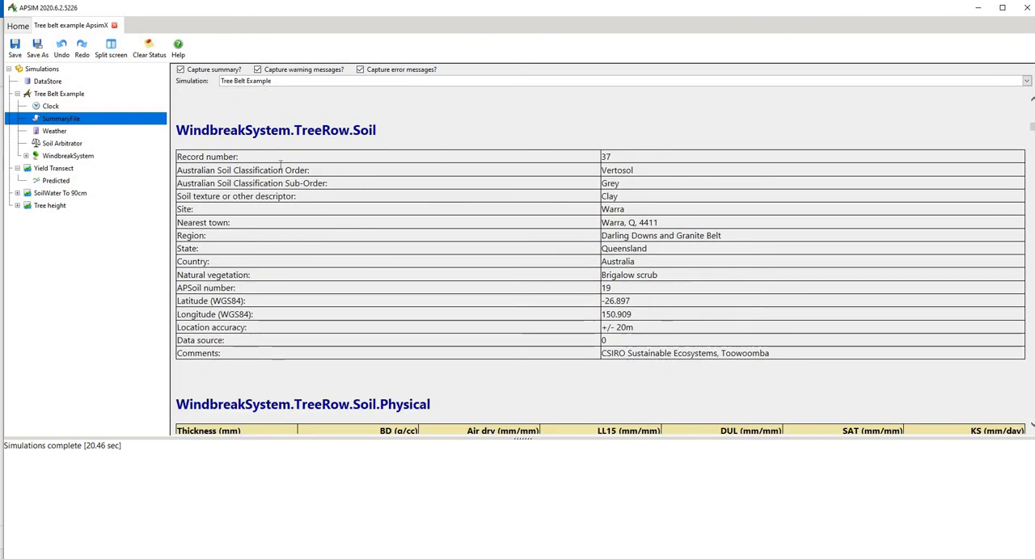
{"action": "mouse_move", "coordinate": [611, 181]}
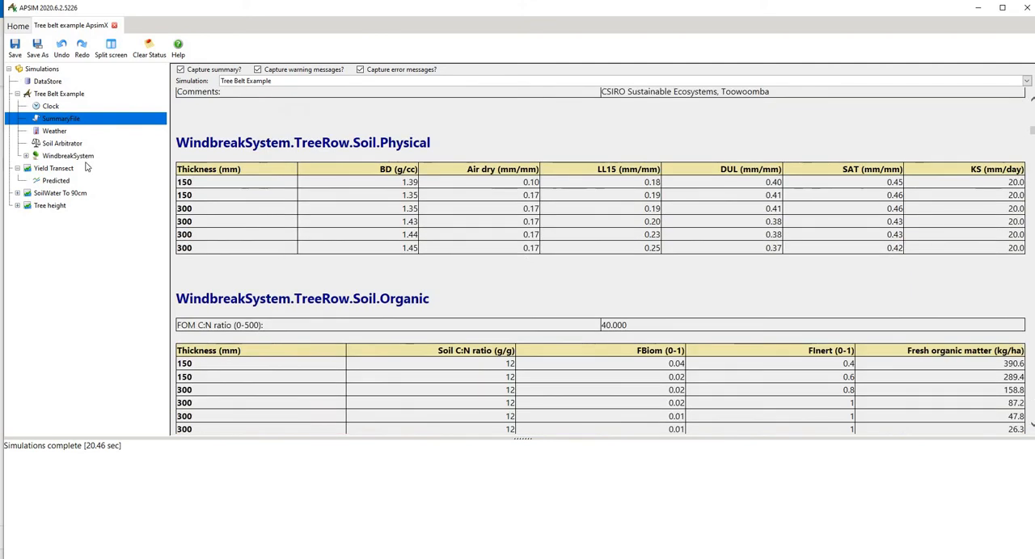
Review the Dalby weather file's daily data and rainfall charts, then move to the Soil Arbitrator node.
{"action": "left_click", "coordinate": [55, 131]}
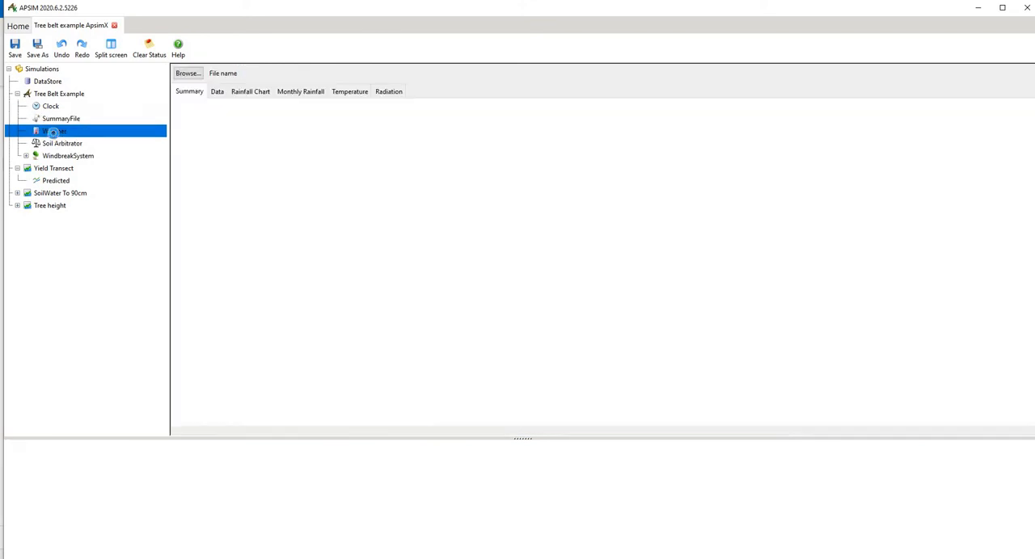
{"action": "left_click", "coordinate": [217, 90]}
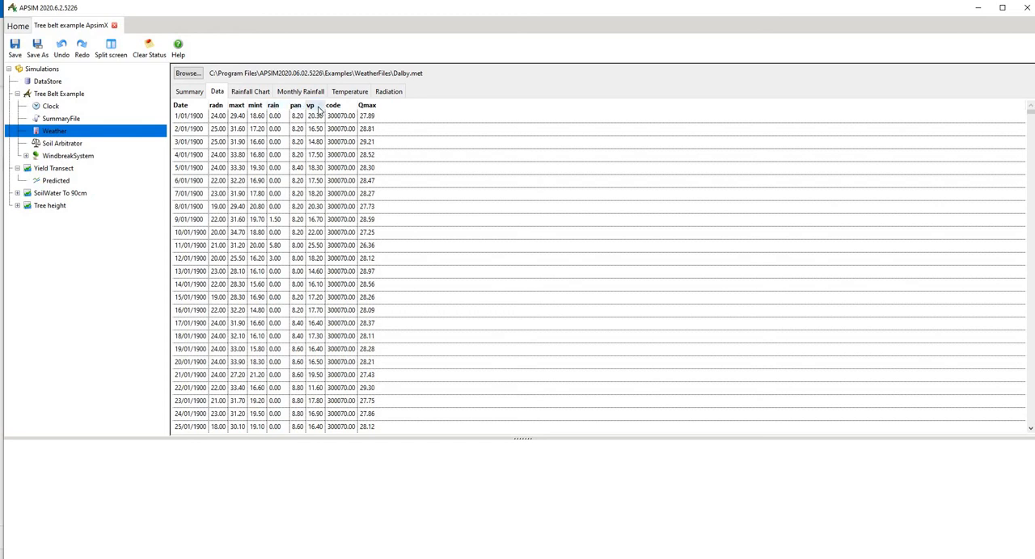
{"action": "left_click", "coordinate": [249, 91]}
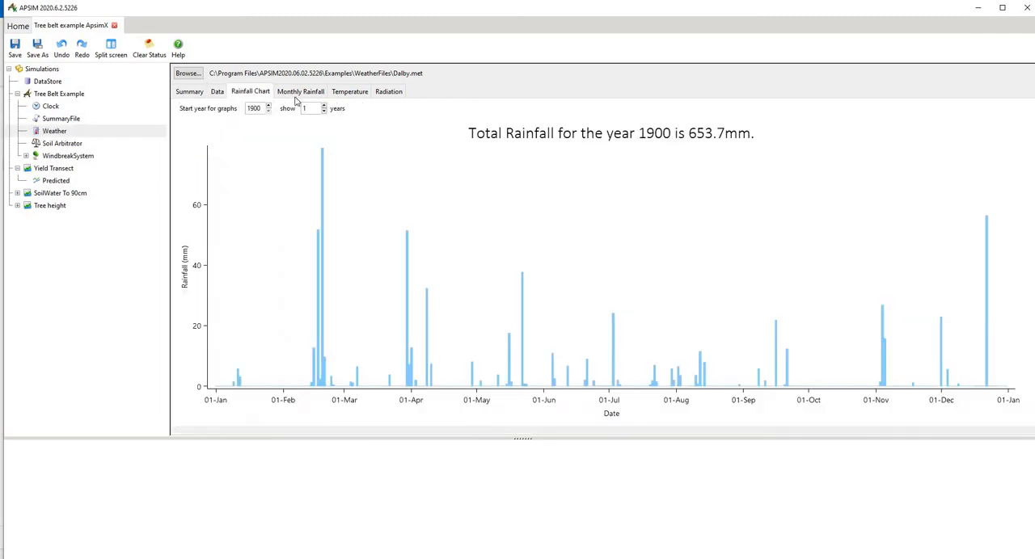
{"action": "mouse_move", "coordinate": [225, 97]}
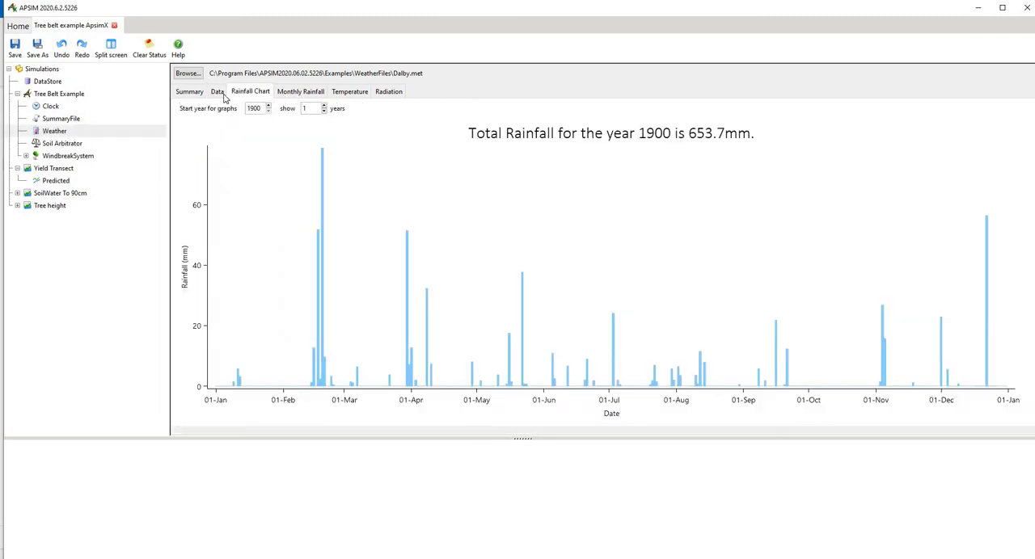
{"action": "left_click", "coordinate": [216, 91]}
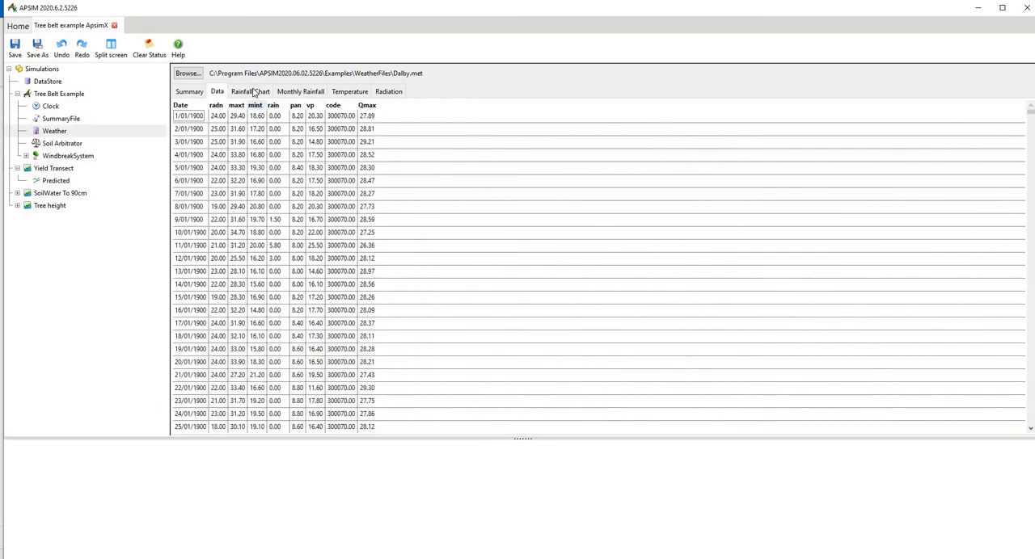
{"action": "left_click", "coordinate": [300, 90]}
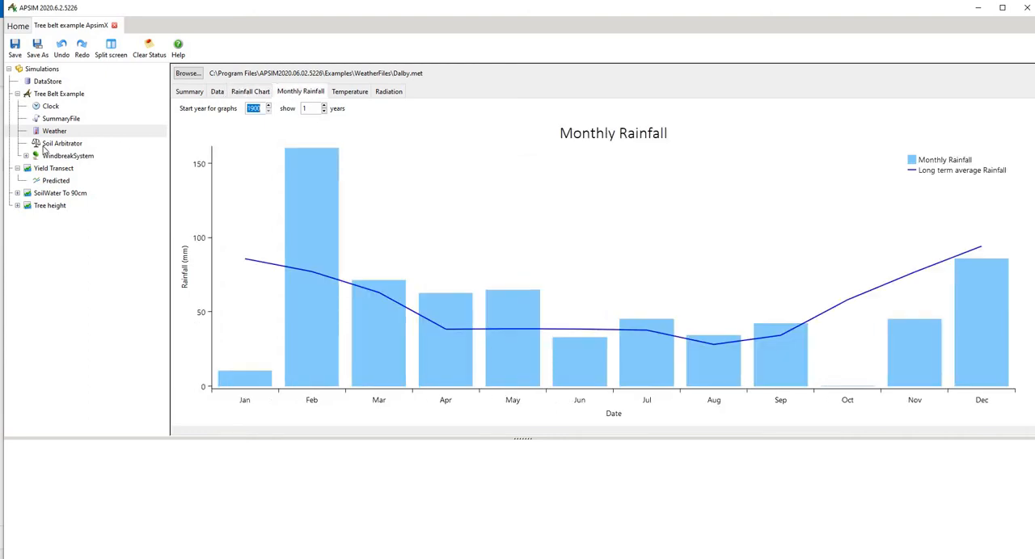
{"action": "left_click", "coordinate": [61, 143]}
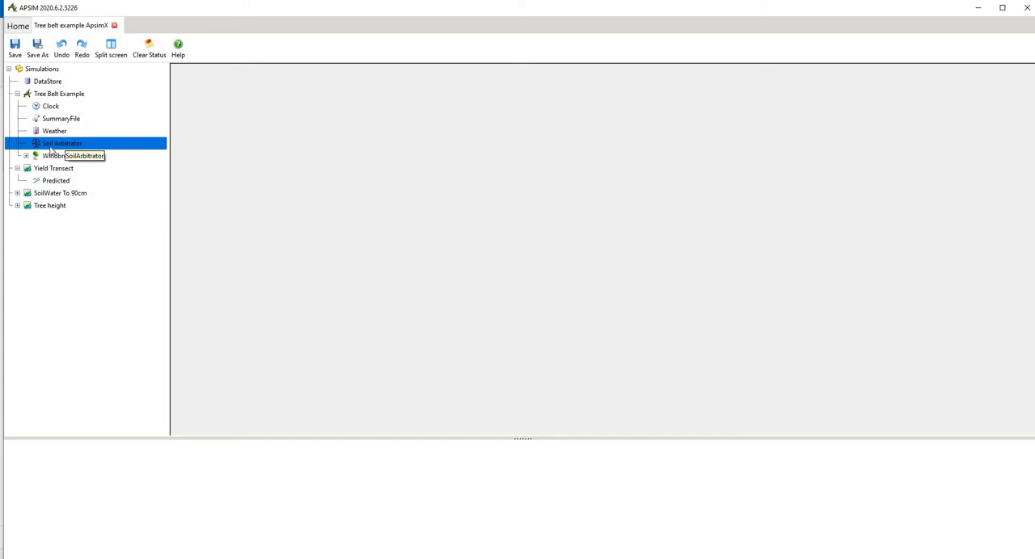
Expand WindbreakSystem and show the TreeProxy's spatial shade and root length density data.
{"action": "left_click", "coordinate": [25, 155]}
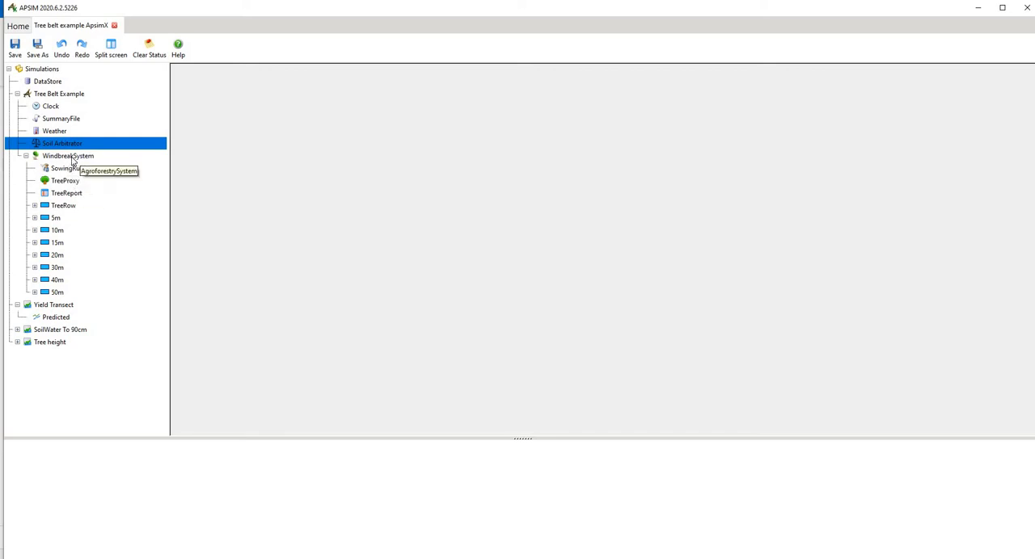
{"action": "mouse_move", "coordinate": [68, 182]}
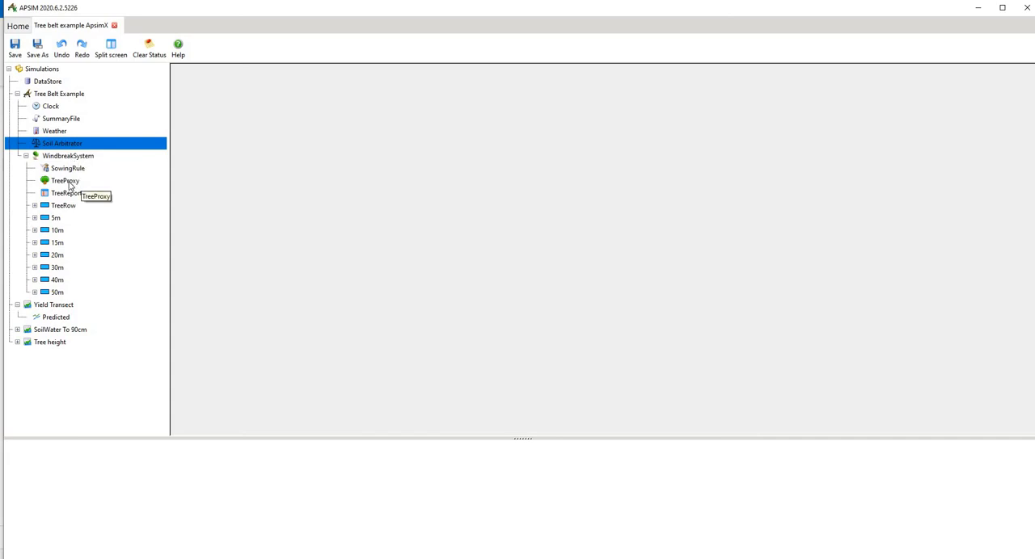
{"action": "left_click", "coordinate": [64, 181]}
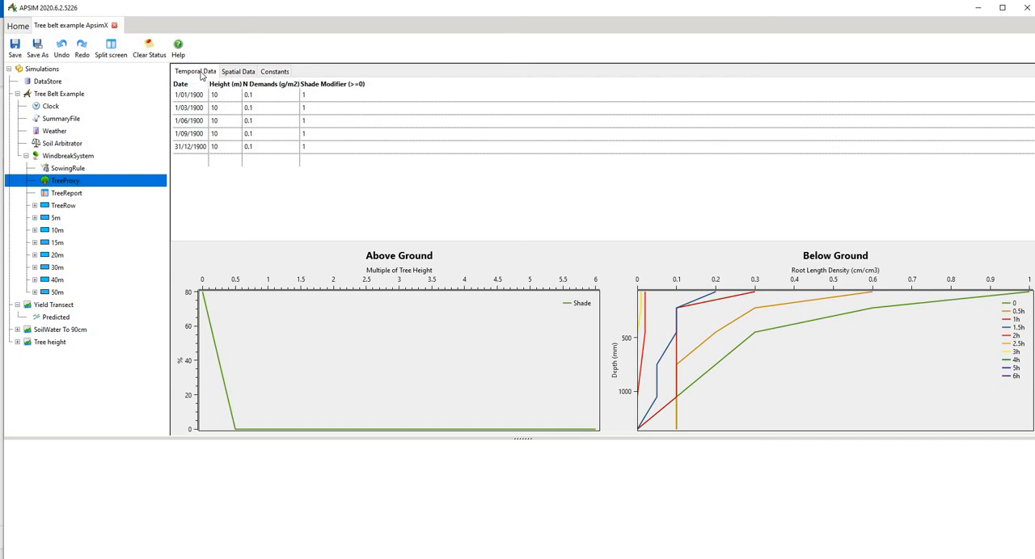
{"action": "mouse_move", "coordinate": [276, 77]}
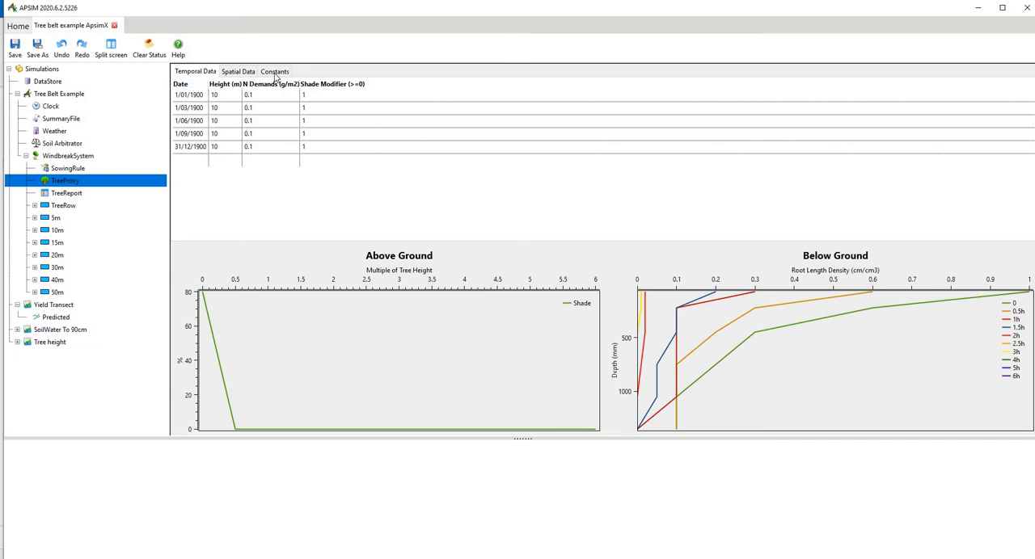
{"action": "mouse_move", "coordinate": [427, 294]}
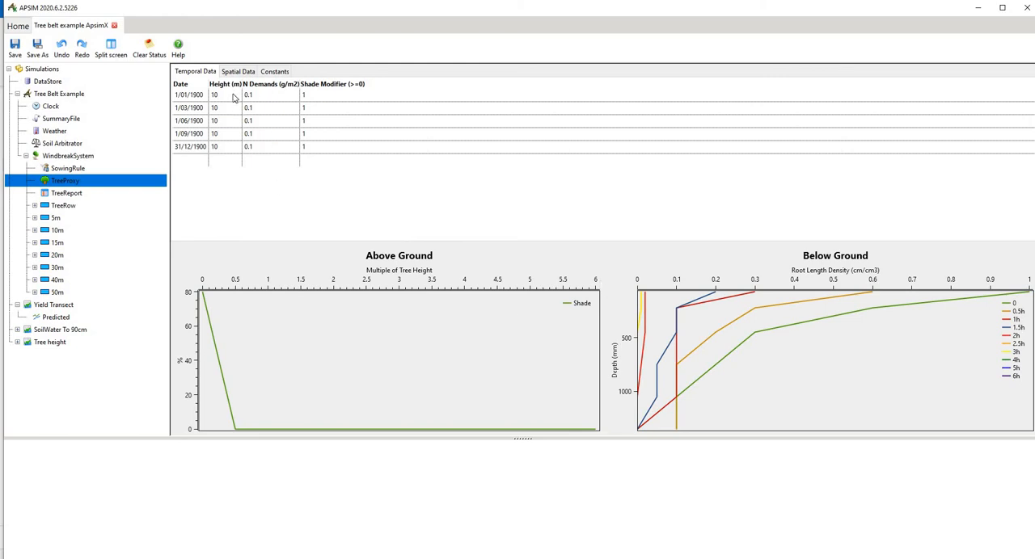
{"action": "mouse_move", "coordinate": [218, 110]}
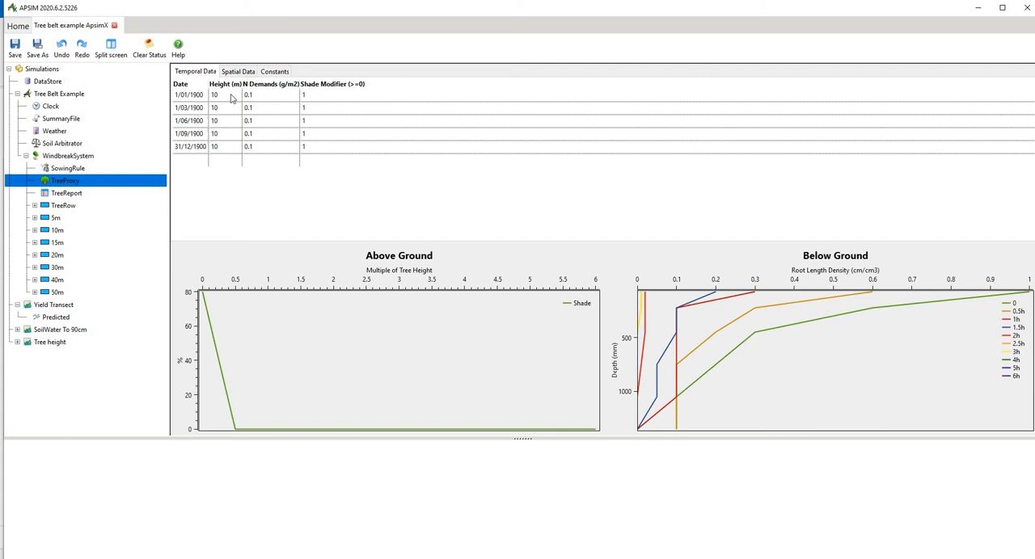
{"action": "left_click", "coordinate": [238, 71]}
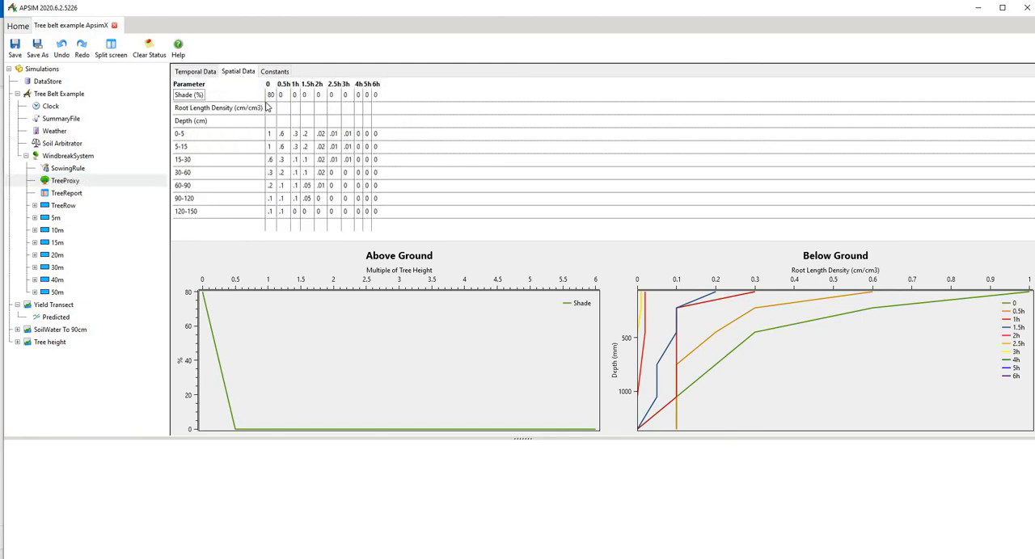
{"action": "mouse_move", "coordinate": [269, 100]}
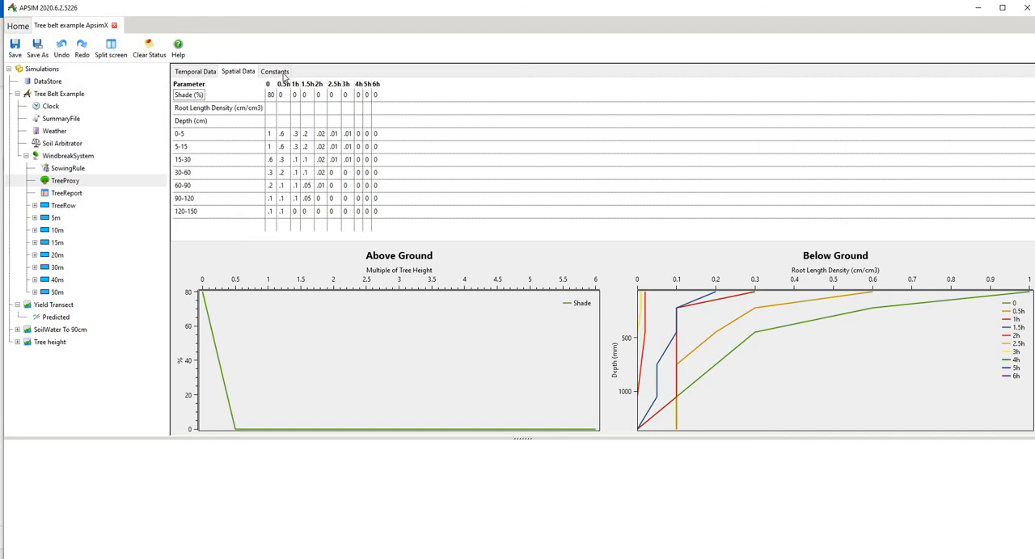
Show the TreeProxy constants: root radius, number of trees, NO3 adsorption and extinction coefficients.
{"action": "left_click", "coordinate": [275, 71]}
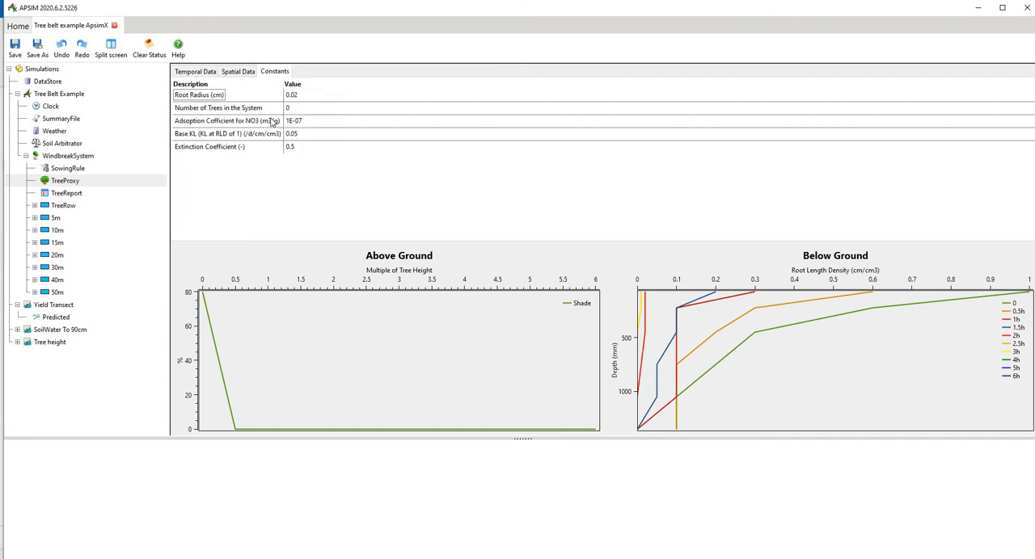
{"action": "mouse_move", "coordinate": [265, 155]}
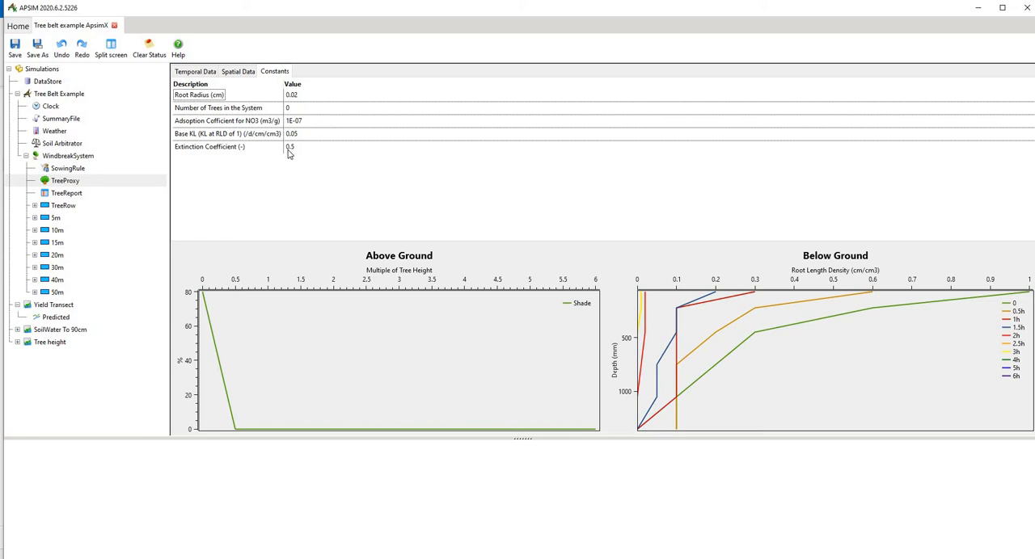
{"action": "mouse_move", "coordinate": [253, 194]}
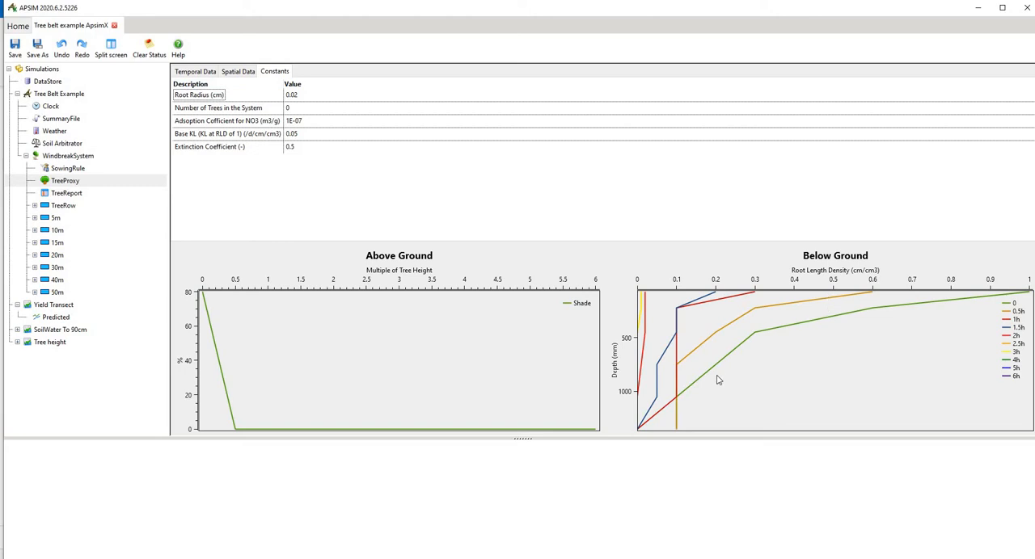
{"action": "mouse_move", "coordinate": [255, 327]}
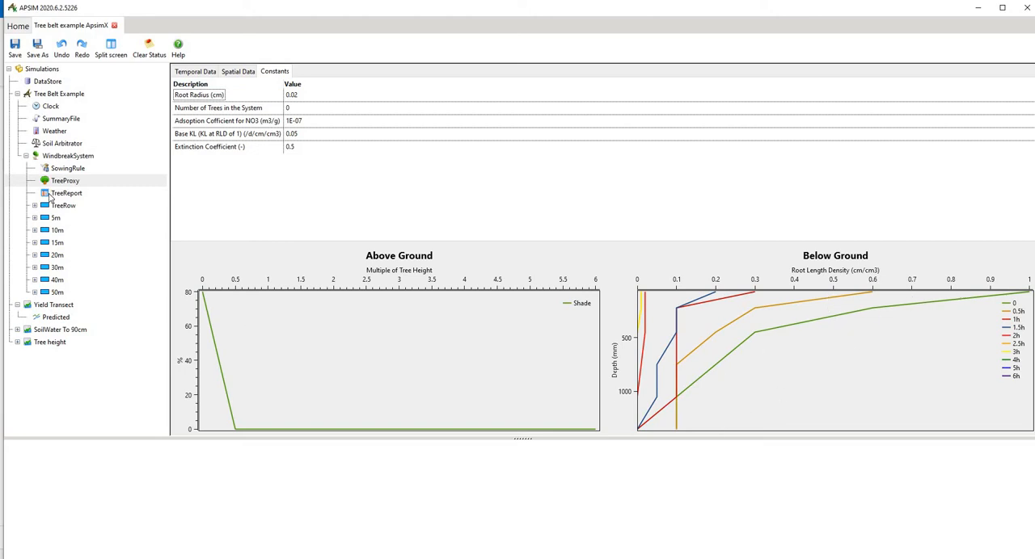
In TreeReport's reporting variables, trim the fourth line back to just [TreeProxy].
{"action": "left_click", "coordinate": [66, 193]}
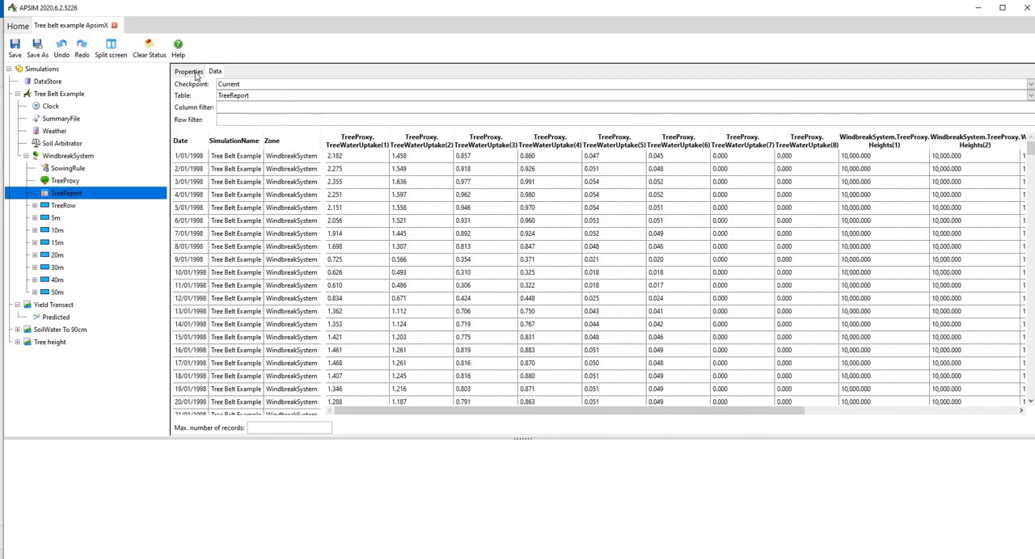
{"action": "left_click", "coordinate": [188, 71]}
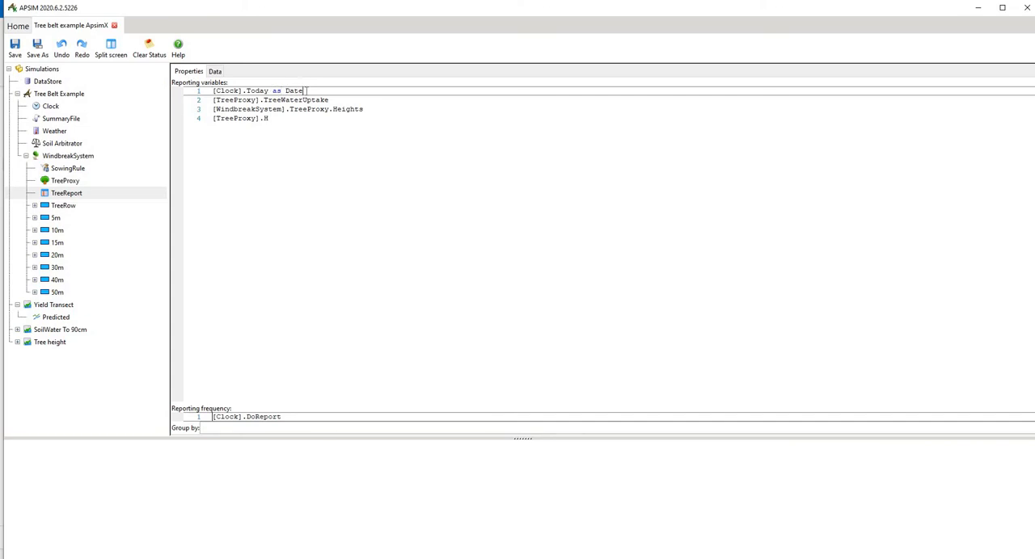
{"action": "left_click", "coordinate": [291, 90]}
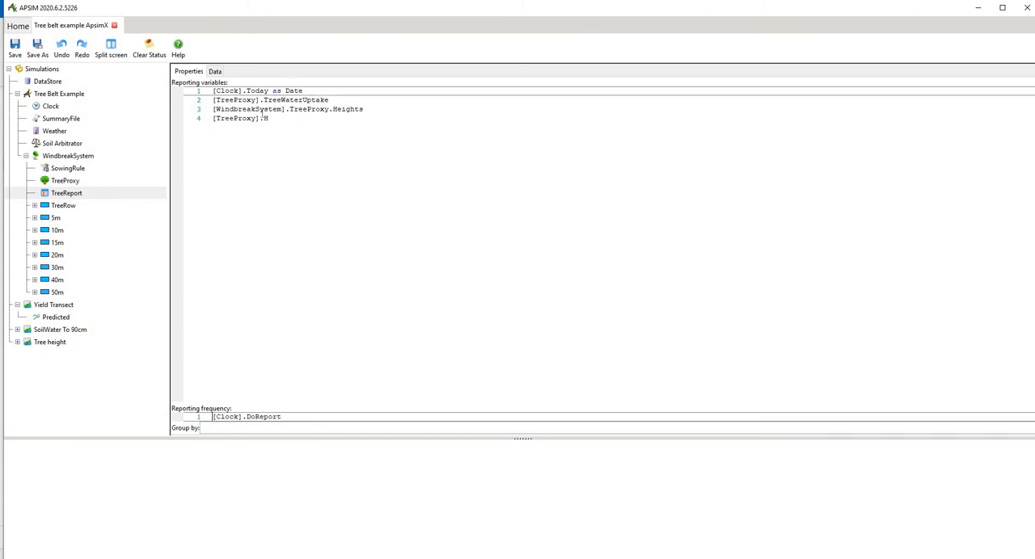
{"action": "double_click", "coordinate": [294, 90]}
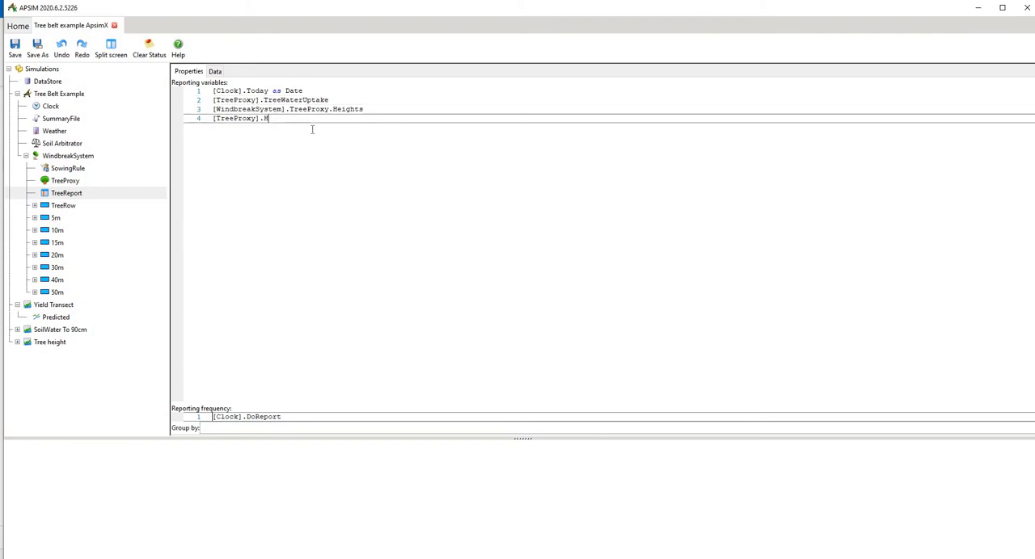
{"action": "key", "text": "Backspace"}
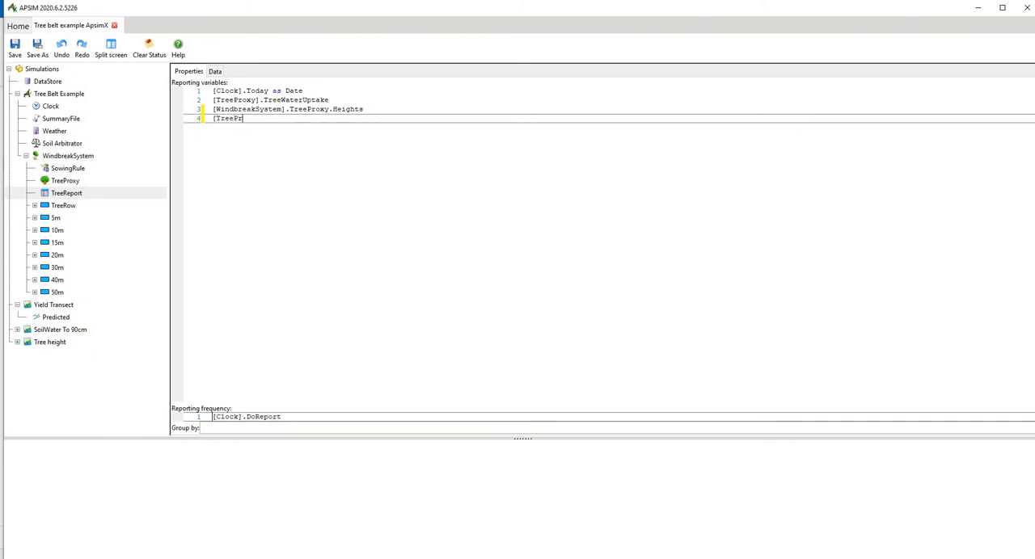
{"action": "type", "text": "oxy]"}
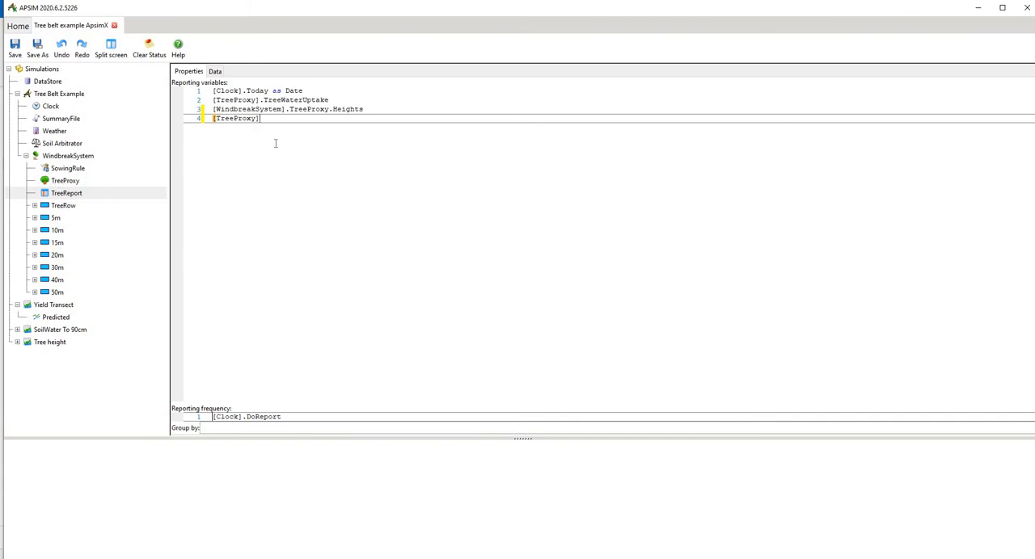
Add a [TreeProxy].Heights reporting variable to the TreeReport.
{"action": "type", "text": "."}
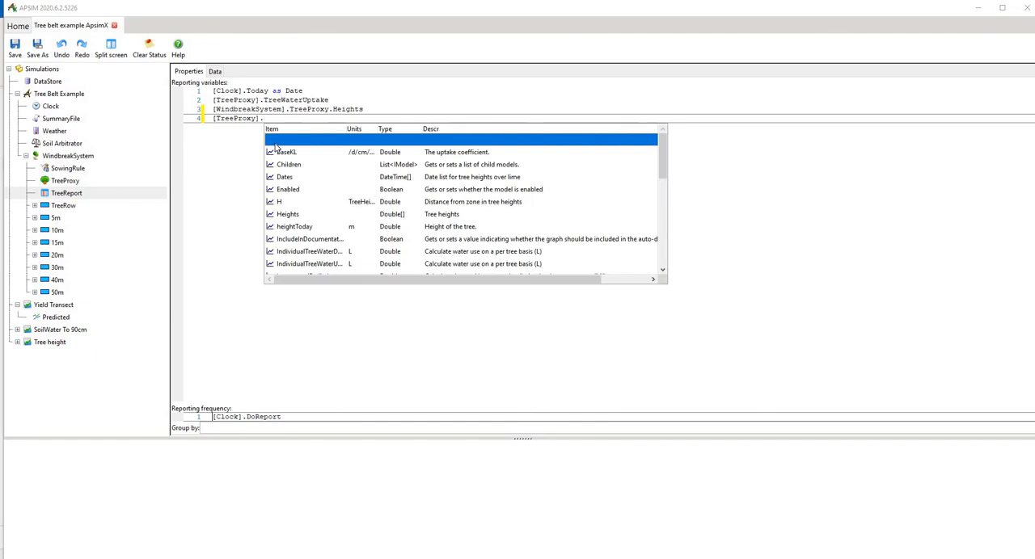
{"action": "mouse_move", "coordinate": [330, 219]}
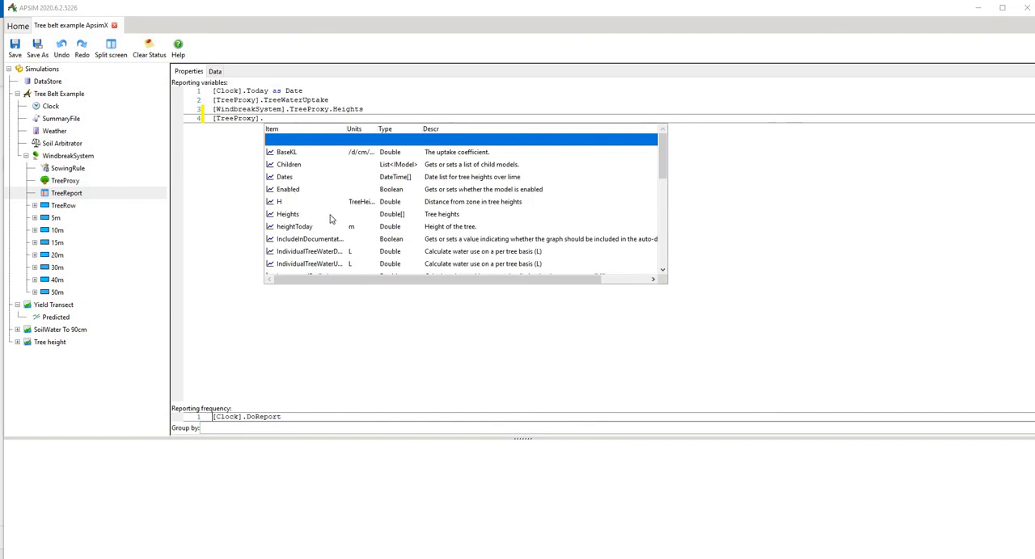
{"action": "scroll", "scroll_direction": "down", "scroll_amount": 3}
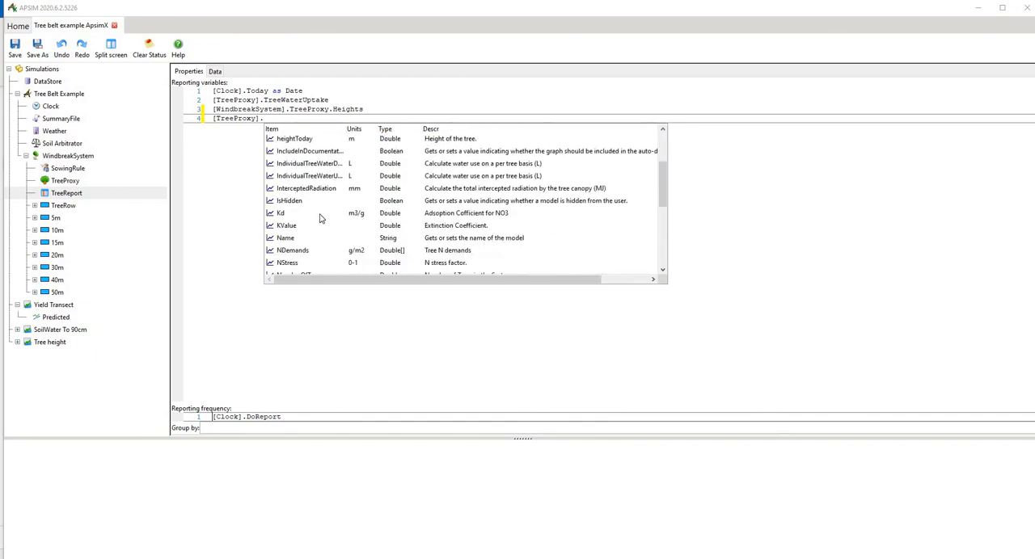
{"action": "mouse_move", "coordinate": [414, 233]}
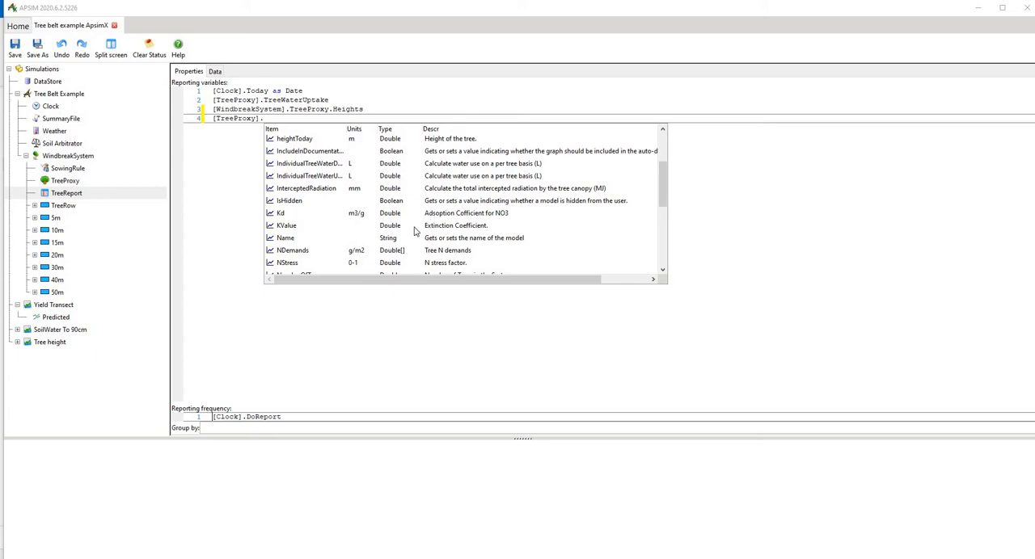
{"action": "mouse_move", "coordinate": [359, 233]}
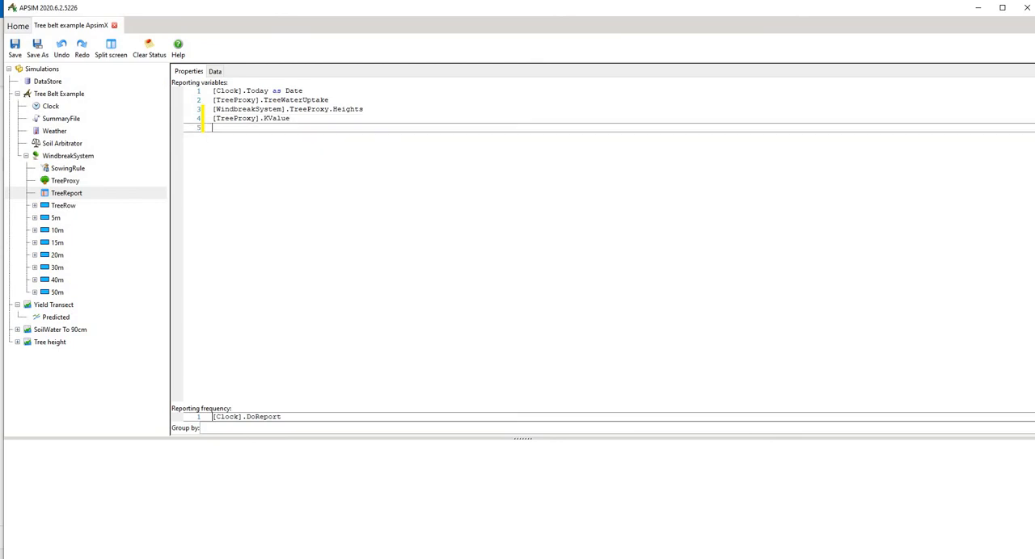
{"action": "type", "text": "[treeeProc"}
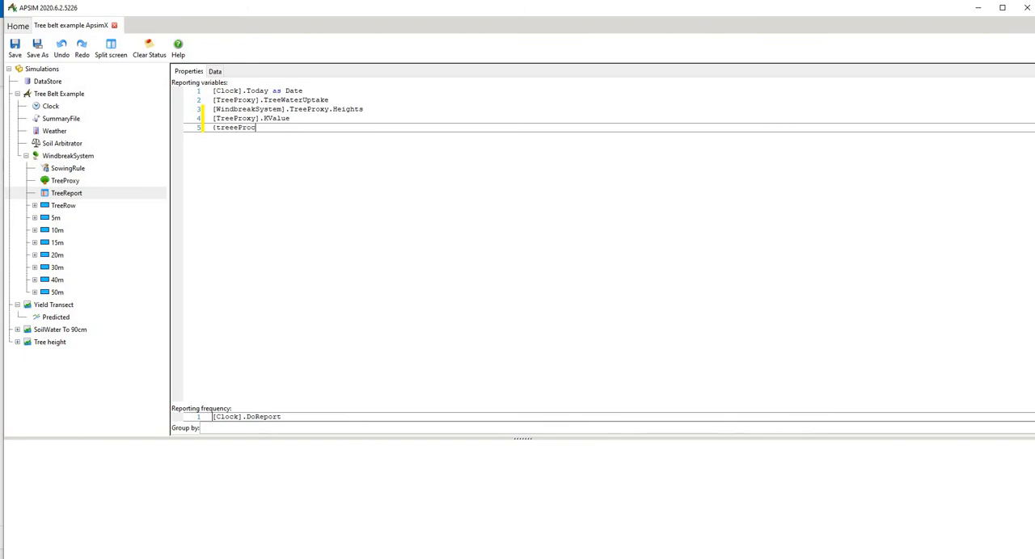
{"action": "type", "text": "xy"}
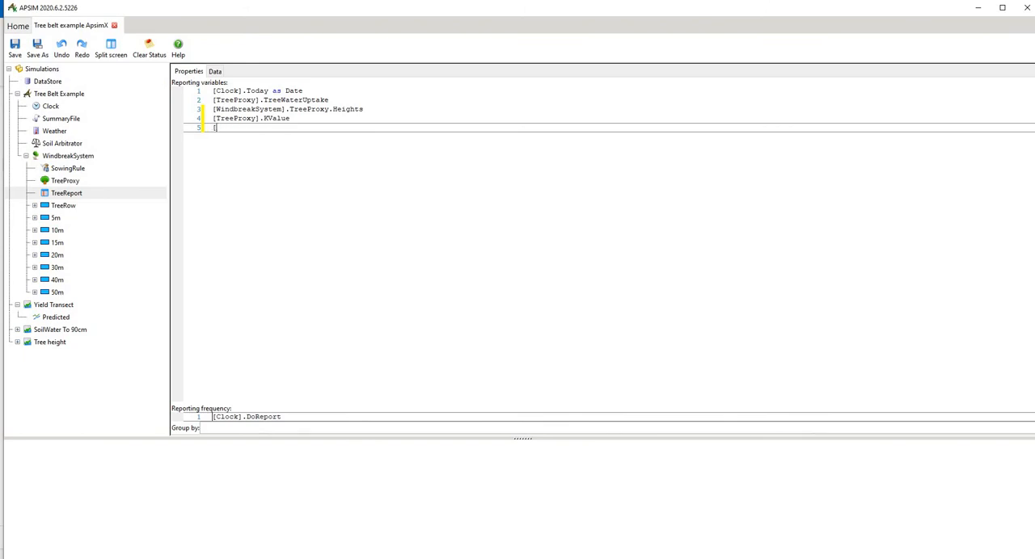
{"action": "type", "text": "[Tree"}
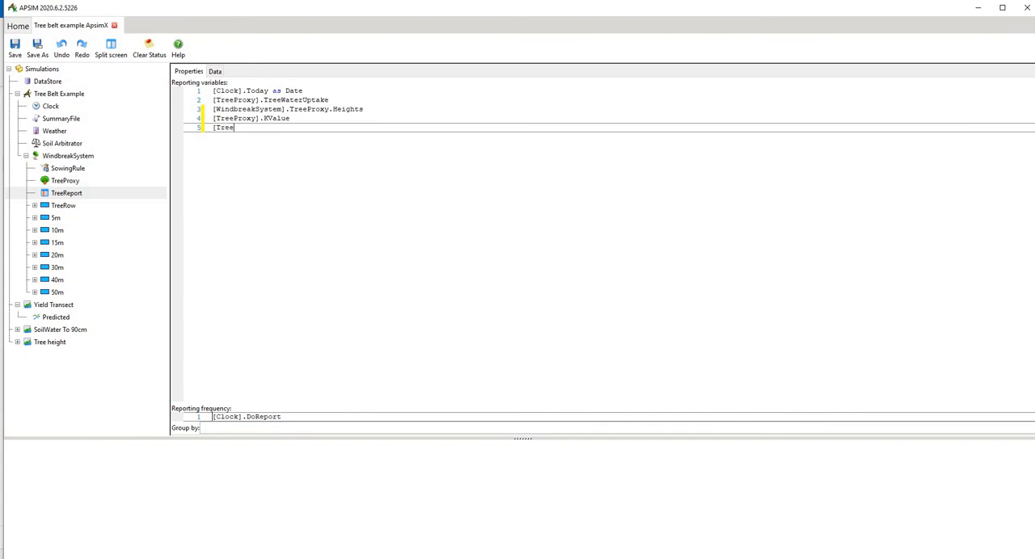
{"action": "type", "text": "Proxy].H"}
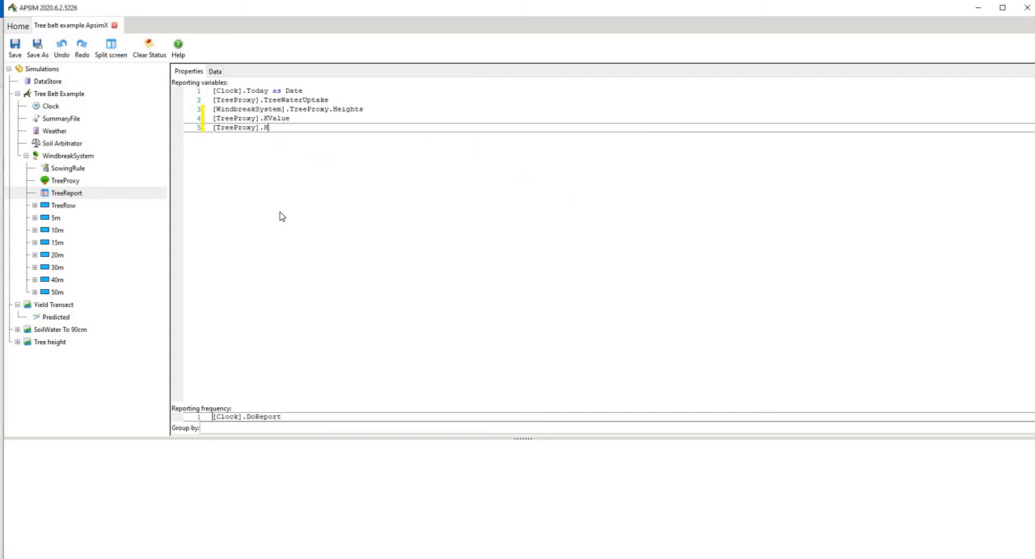
Add a [TreeProxy].heightToday line beneath it among the reporting variables.
{"action": "key", "text": "enter"}
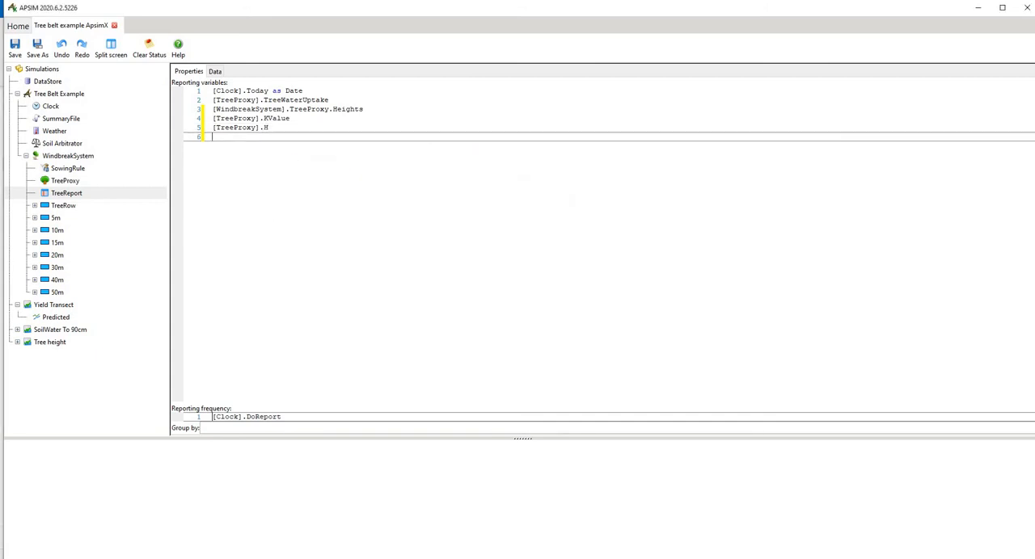
{"action": "type", "text": "["}
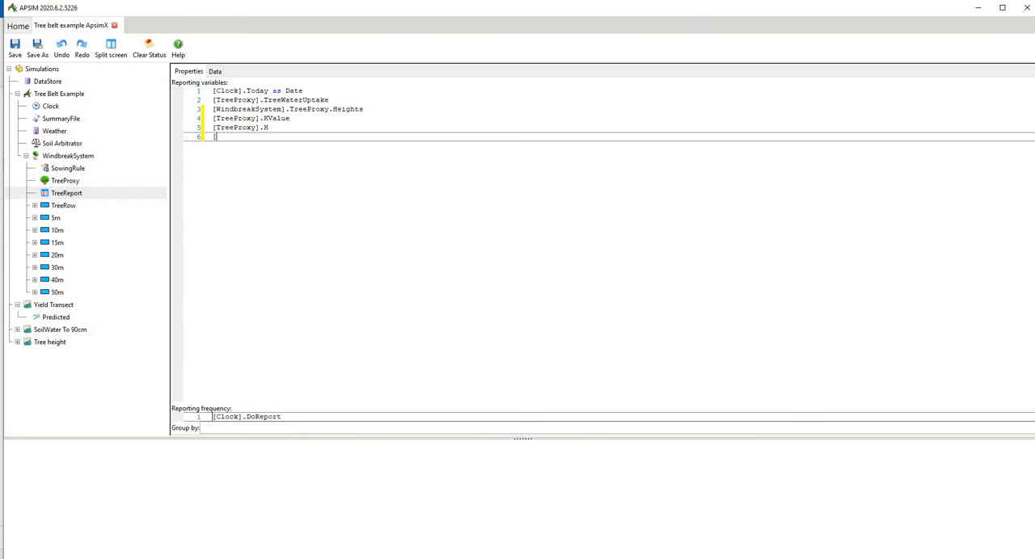
{"action": "type", "text": "[TreePr"}
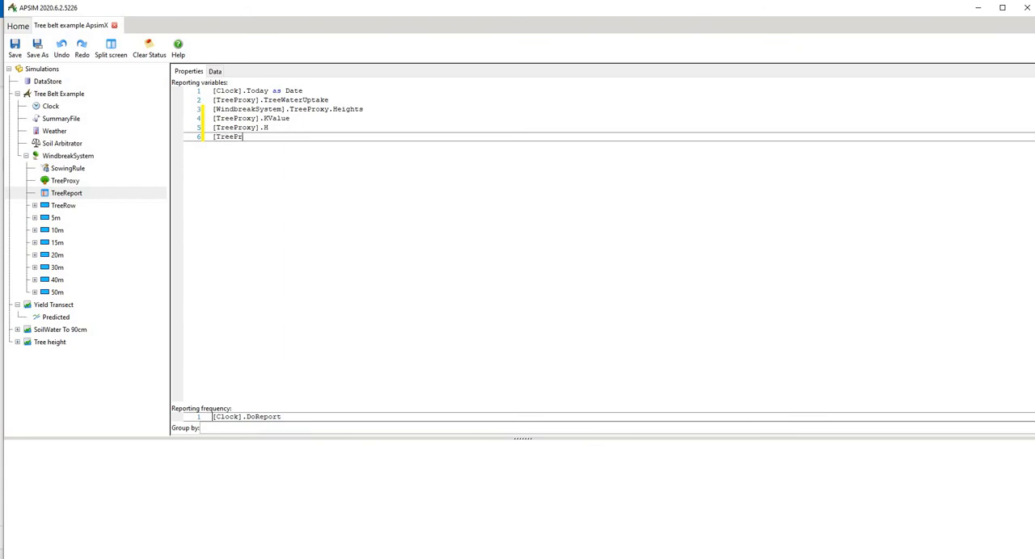
{"action": "type", "text": "oxy] ."}
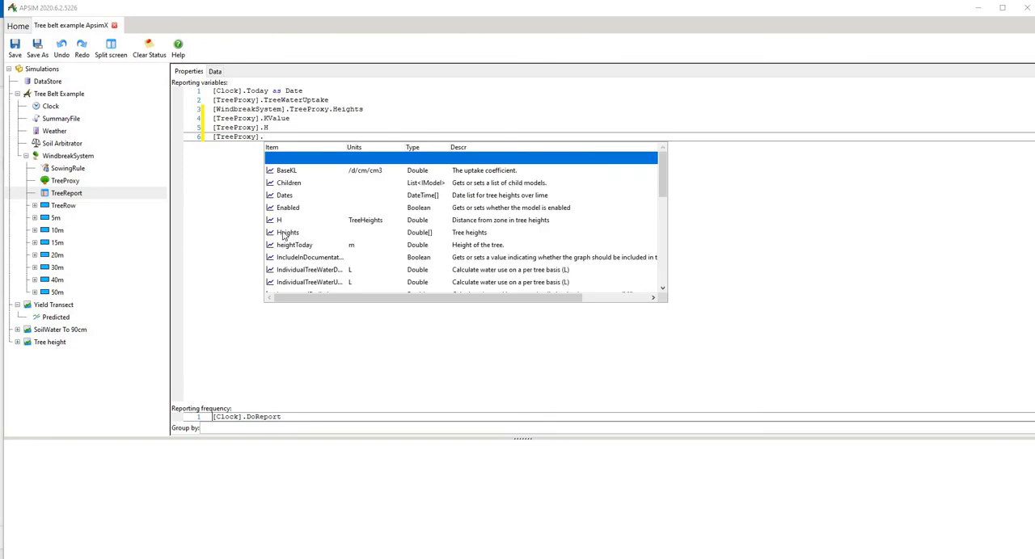
{"action": "mouse_move", "coordinate": [426, 239]}
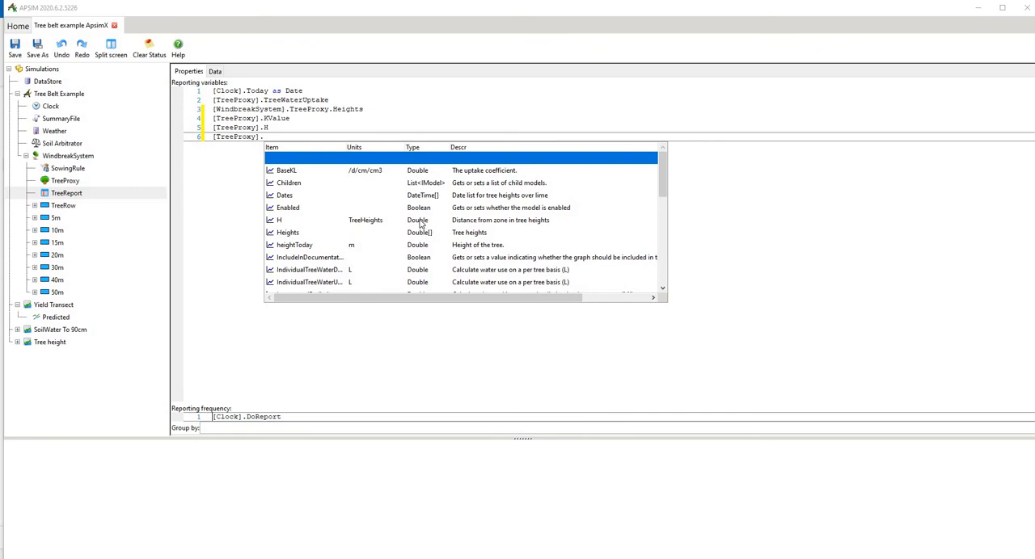
{"action": "mouse_move", "coordinate": [427, 225]}
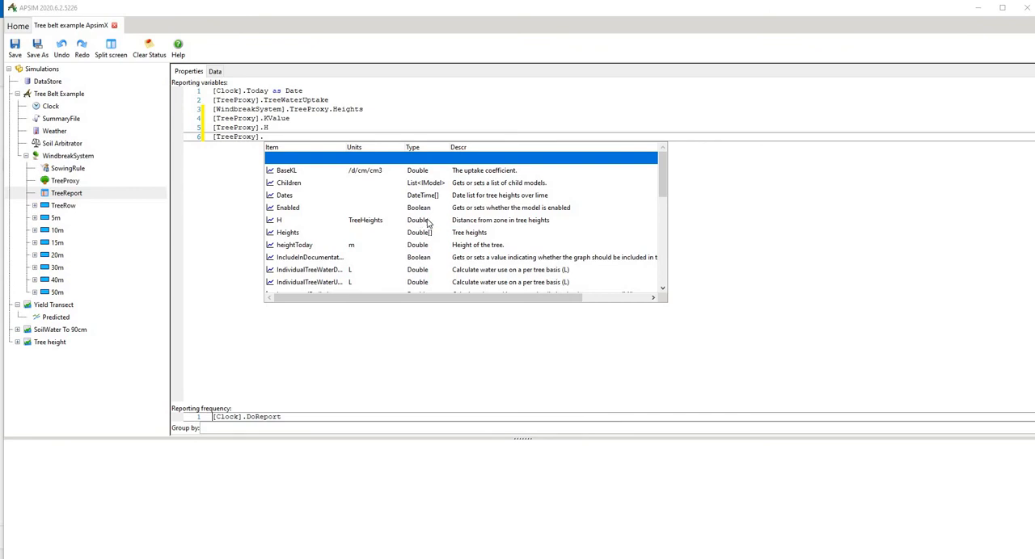
{"action": "mouse_move", "coordinate": [422, 225]}
{"action": "type", "text": "["}
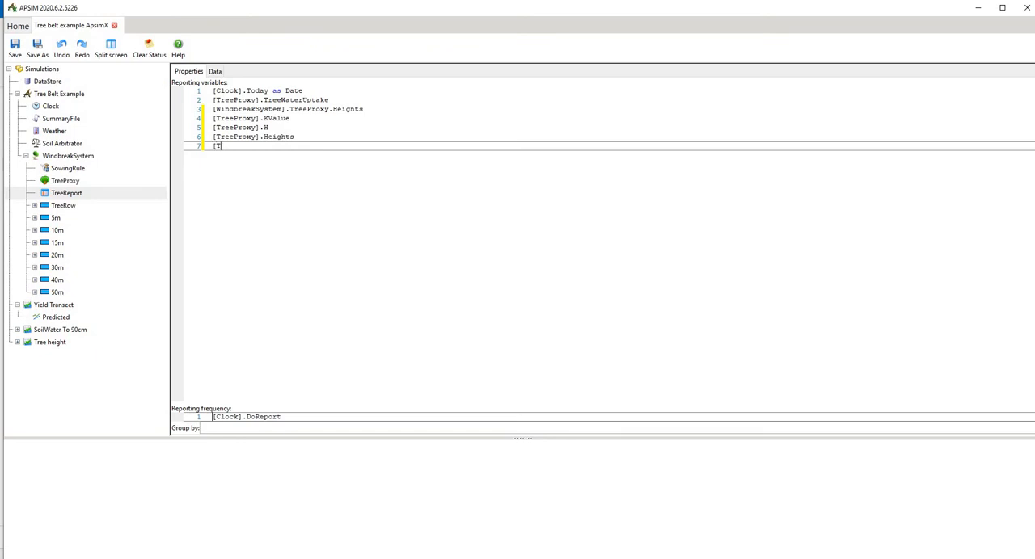
{"action": "type", "text": "Tree"}
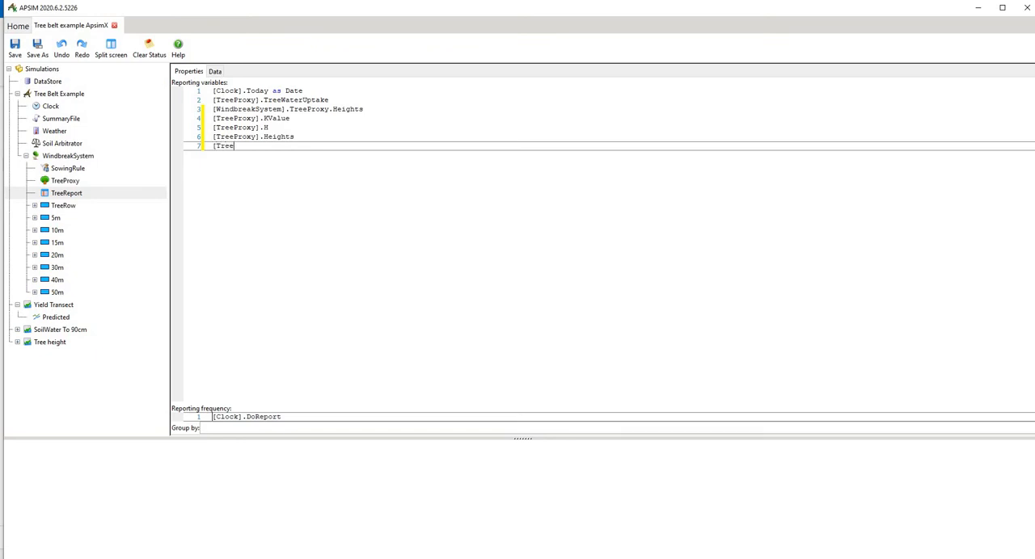
{"action": "type", "text": "Proxy].heightToday"}
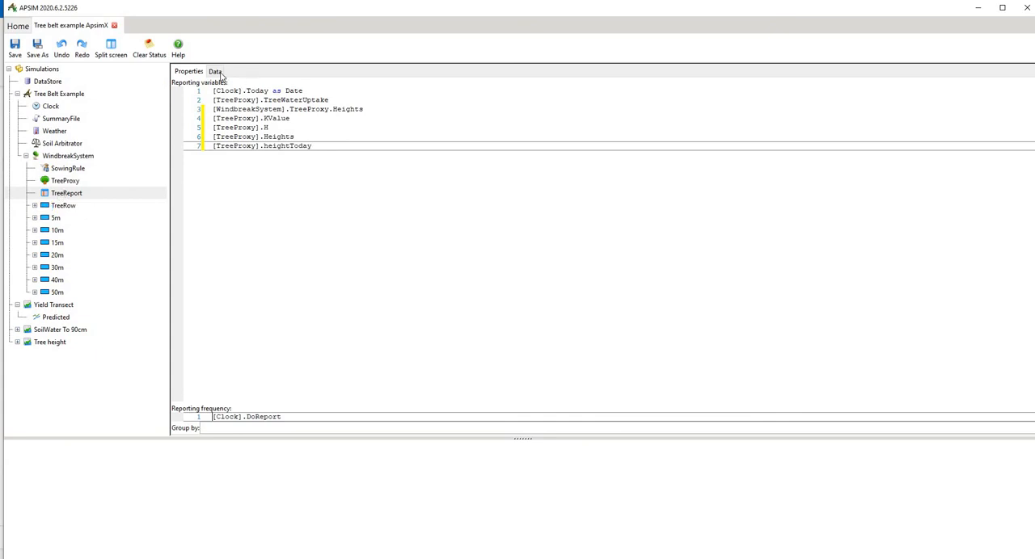
View the TreeReport output table across the TreeWaterUptake and Heights columns, then go to the TreeRow zone.
{"action": "left_click", "coordinate": [214, 71]}
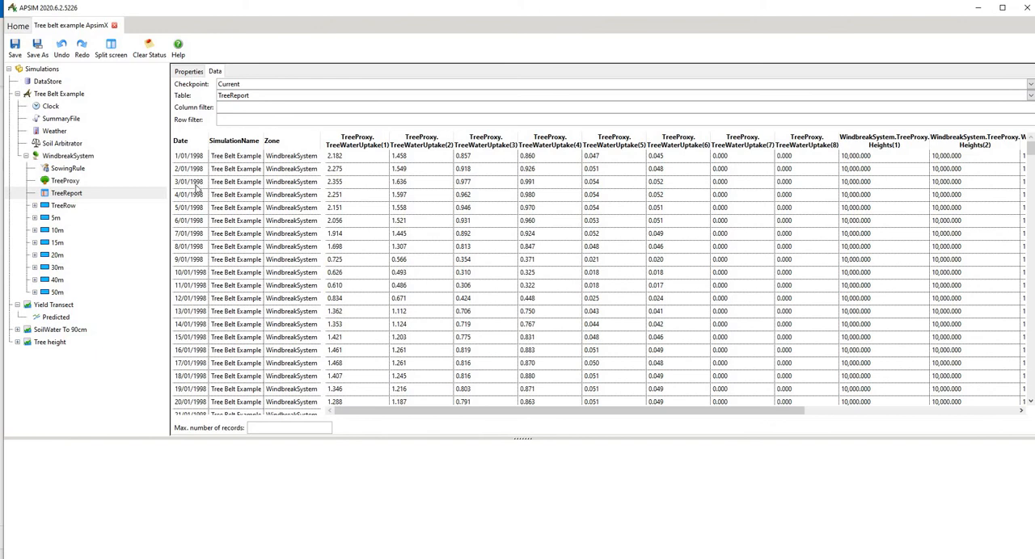
{"action": "mouse_move", "coordinate": [257, 158]}
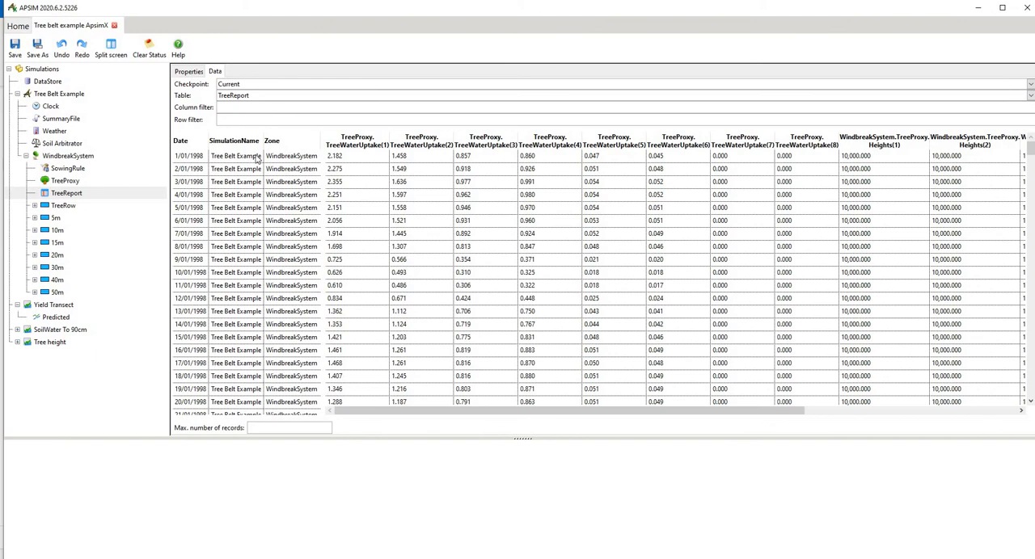
{"action": "mouse_move", "coordinate": [359, 162]}
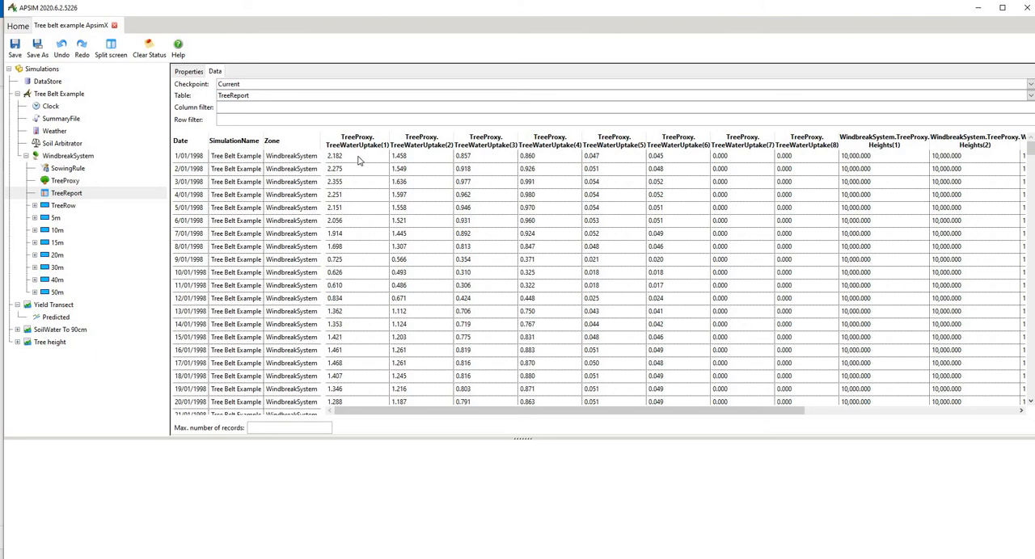
{"action": "mouse_move", "coordinate": [510, 394]}
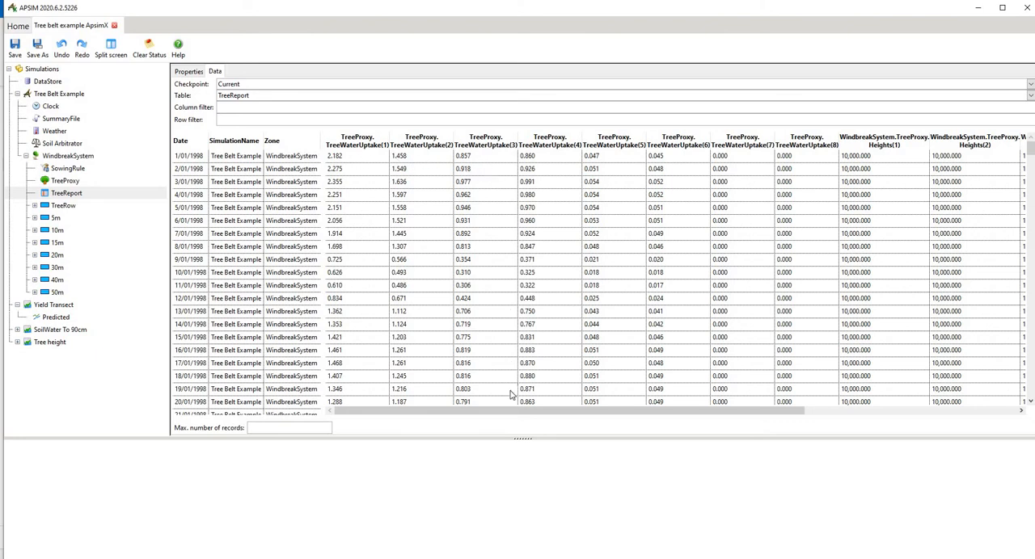
{"action": "scroll", "scroll_direction": "right", "scroll_amount": 3}
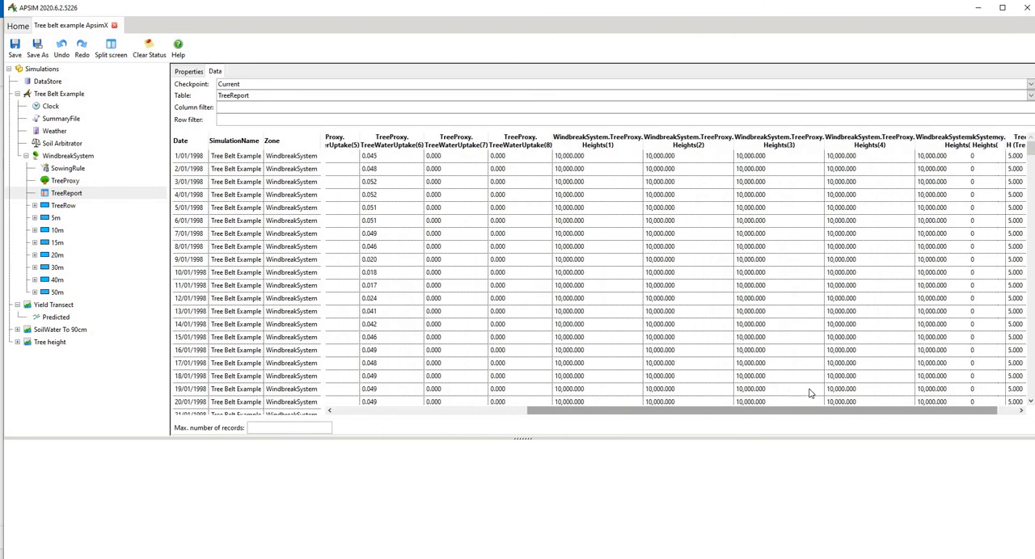
{"action": "scroll", "scroll_direction": "right", "scroll_amount": 3}
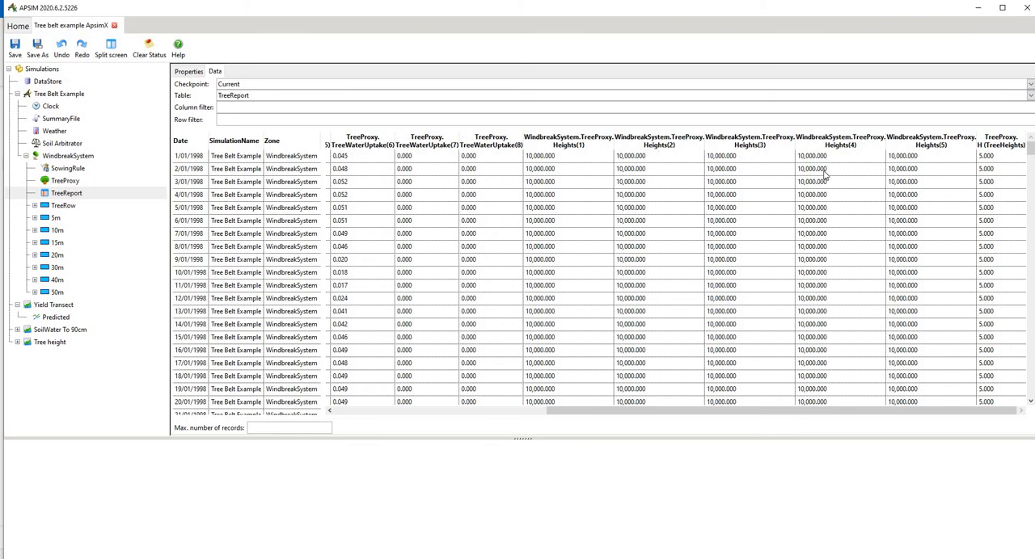
{"action": "mouse_move", "coordinate": [1006, 145]}
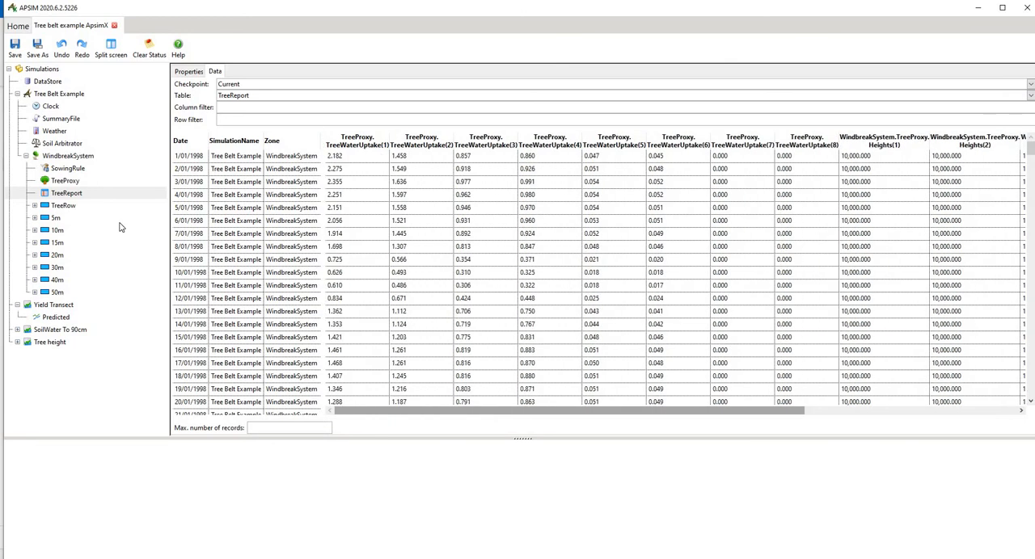
{"action": "mouse_move", "coordinate": [63, 206]}
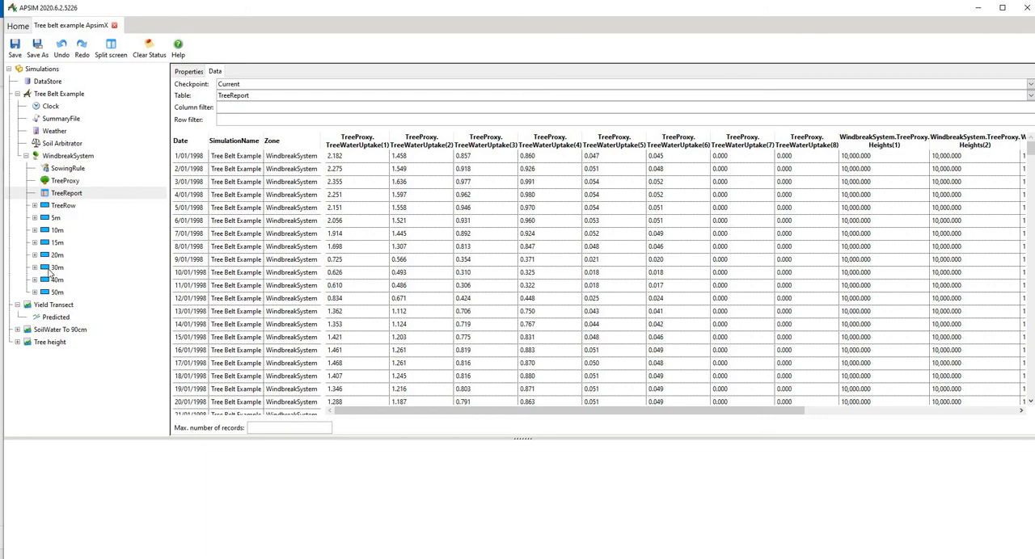
{"action": "left_click", "coordinate": [63, 205]}
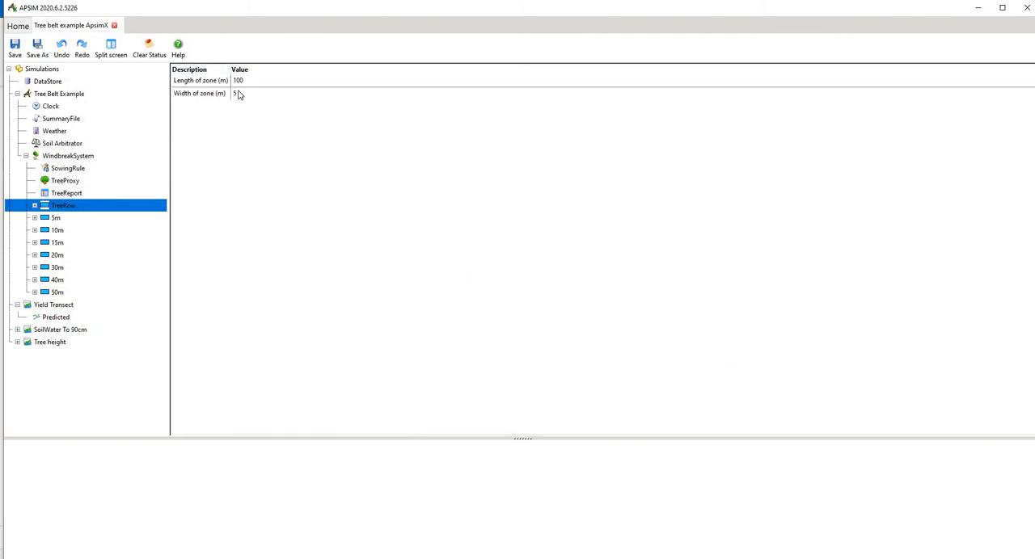
{"action": "mouse_move", "coordinate": [226, 108]}
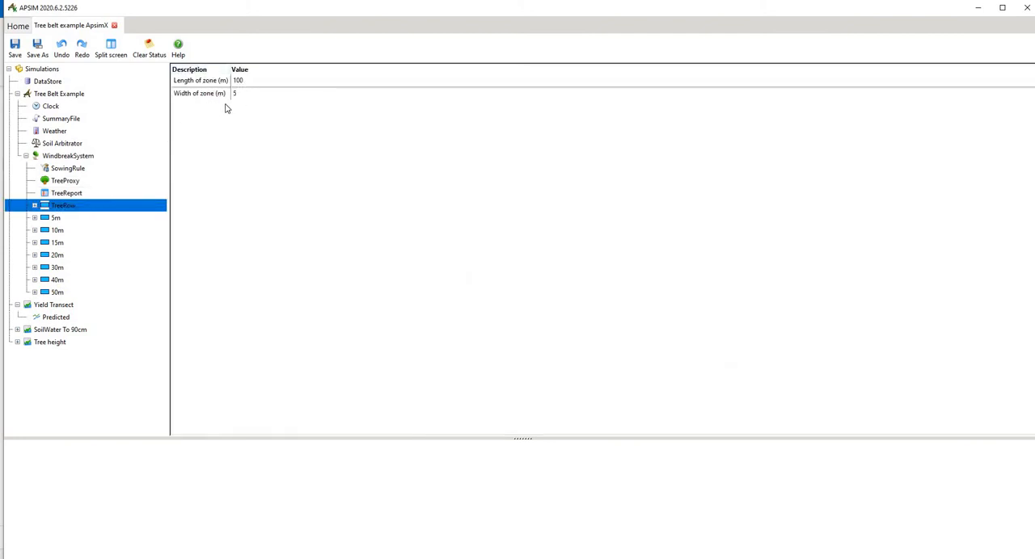
Expand TreeRow, view its LocalMicroClimate and MicroClimate parameters, then its Report variables.
{"action": "left_click", "coordinate": [34, 205]}
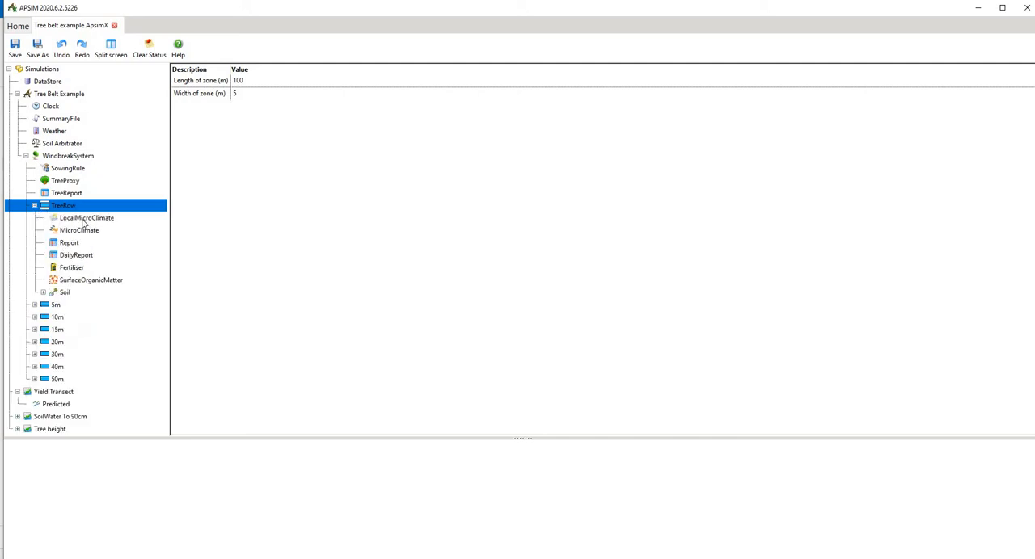
{"action": "left_click", "coordinate": [86, 216]}
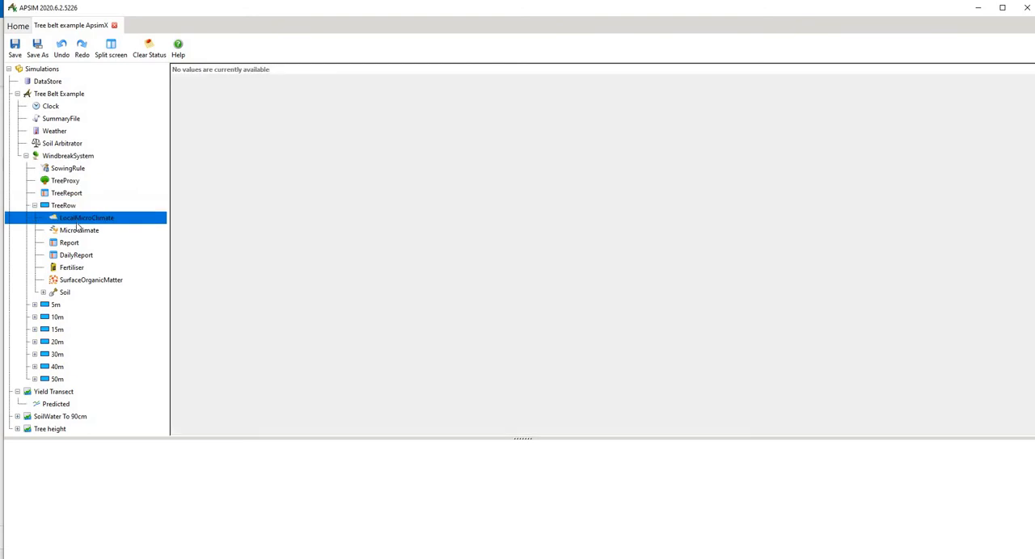
{"action": "left_click", "coordinate": [80, 230]}
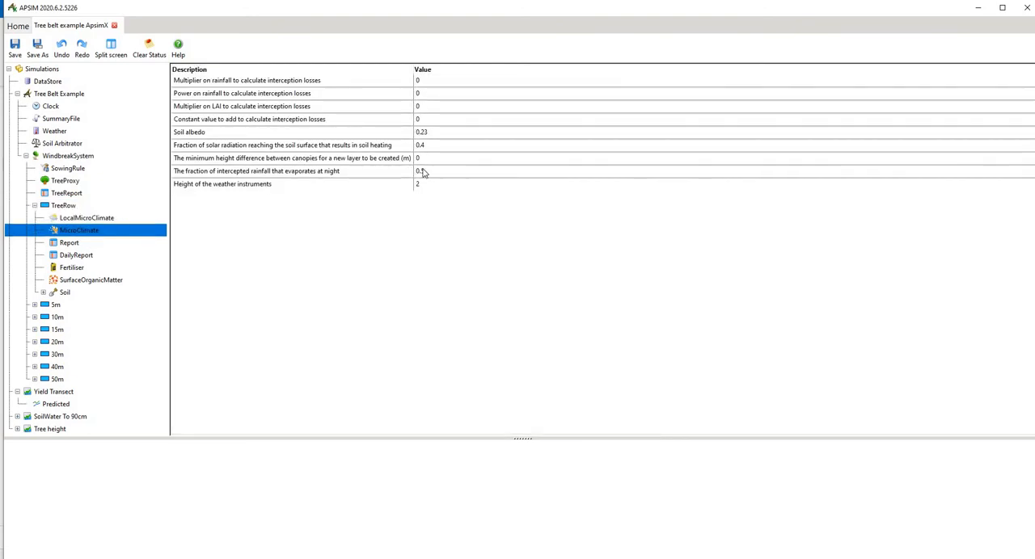
{"action": "type", "text": "0.5"}
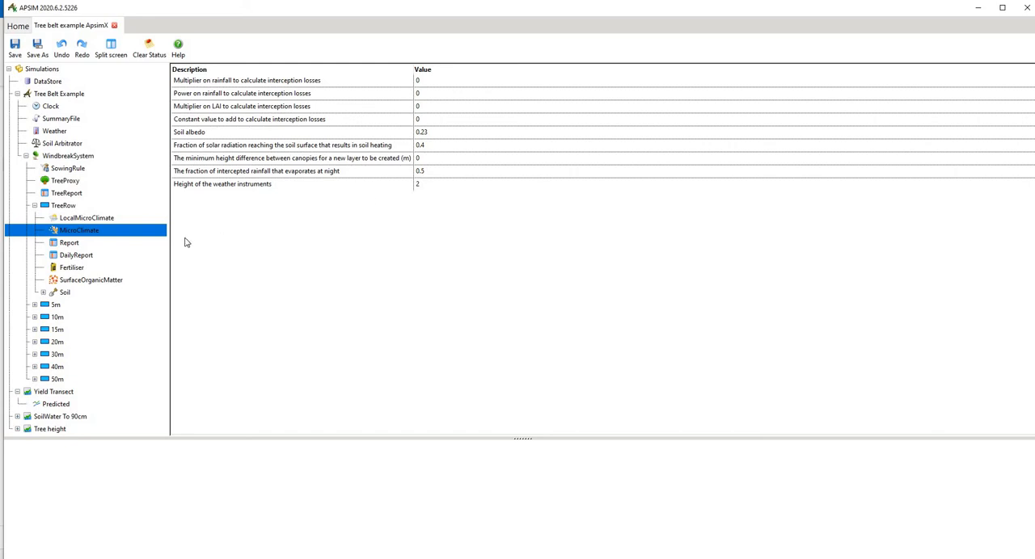
{"action": "left_click", "coordinate": [68, 242]}
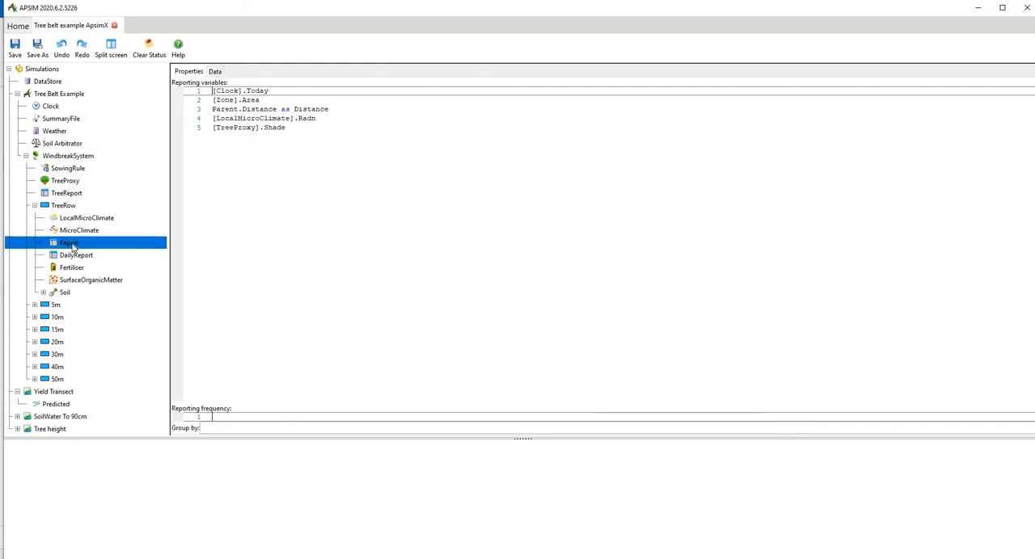
{"action": "mouse_move", "coordinate": [69, 196]}
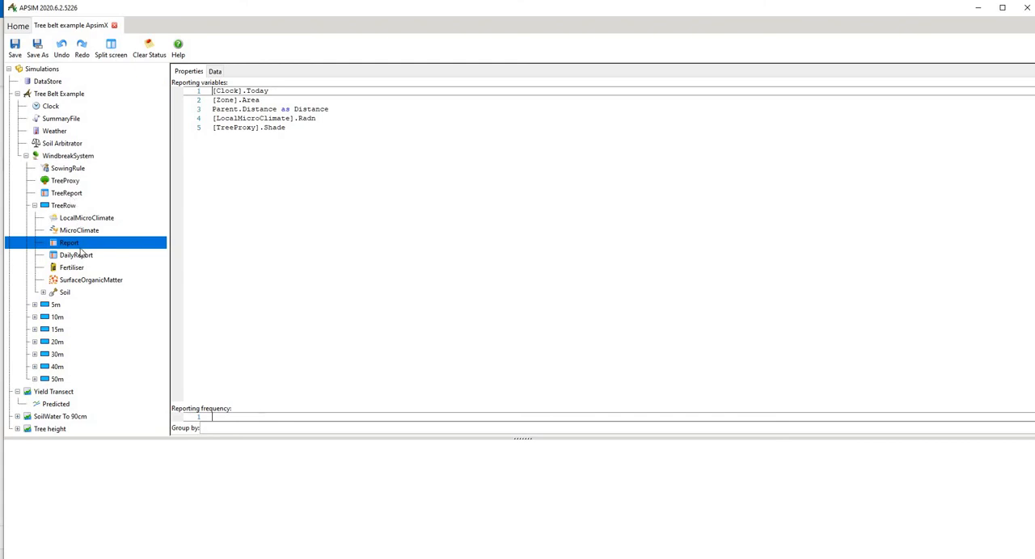
Show the TreeRow DailyReport's wind, nitrogen, water uptake and soil water variables.
{"action": "left_click", "coordinate": [76, 256]}
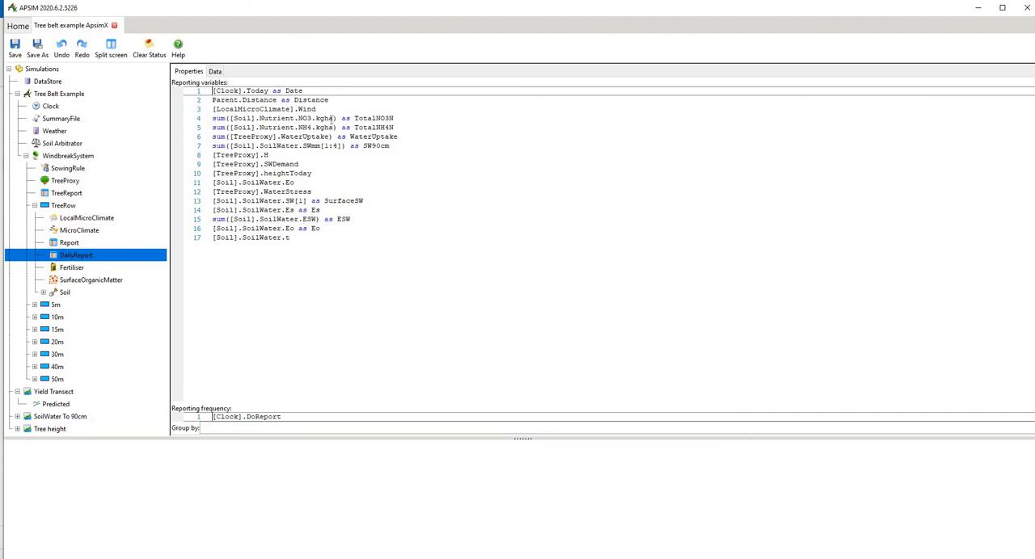
{"action": "mouse_move", "coordinate": [355, 118]}
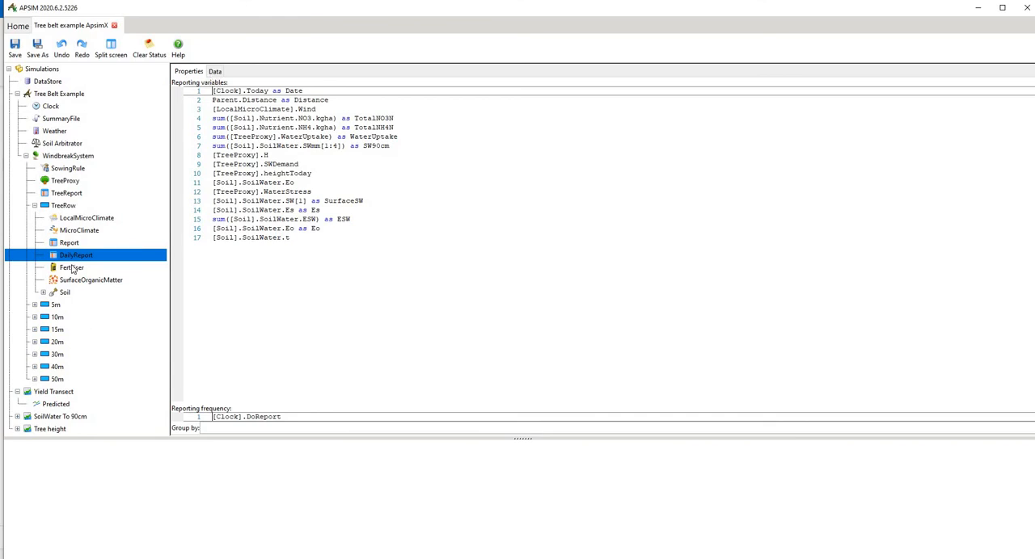
Show the TreeRow's SurfaceOrganicMatter with its wheat_stubble residue pool and C:N ratio.
{"action": "left_click", "coordinate": [91, 280]}
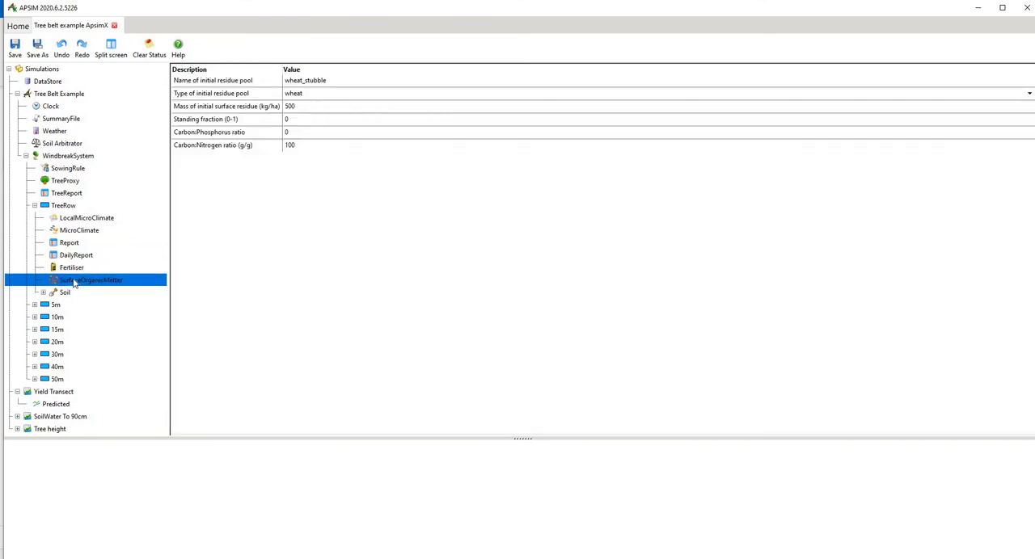
{"action": "mouse_move", "coordinate": [73, 280]}
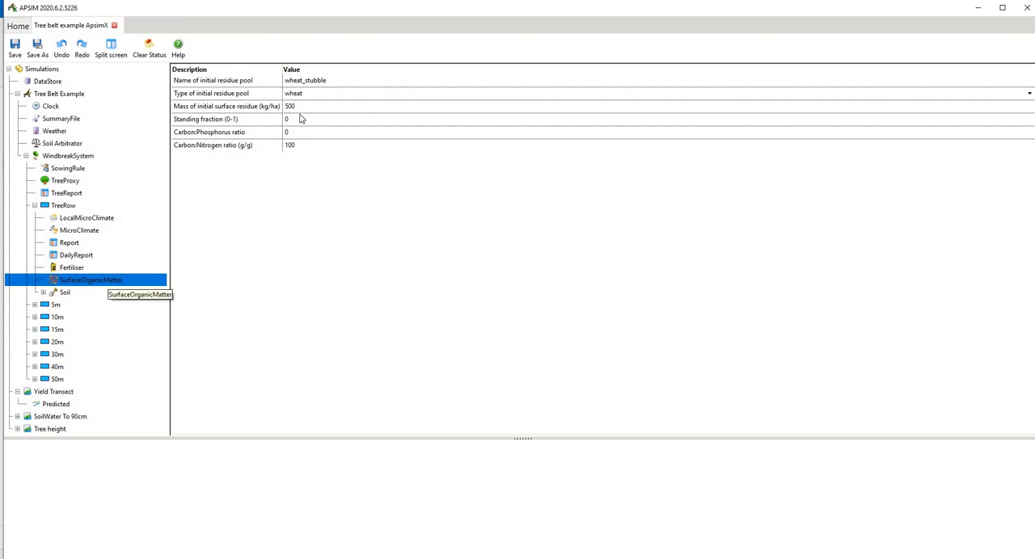
{"action": "mouse_move", "coordinate": [281, 108]}
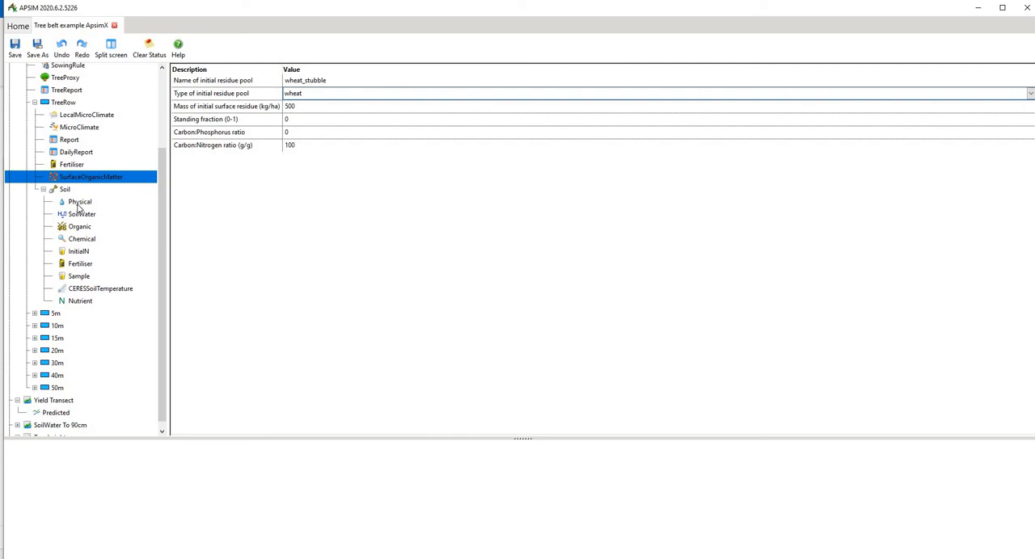
Step through the tree row soil's physical, SoilWater, Organic and Chemical layer tables.
{"action": "left_click", "coordinate": [79, 200]}
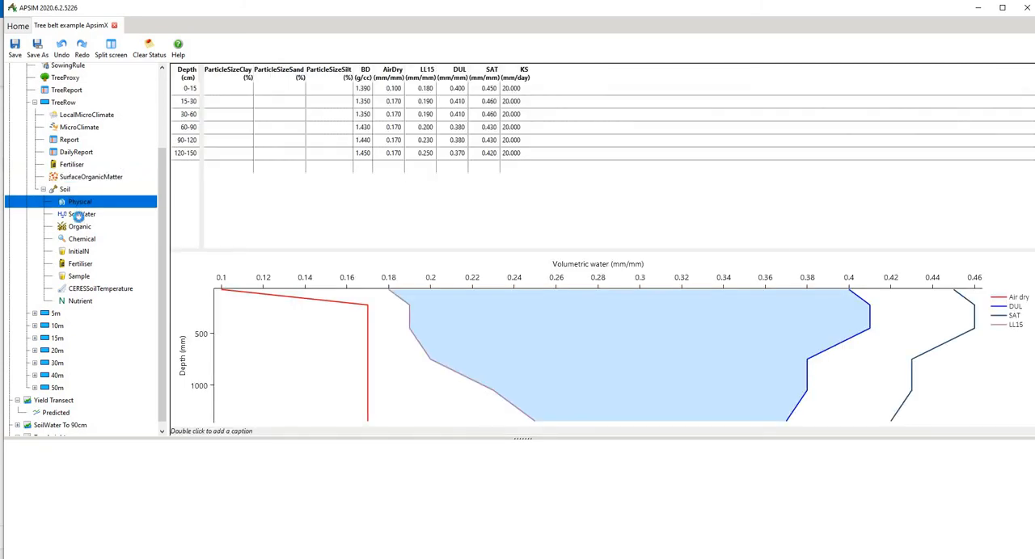
{"action": "left_click", "coordinate": [80, 214]}
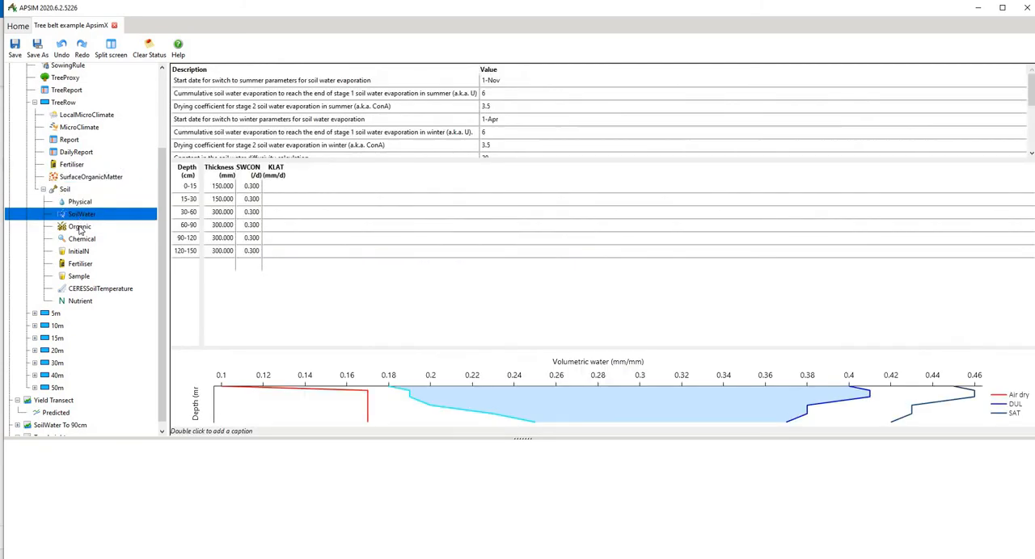
{"action": "left_click", "coordinate": [79, 227]}
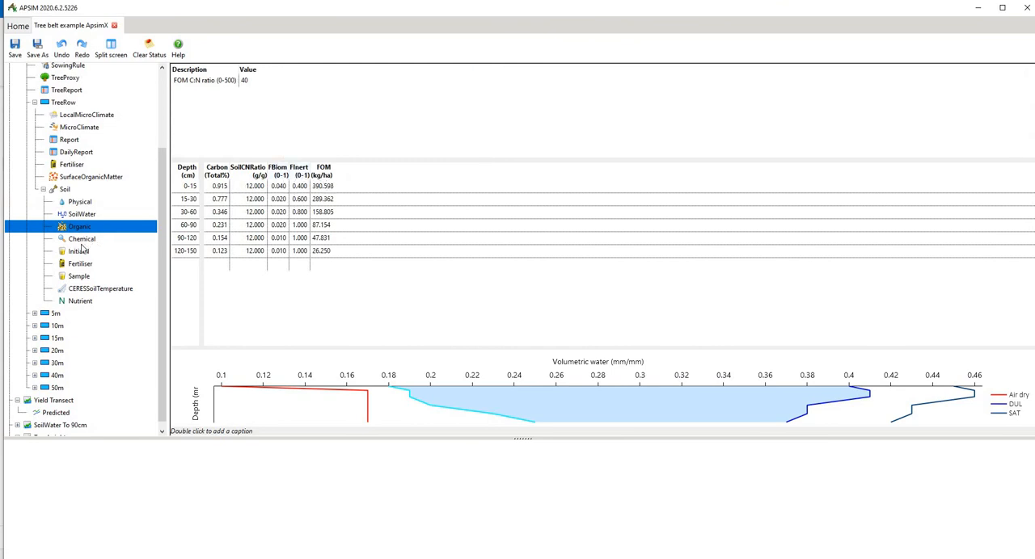
{"action": "left_click", "coordinate": [78, 253]}
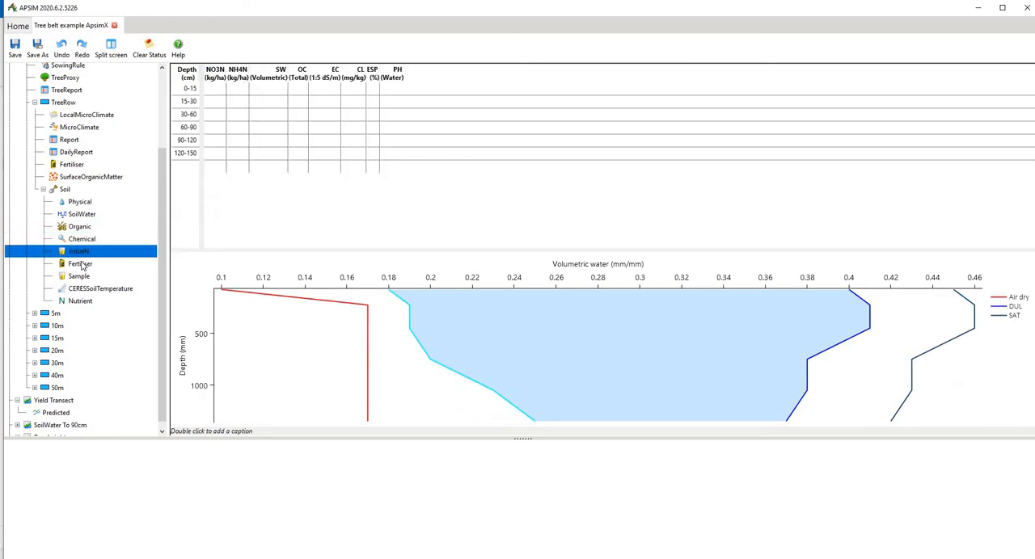
Review Fertiliser, the initial water Sample and soil temperature, ending on the Nutrient pool flow diagram.
{"action": "left_click", "coordinate": [79, 264]}
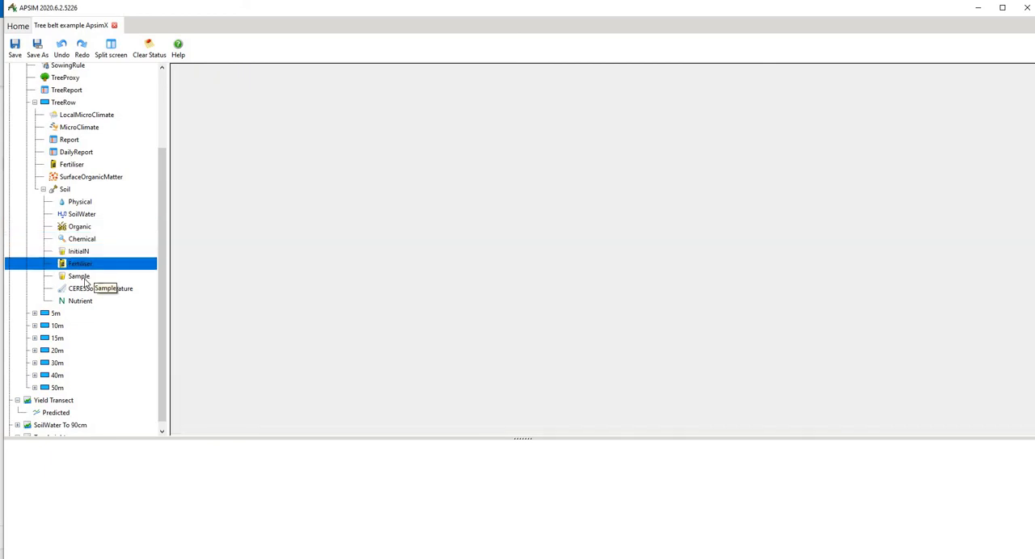
{"action": "left_click", "coordinate": [79, 274]}
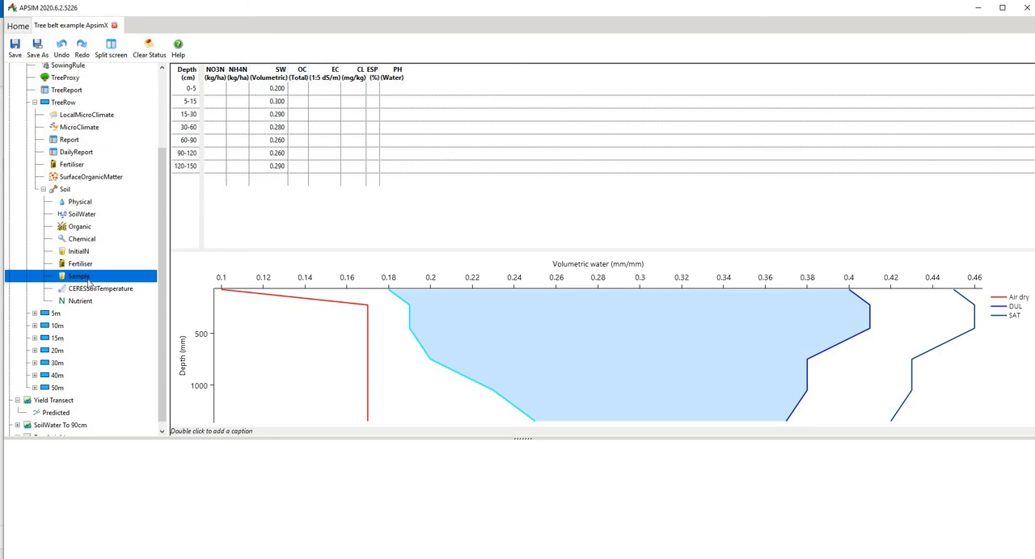
{"action": "left_click", "coordinate": [101, 287]}
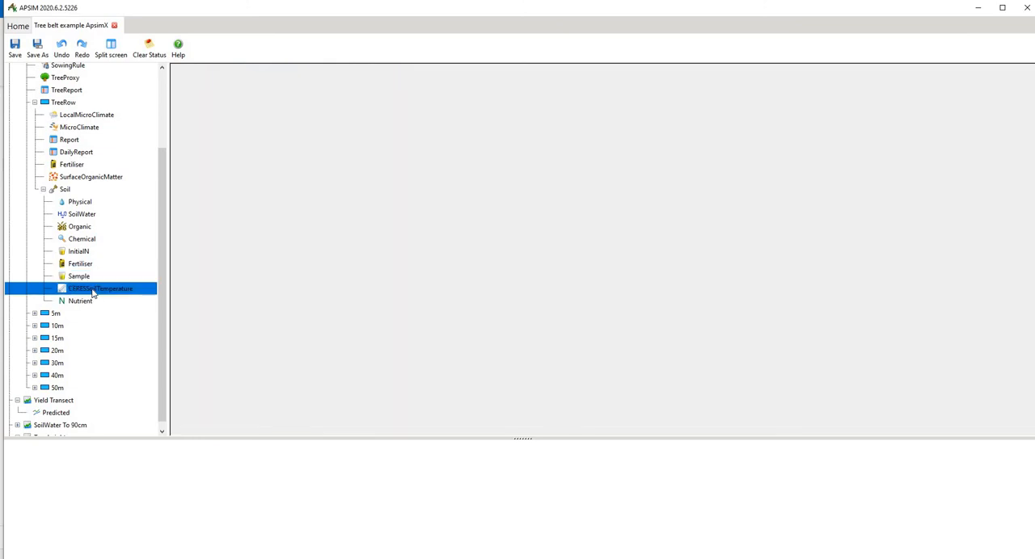
{"action": "mouse_move", "coordinate": [88, 309]}
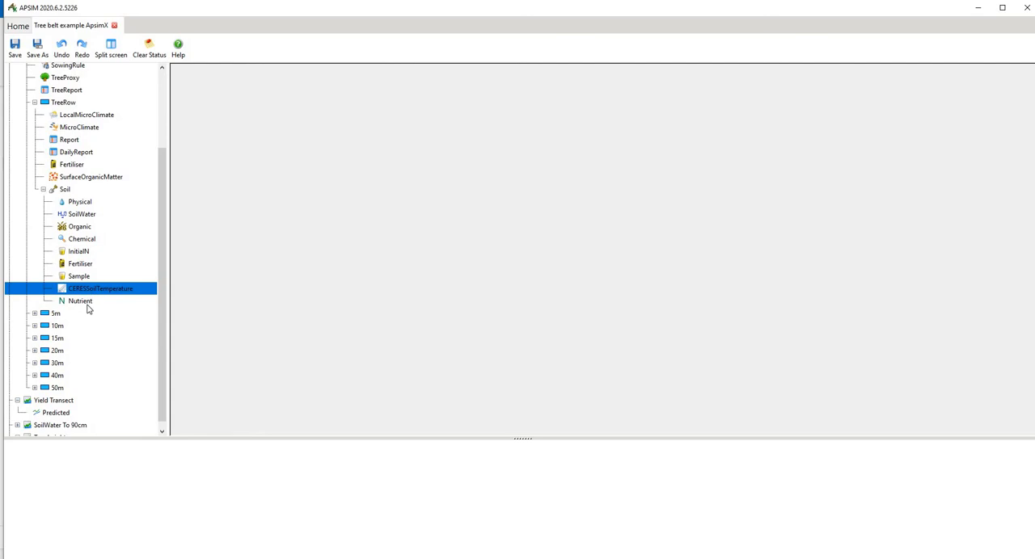
{"action": "left_click", "coordinate": [80, 301]}
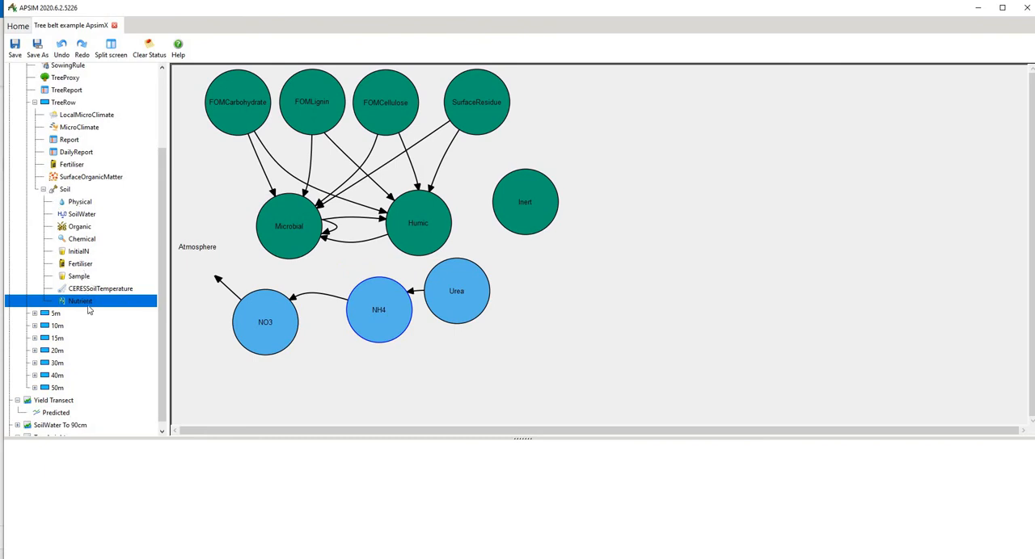
{"action": "mouse_move", "coordinate": [79, 201]}
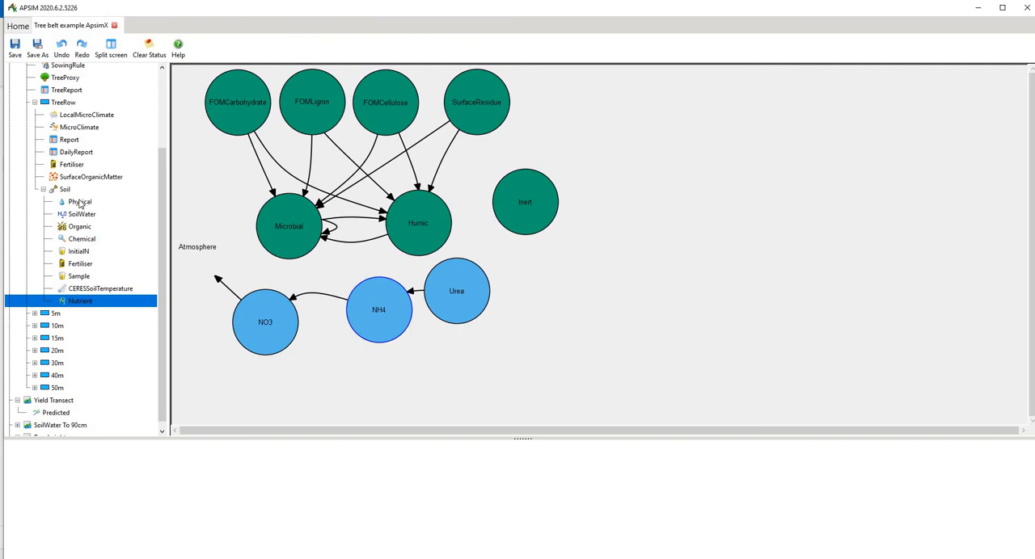
{"action": "mouse_move", "coordinate": [79, 201]}
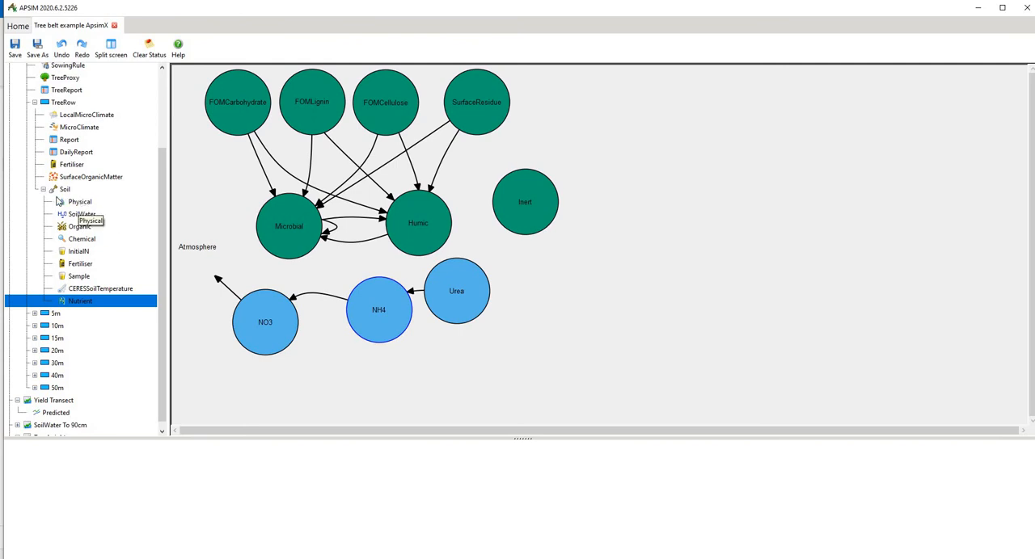
Collapse and re-expand the 5m zone, then show its HarvestReport variables.
{"action": "left_click", "coordinate": [45, 189]}
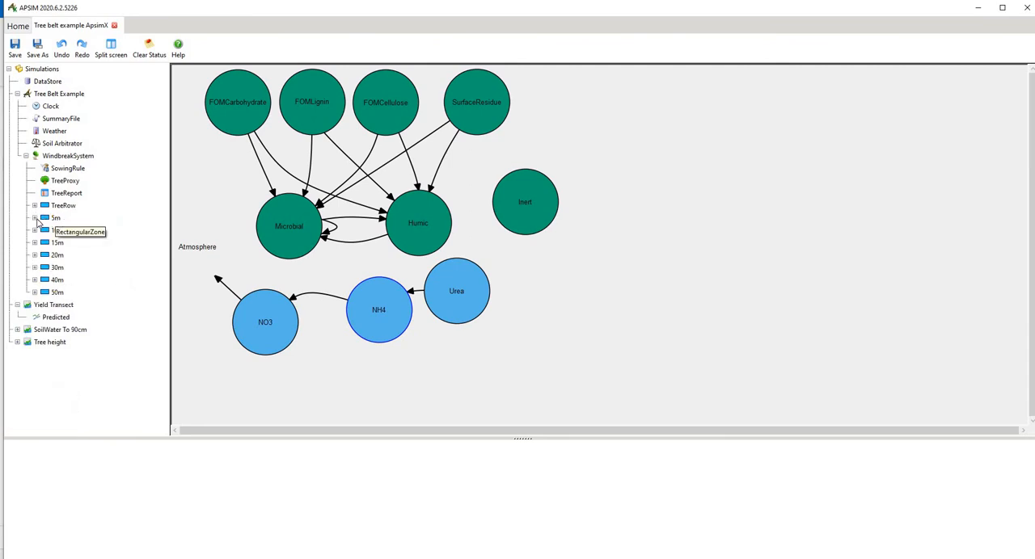
{"action": "left_click", "coordinate": [34, 217]}
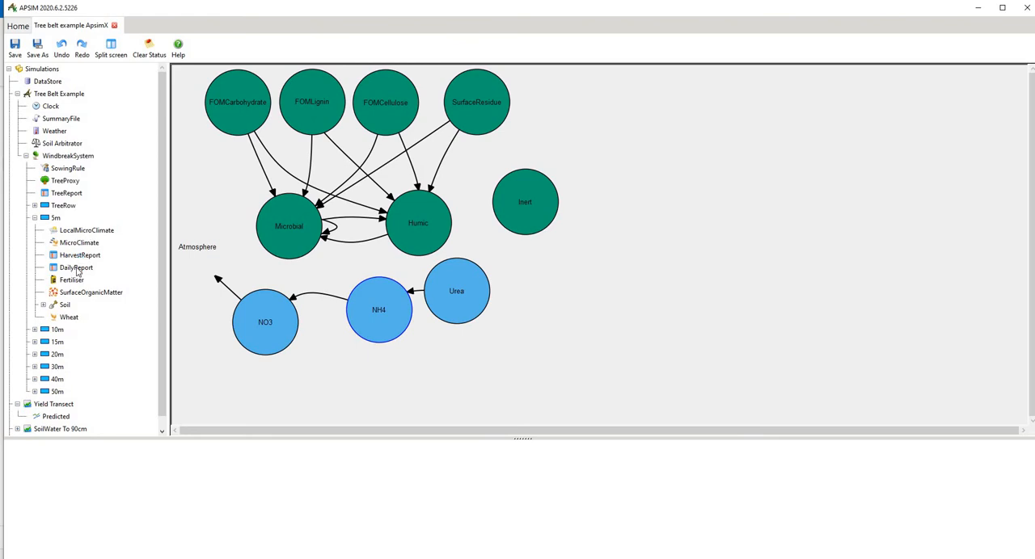
{"action": "left_click", "coordinate": [80, 255]}
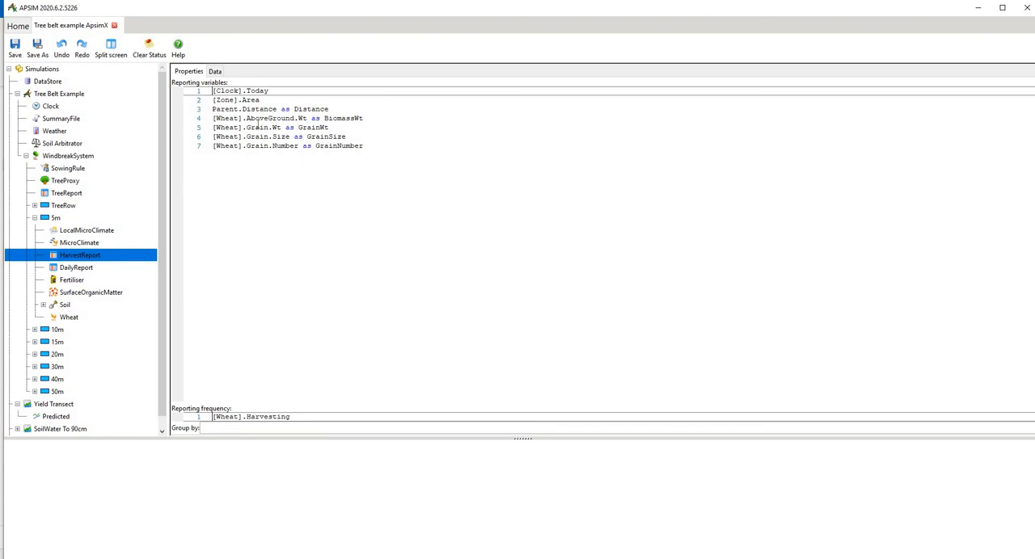
{"action": "mouse_move", "coordinate": [160, 249]}
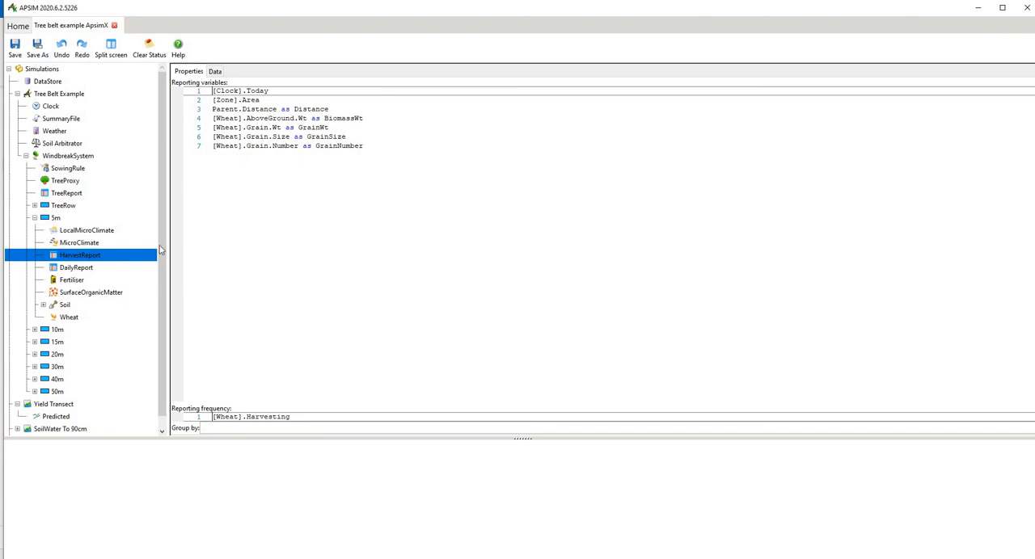
Alternate between the 5m zone's DailyReport and HarvestReport, finishing on the DailyReport's soil and wheat outputs.
{"action": "left_click", "coordinate": [76, 269]}
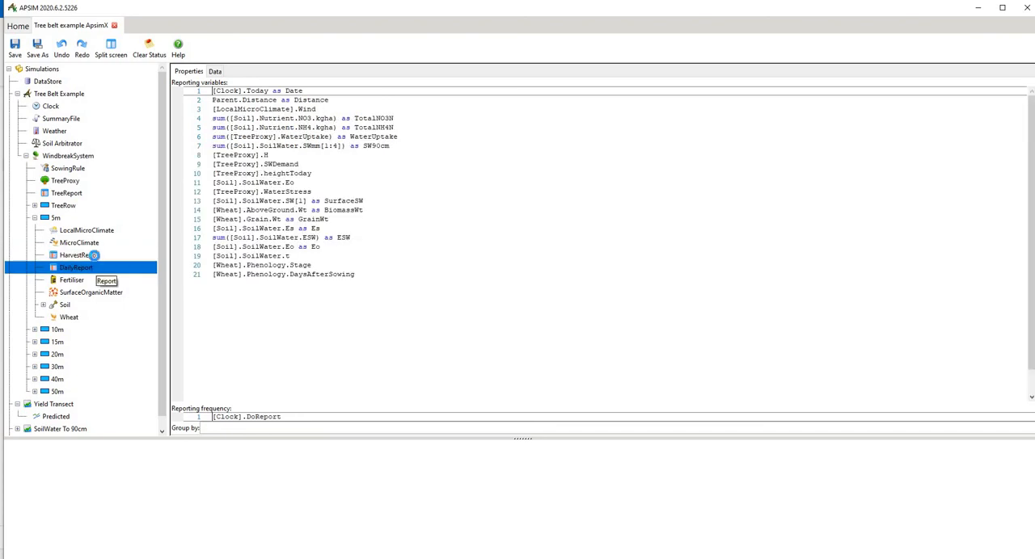
{"action": "left_click", "coordinate": [79, 255]}
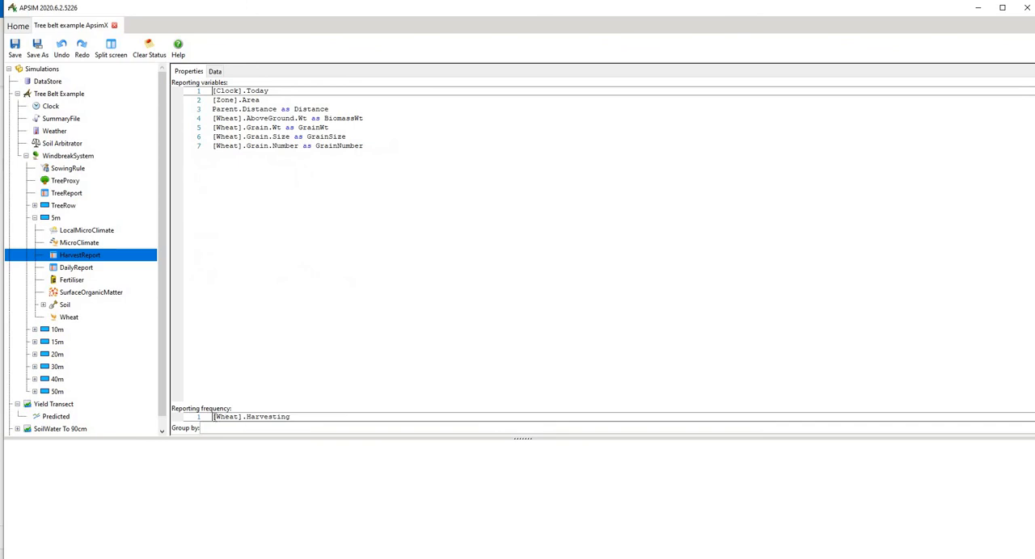
{"action": "mouse_move", "coordinate": [144, 312]}
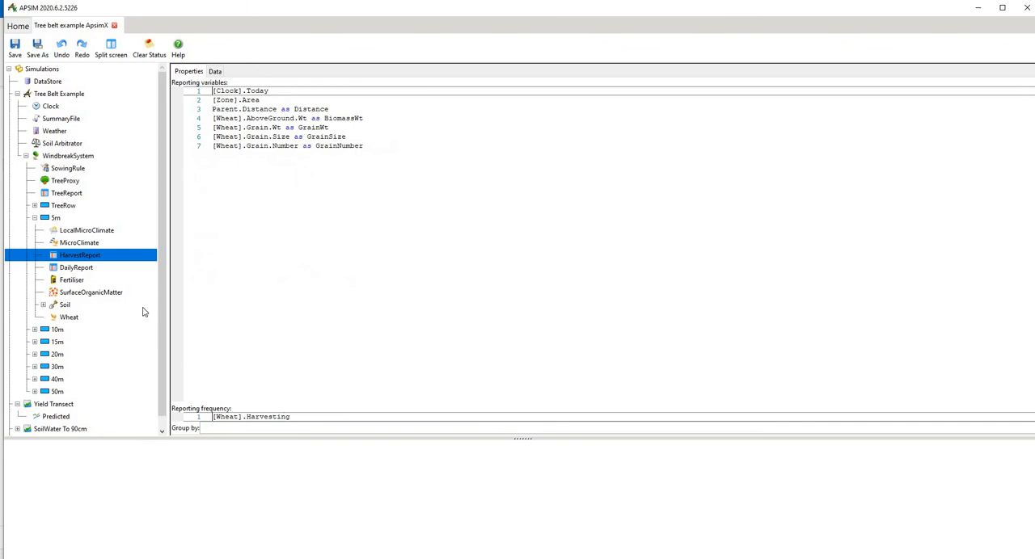
{"action": "left_click", "coordinate": [76, 268]}
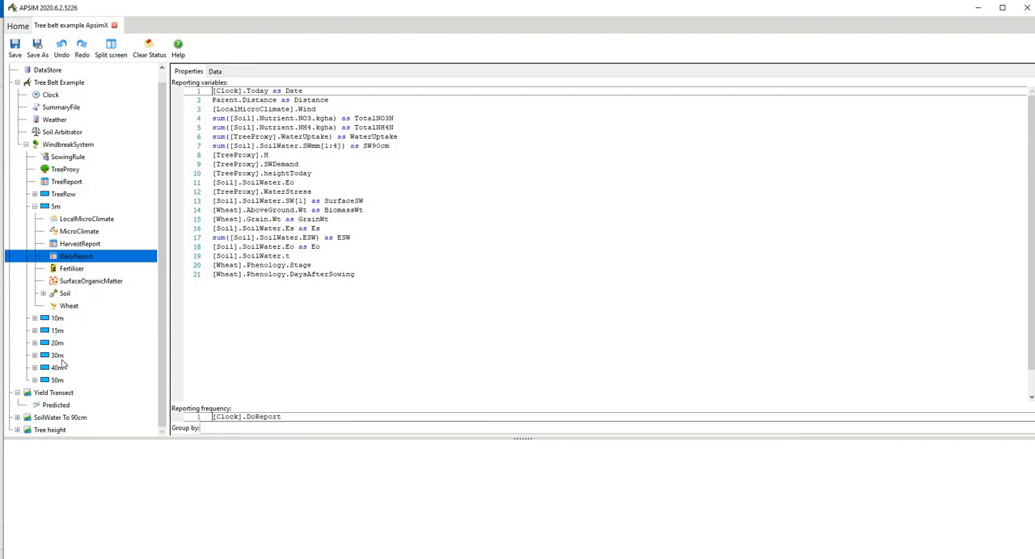
{"action": "mouse_move", "coordinate": [43, 396]}
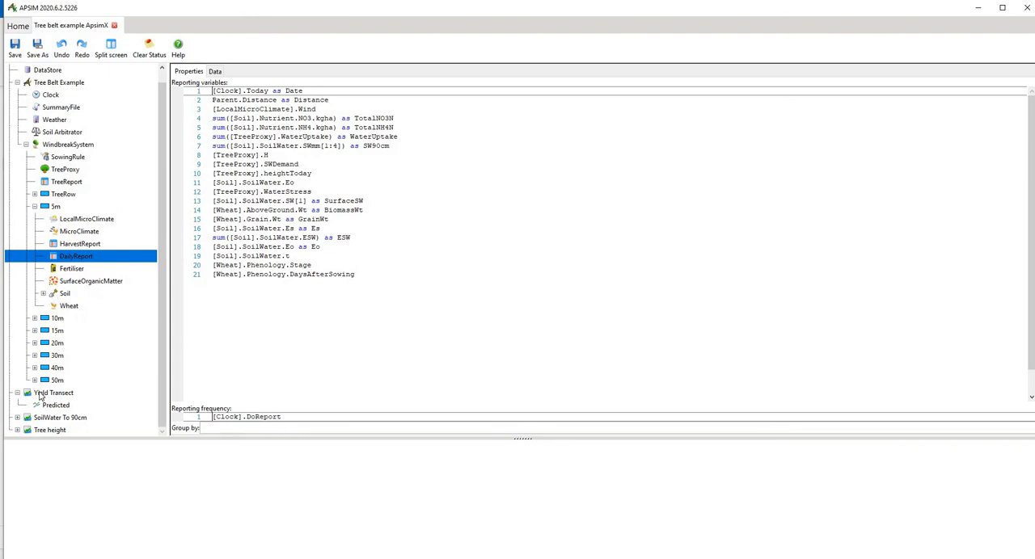
View the Yield Transect graph, then run all simulations from the root node until 'Simulations complete'.
{"action": "left_click", "coordinate": [53, 405]}
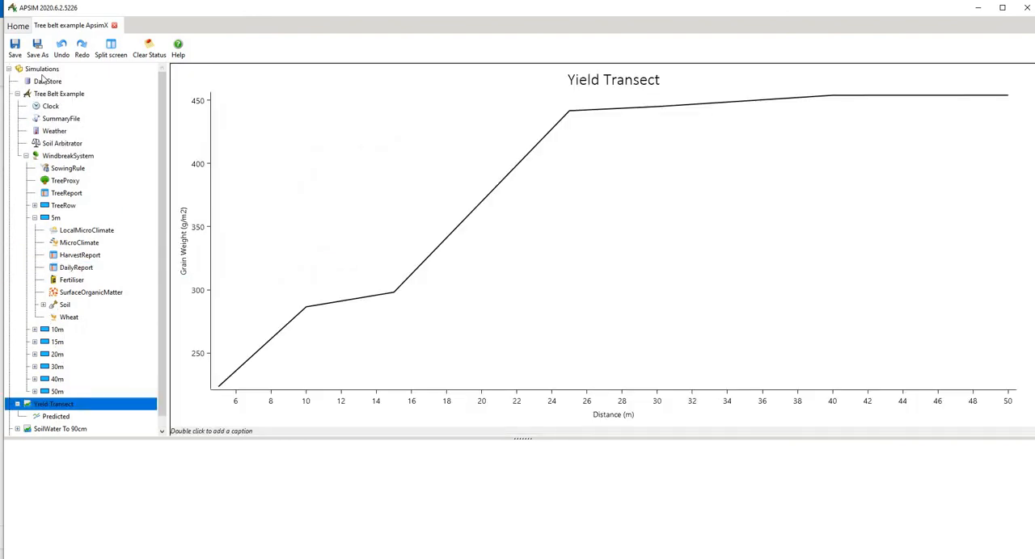
{"action": "left_click", "coordinate": [42, 68]}
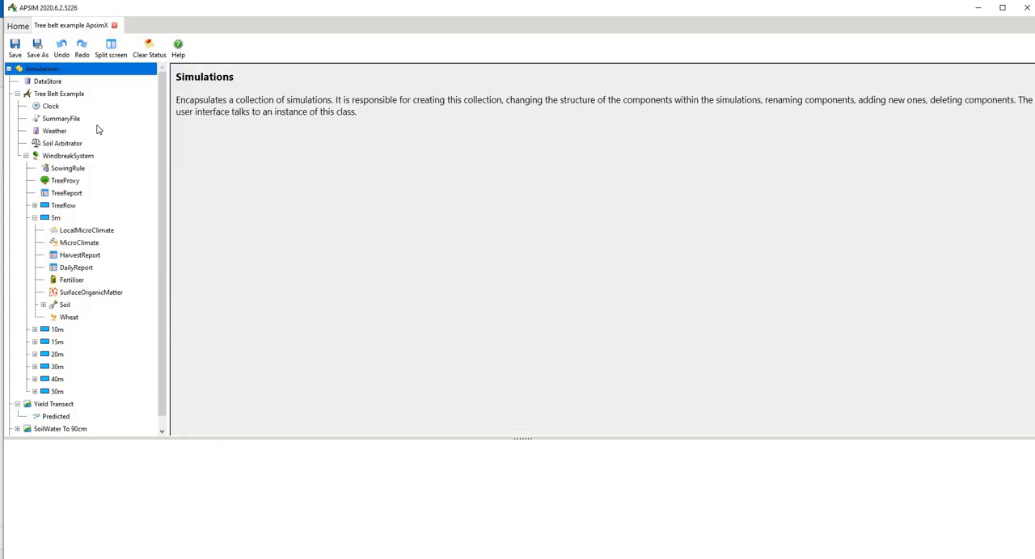
{"action": "left_click", "coordinate": [15, 47]}
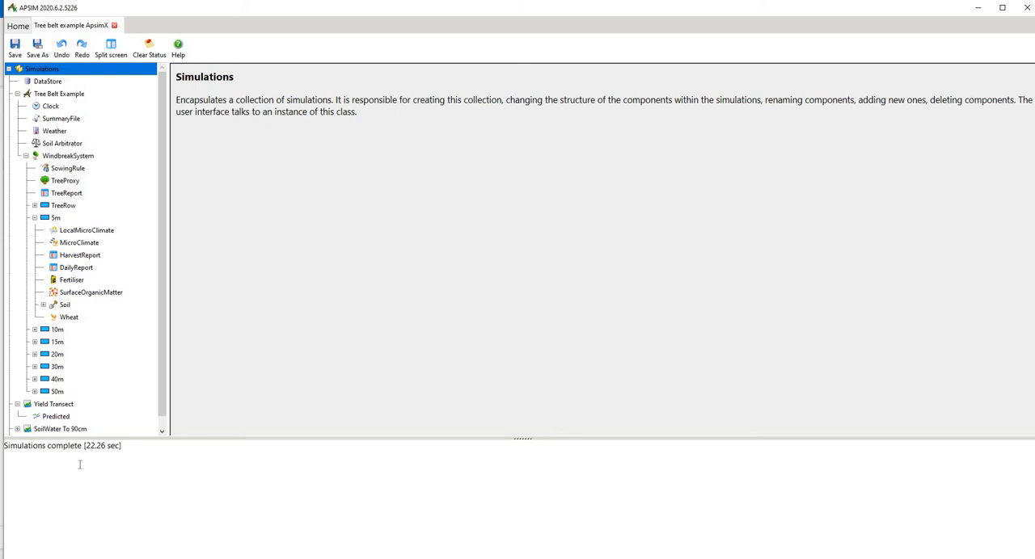
{"action": "mouse_move", "coordinate": [77, 196]}
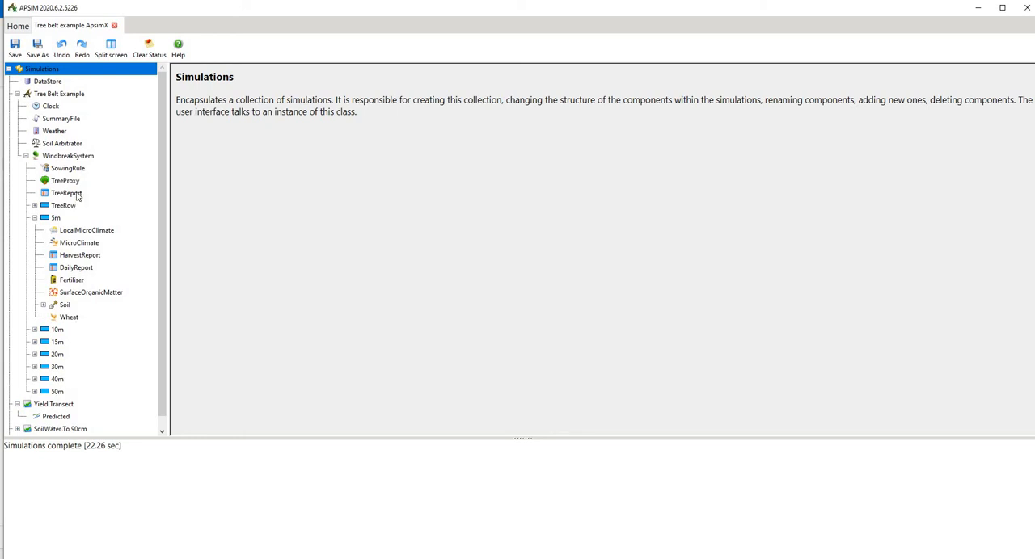
Show the TreeReport output data with the Heights and heightToday columns in view.
{"action": "left_click", "coordinate": [66, 193]}
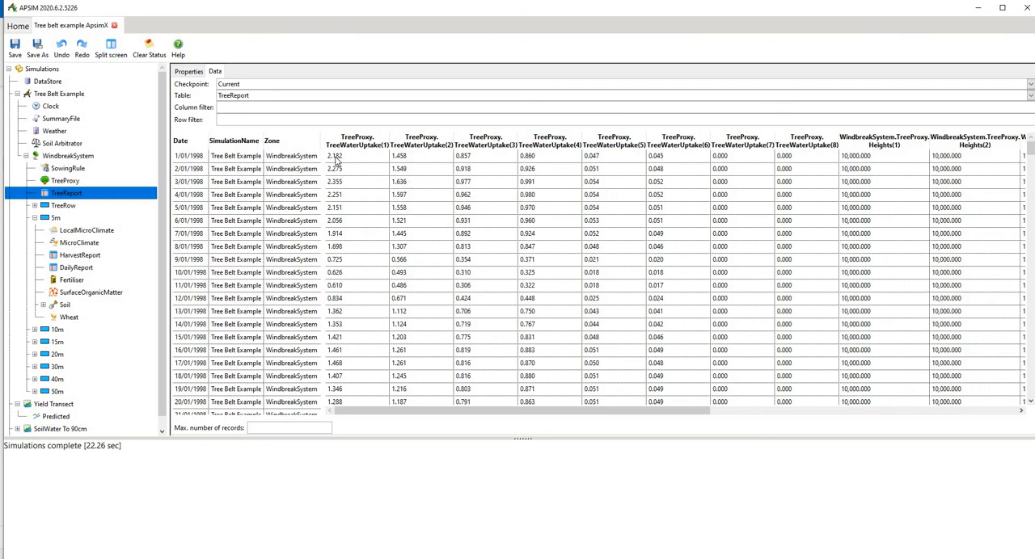
{"action": "mouse_move", "coordinate": [387, 414]}
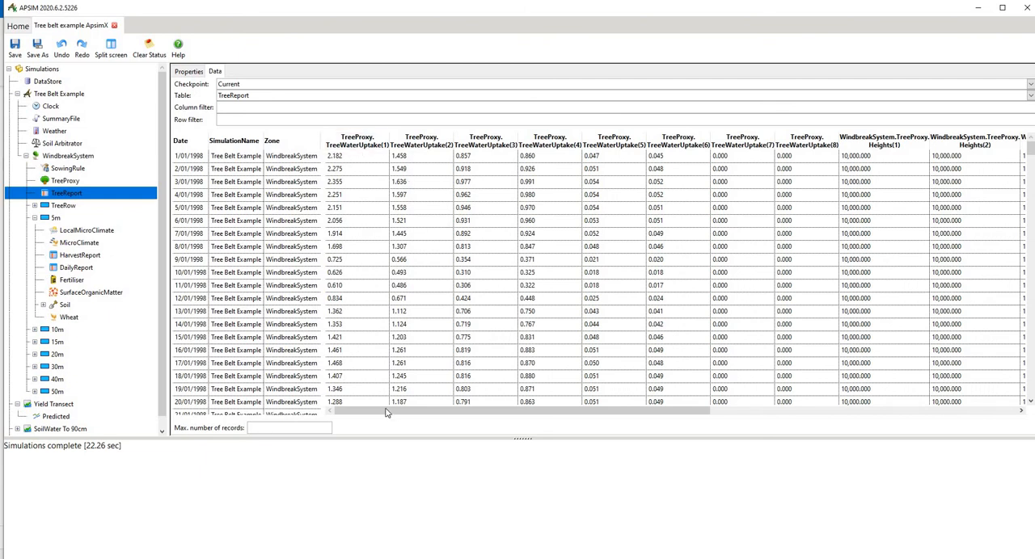
{"action": "scroll", "scroll_direction": "right", "scroll_amount": 3}
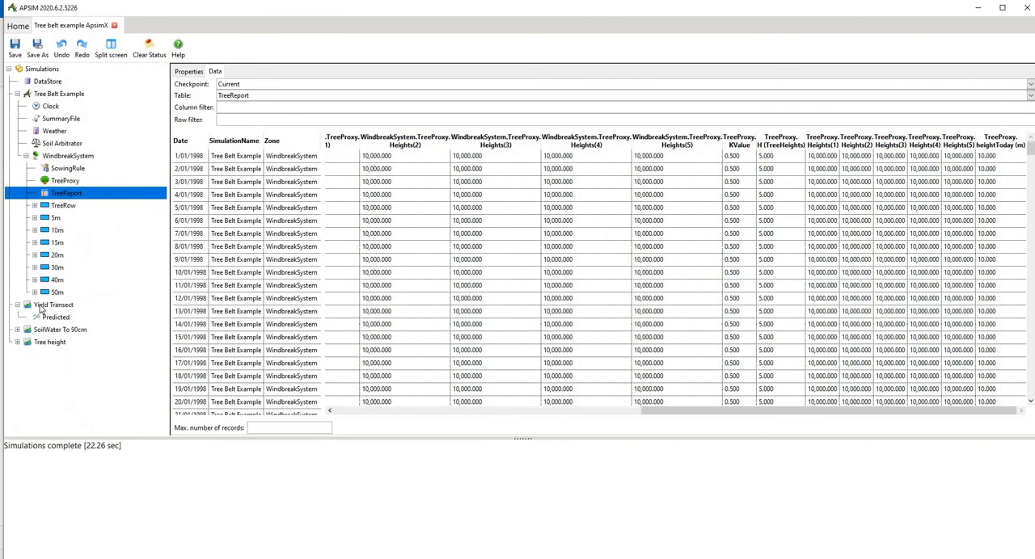
Inspect the Yield Transect's Predicted series Y variables, keeping GrainWt plotted.
{"action": "left_click", "coordinate": [53, 304]}
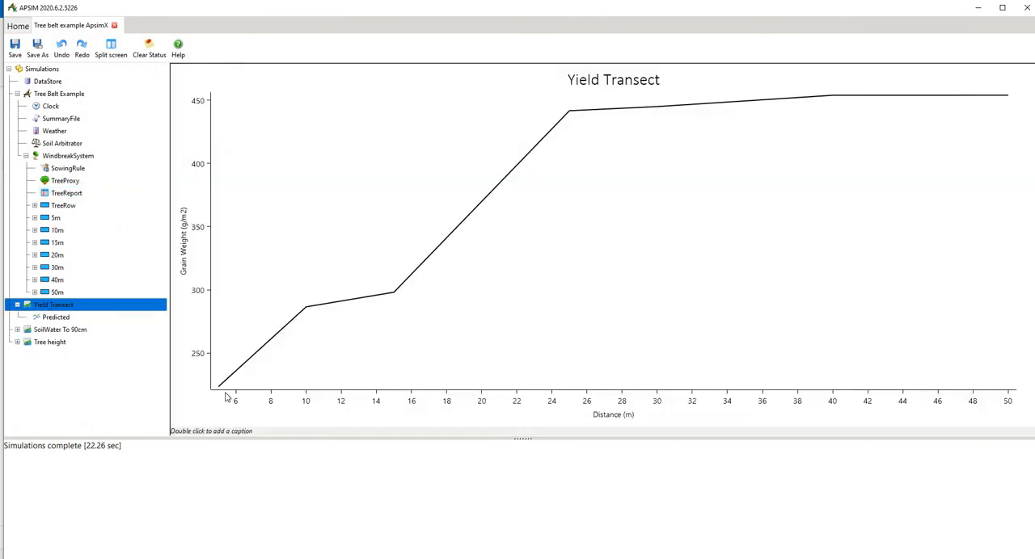
{"action": "left_click", "coordinate": [55, 317]}
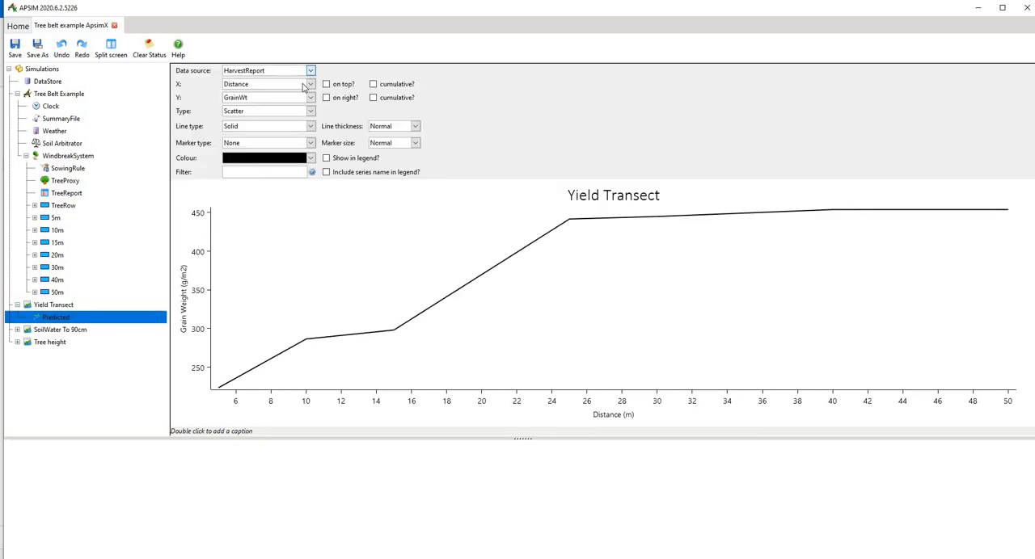
{"action": "left_click", "coordinate": [310, 84]}
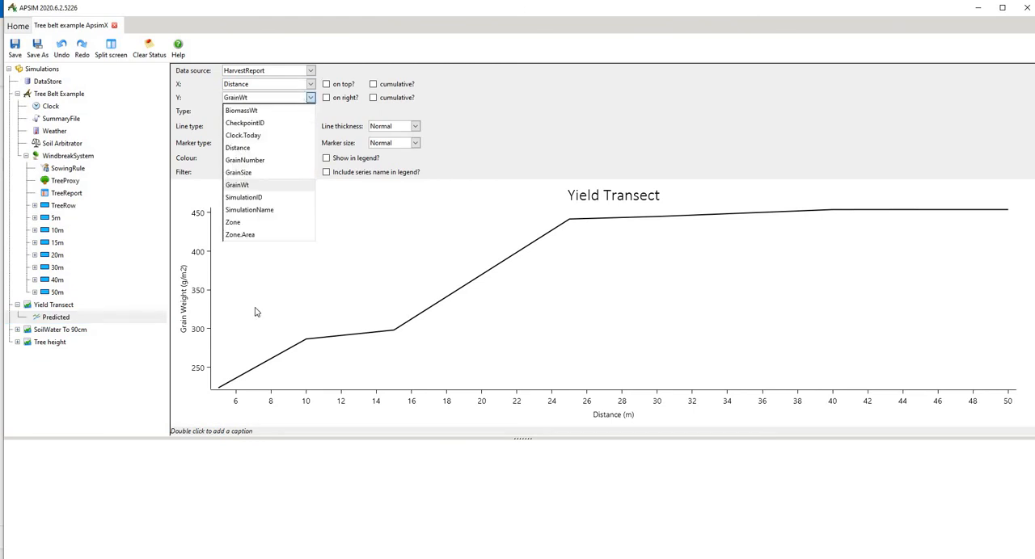
{"action": "left_click", "coordinate": [236, 185]}
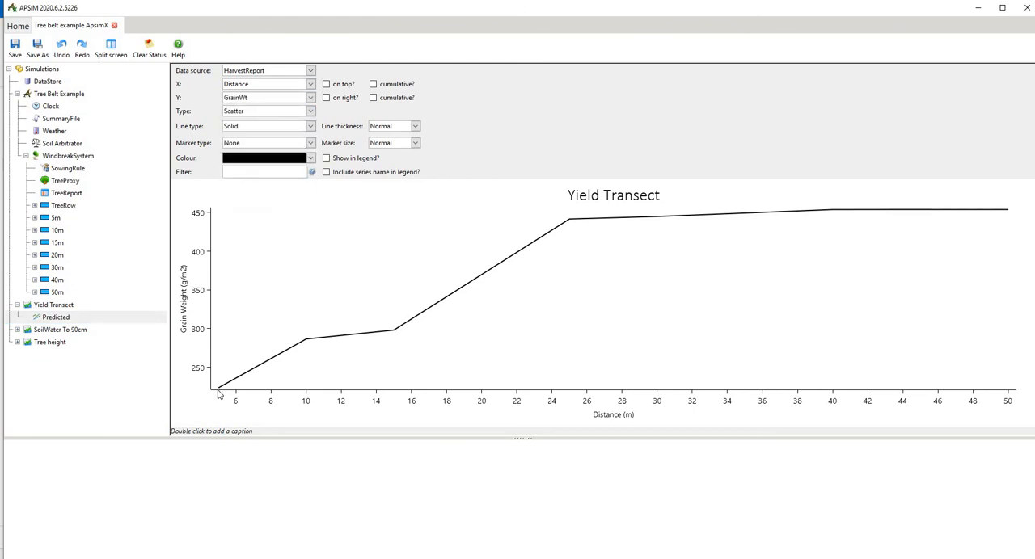
{"action": "mouse_move", "coordinate": [204, 372]}
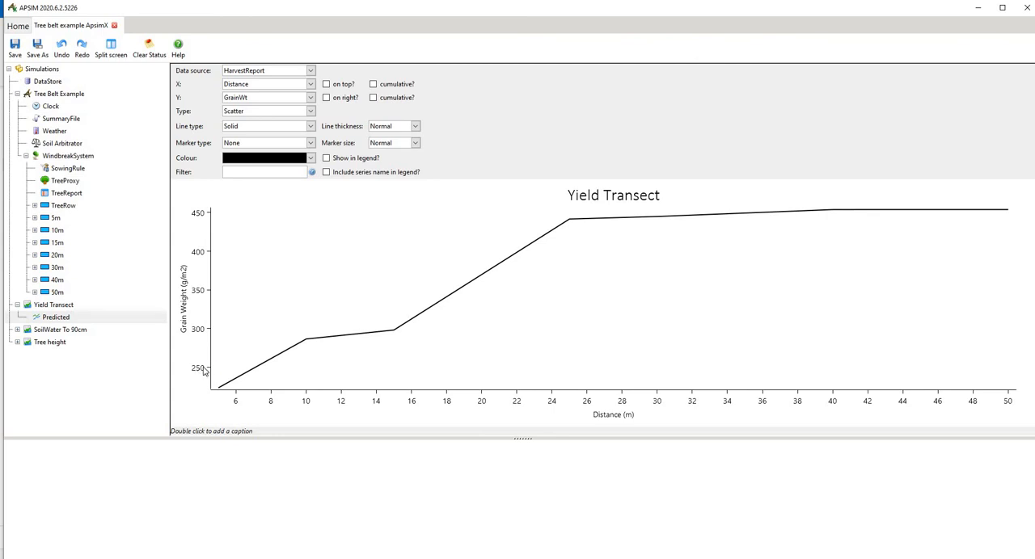
{"action": "mouse_move", "coordinate": [207, 372]}
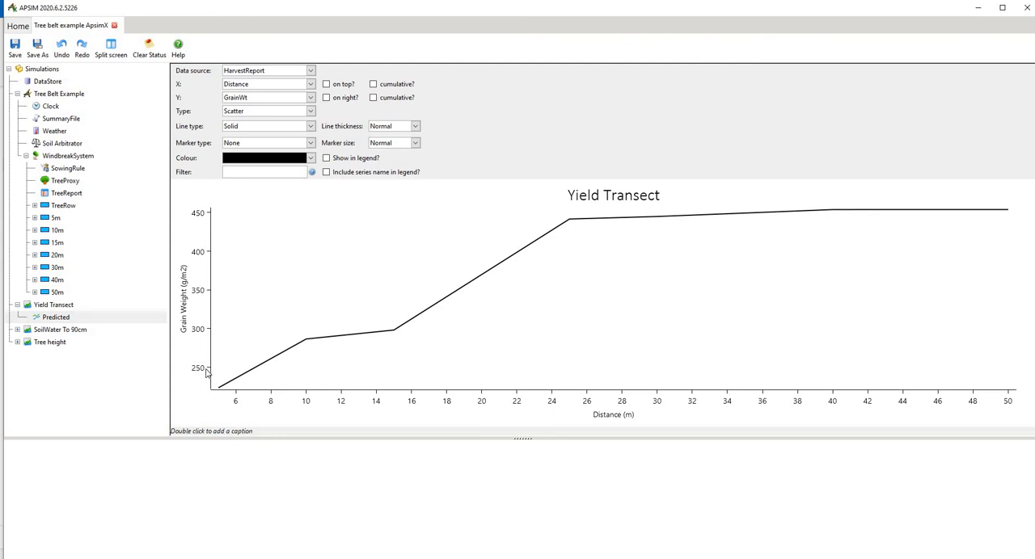
{"action": "mouse_move", "coordinate": [304, 347]}
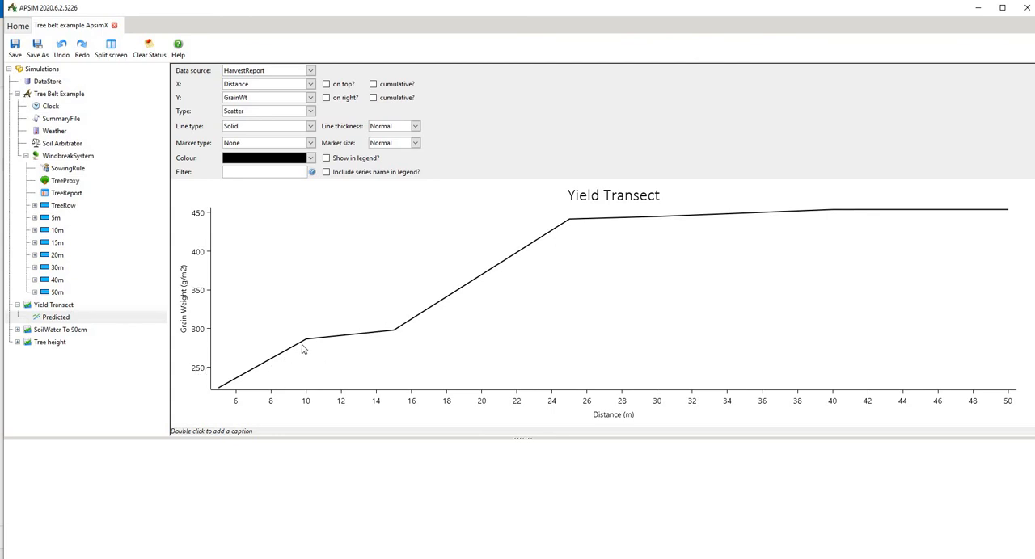
{"action": "mouse_move", "coordinate": [578, 226]}
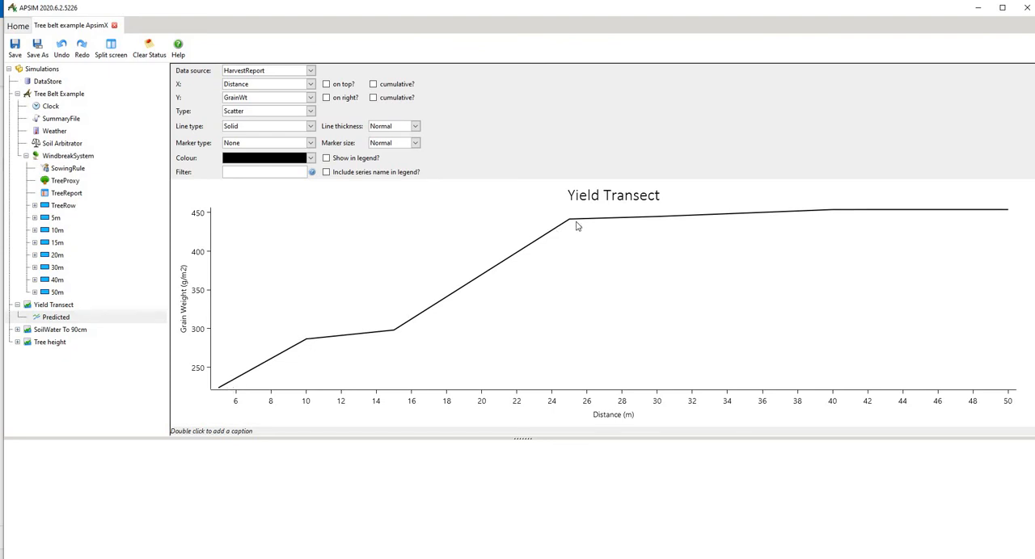
{"action": "mouse_move", "coordinate": [935, 214]}
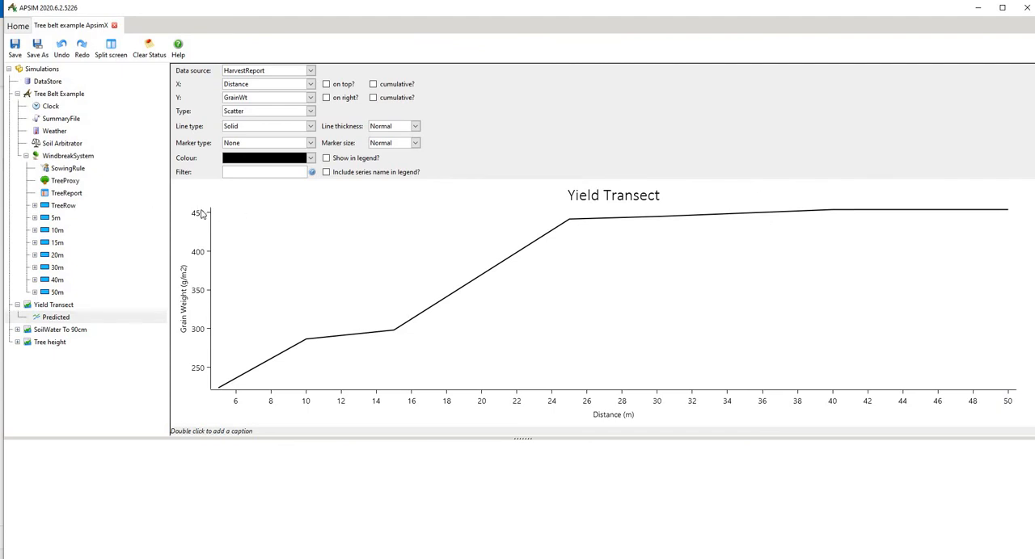
{"action": "mouse_move", "coordinate": [315, 111]}
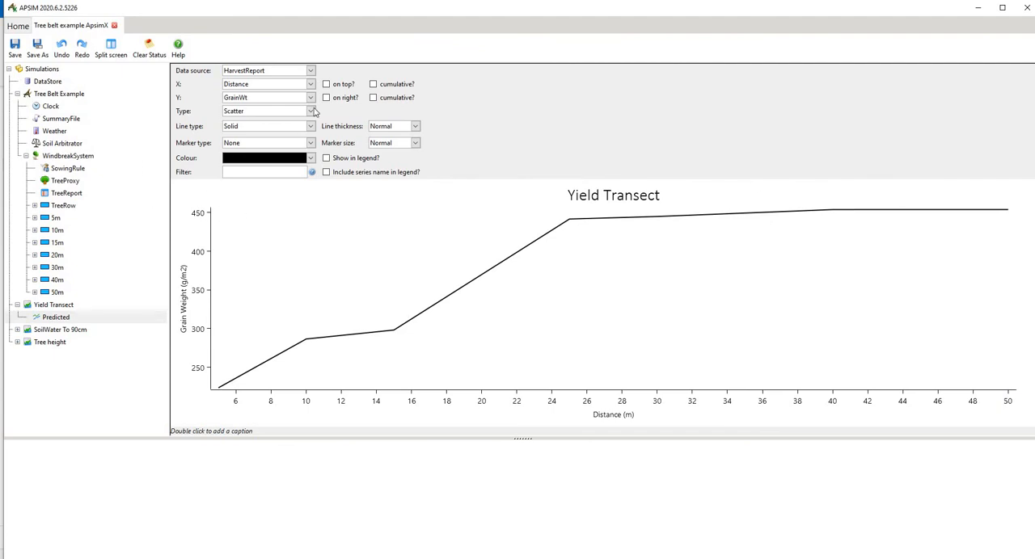
Plot GrainSize, then GrainNumber, and finally BiomassWt against distance from the trees.
{"action": "left_click", "coordinate": [311, 97]}
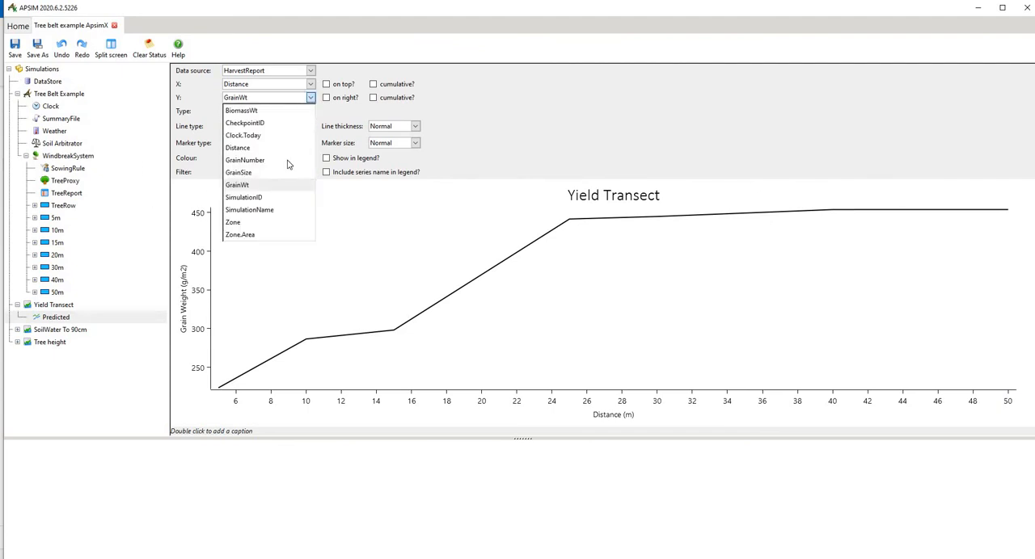
{"action": "left_click", "coordinate": [238, 173]}
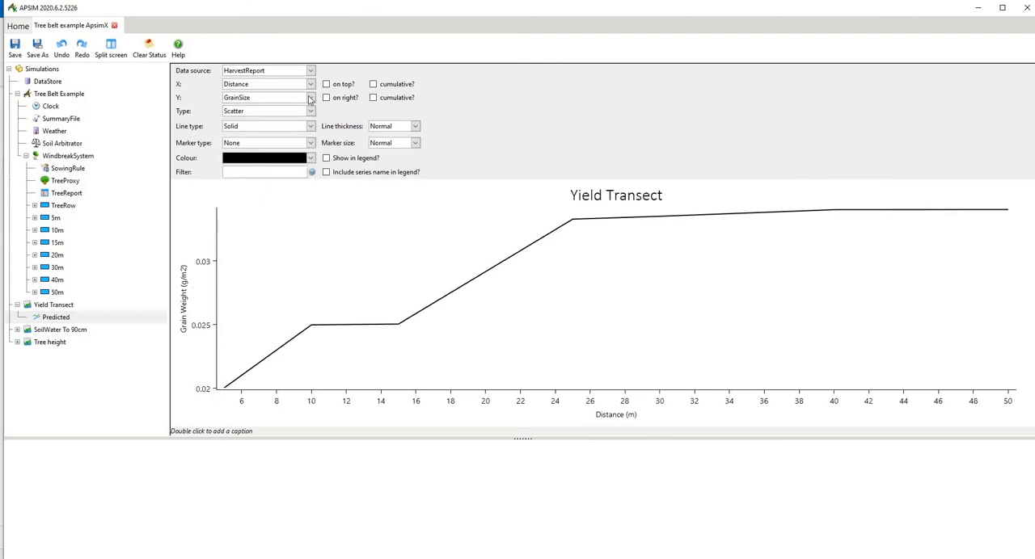
{"action": "left_click", "coordinate": [310, 97]}
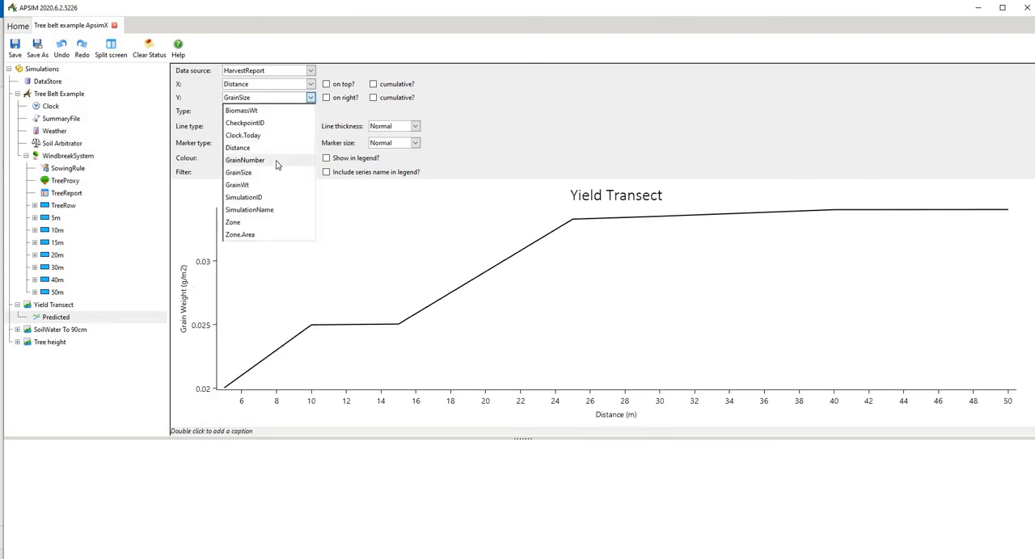
{"action": "left_click", "coordinate": [244, 159]}
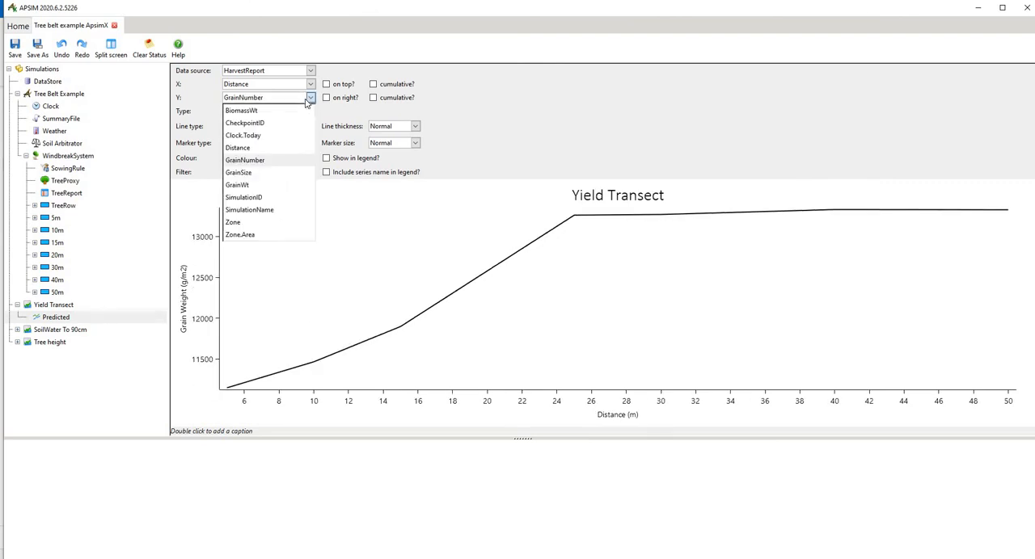
{"action": "mouse_move", "coordinate": [285, 178]}
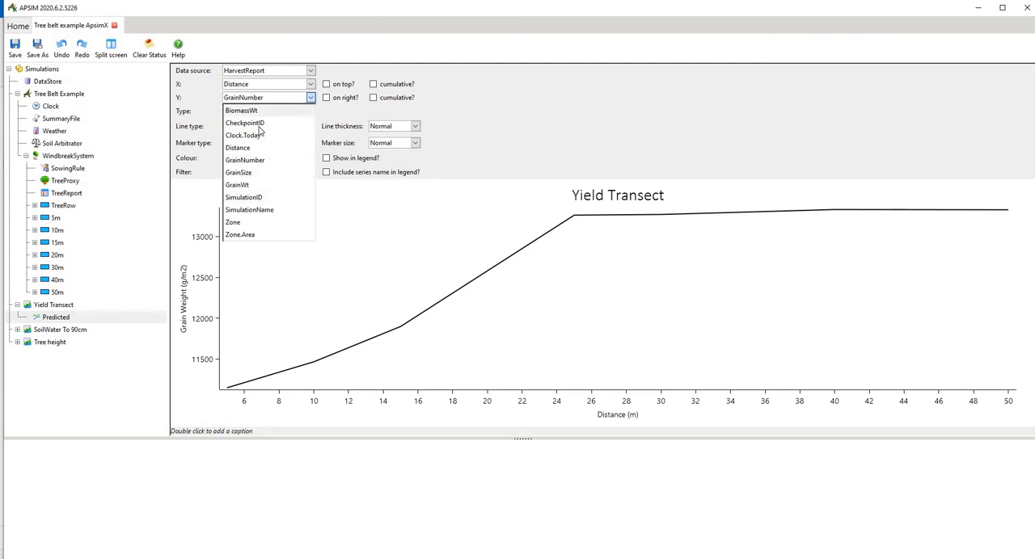
{"action": "mouse_move", "coordinate": [237, 173]}
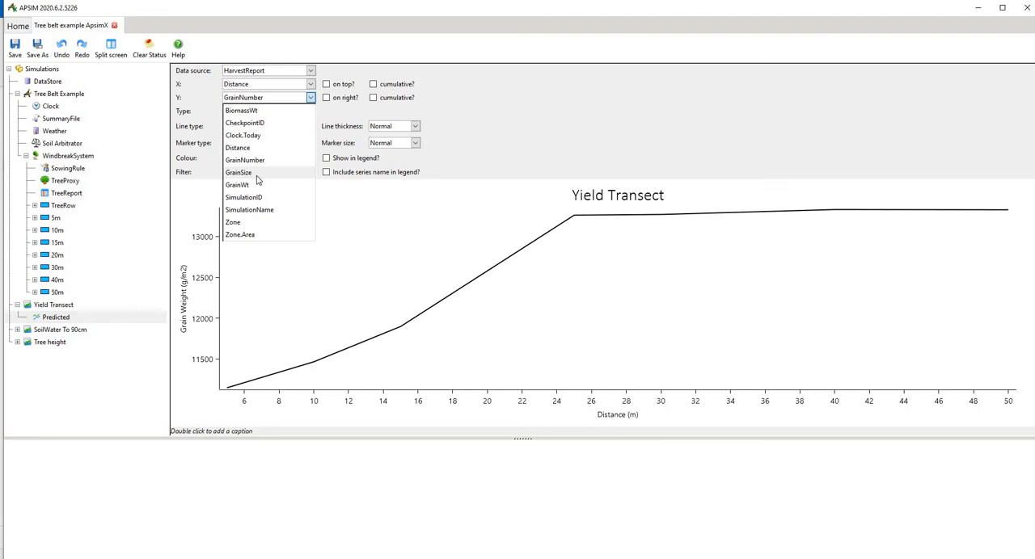
{"action": "mouse_move", "coordinate": [257, 185]}
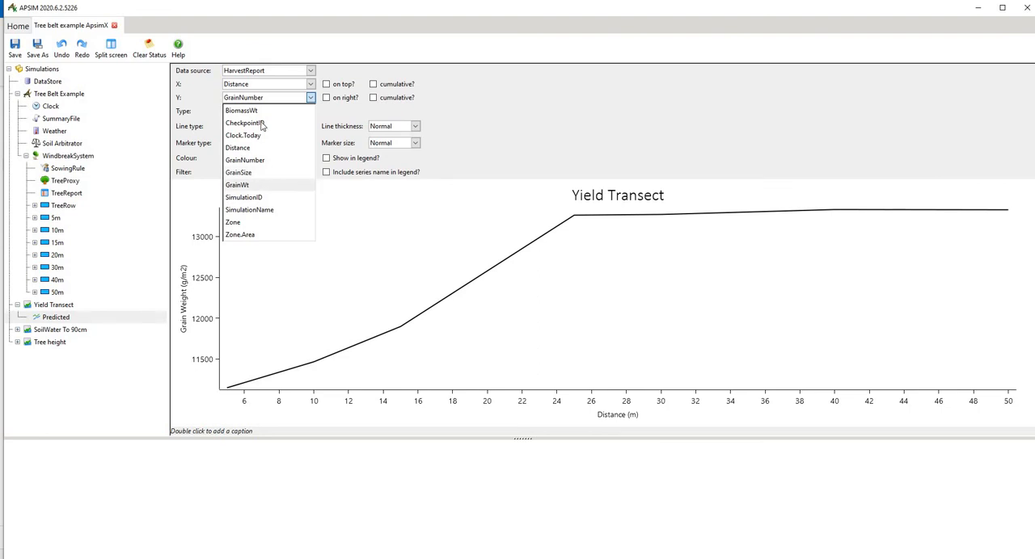
{"action": "left_click", "coordinate": [241, 110]}
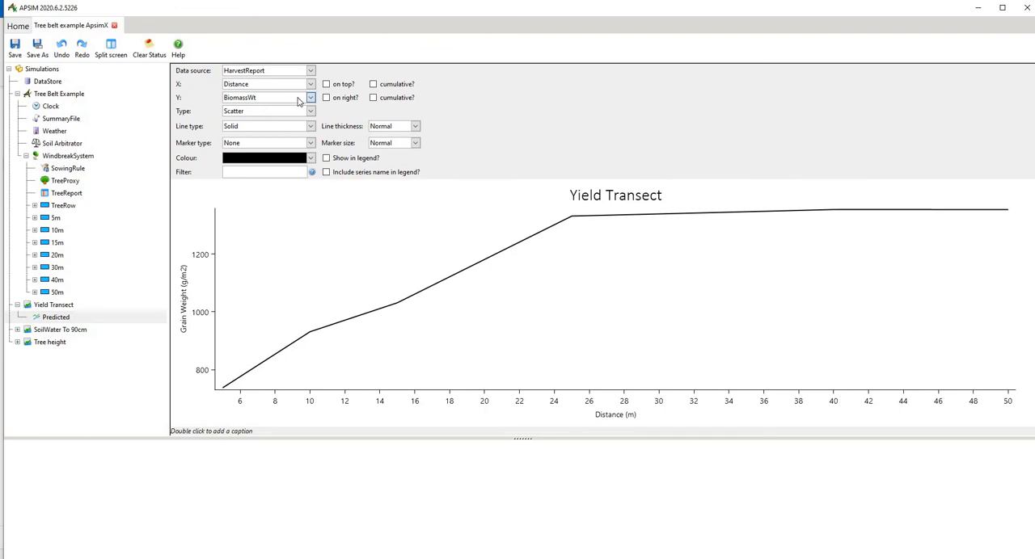
Show the SoilWater To 90cm graph and its Predicted series plotting daily SWt90cm by date per zone.
{"action": "left_click", "coordinate": [61, 330]}
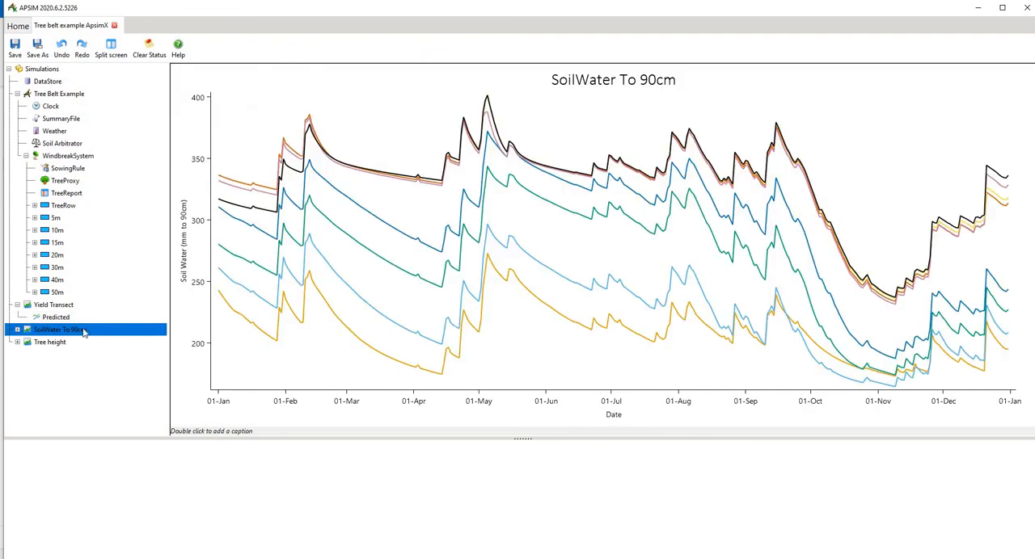
{"action": "mouse_move", "coordinate": [104, 334]}
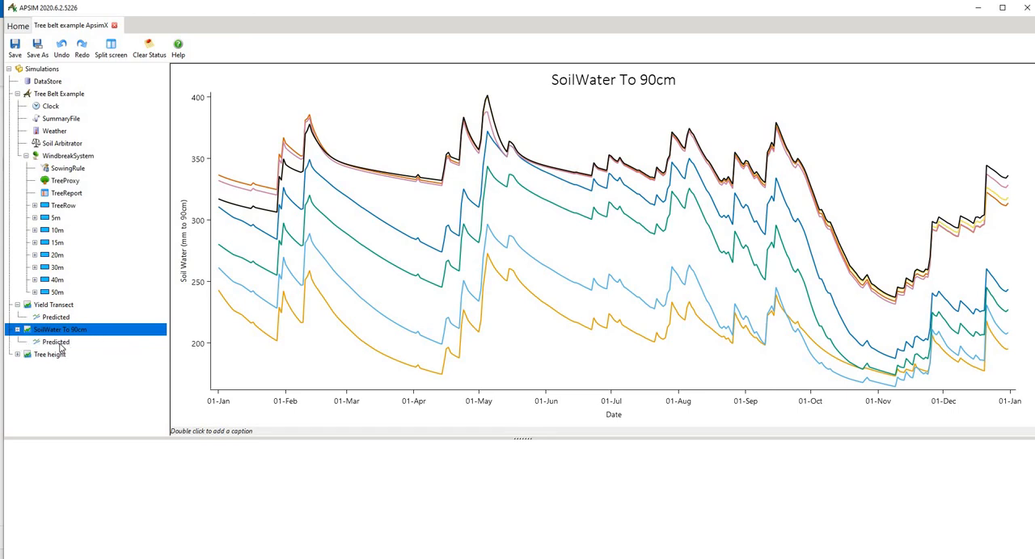
{"action": "left_click", "coordinate": [55, 341]}
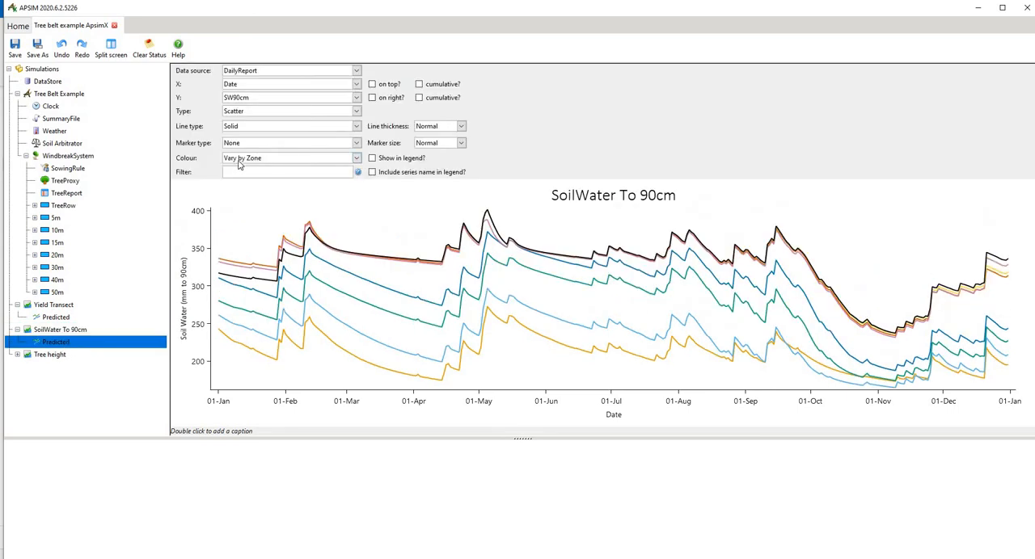
{"action": "left_click", "coordinate": [356, 159]}
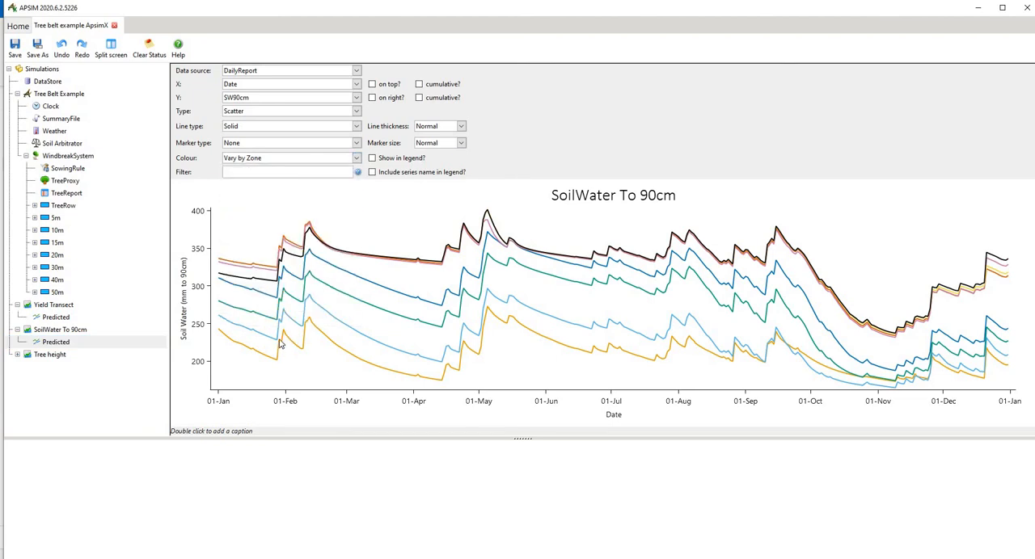
{"action": "mouse_move", "coordinate": [336, 352]}
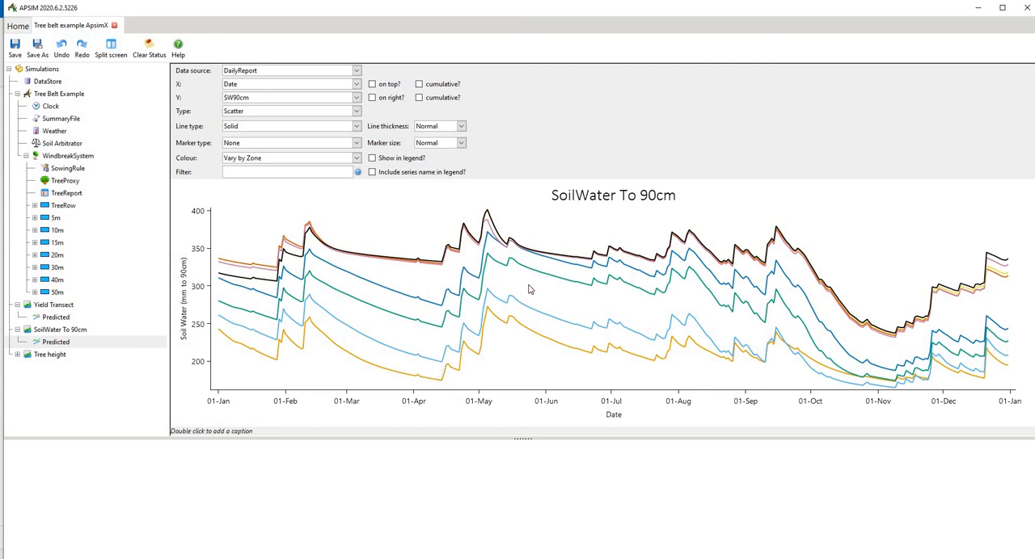
{"action": "mouse_move", "coordinate": [117, 330]}
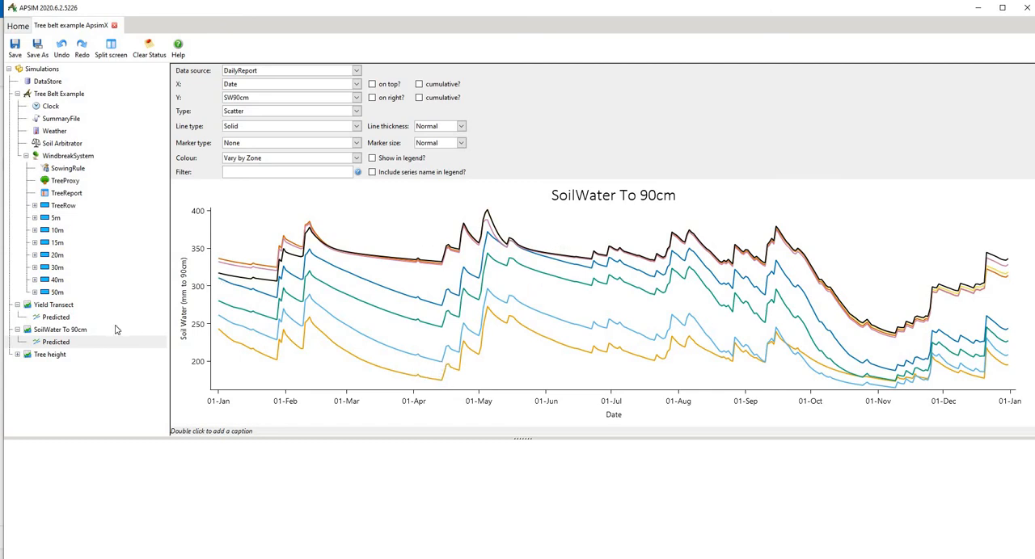
{"action": "mouse_move", "coordinate": [31, 362]}
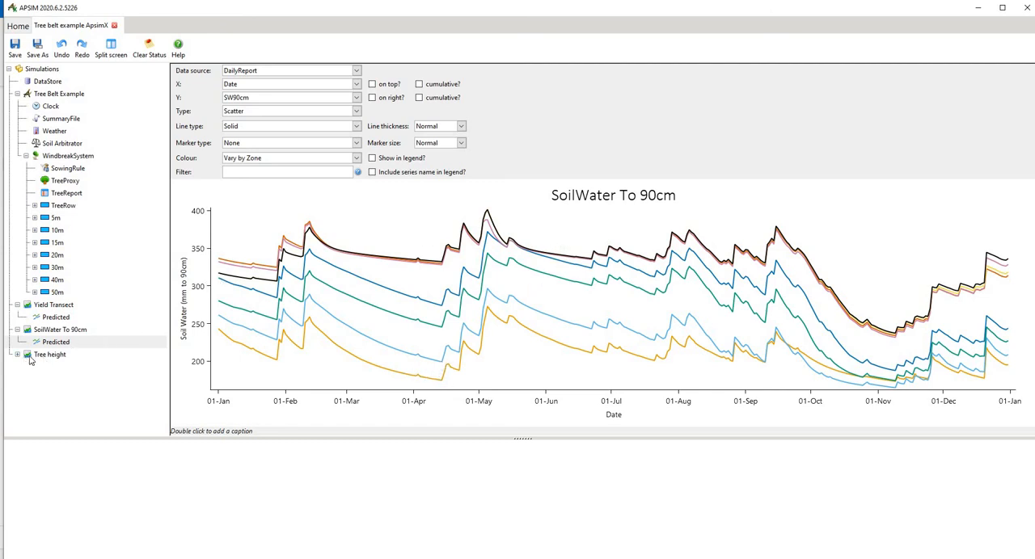
Show the Tree height graph's Predicted series and plot the first TreeProxy height value.
{"action": "left_click", "coordinate": [50, 354]}
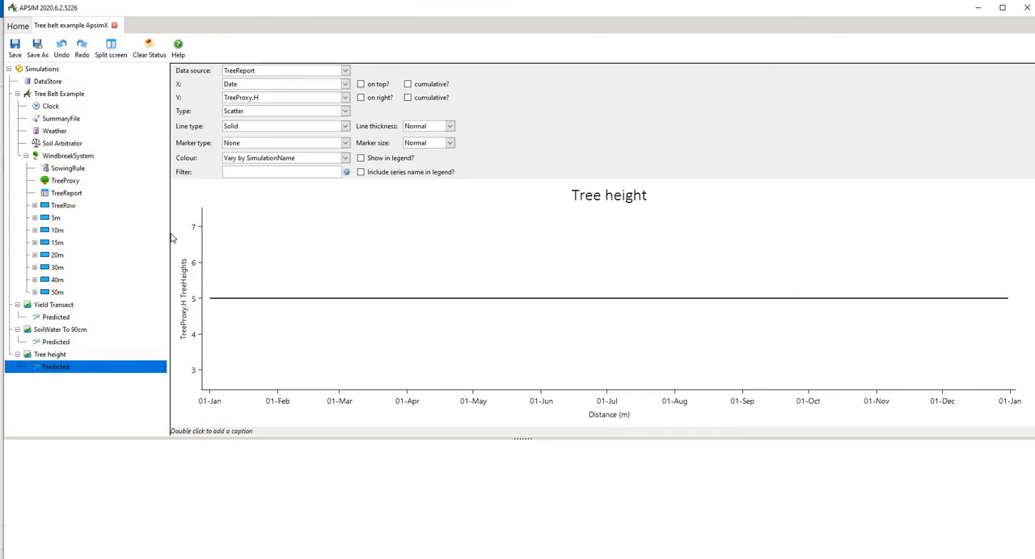
{"action": "left_click", "coordinate": [346, 71]}
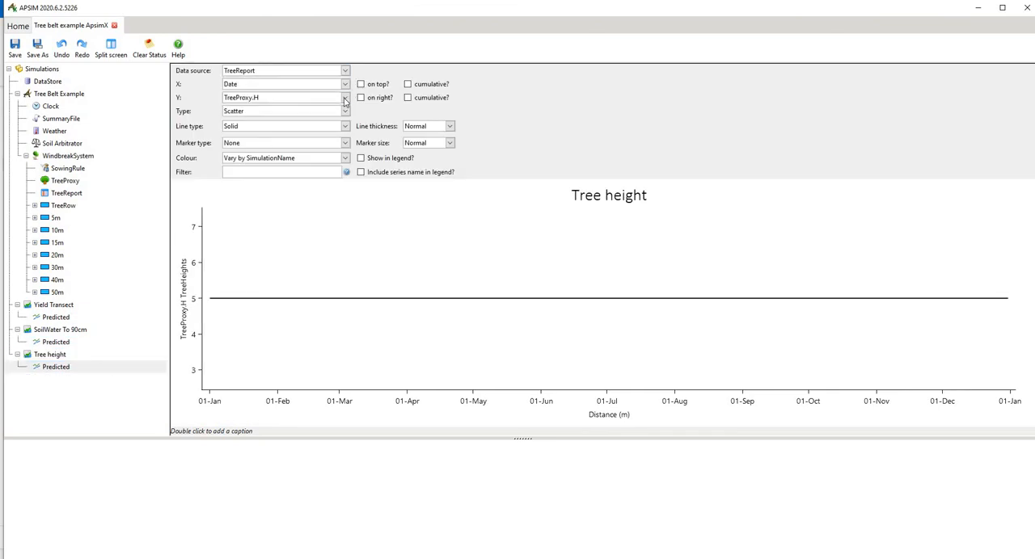
{"action": "left_click", "coordinate": [346, 97]}
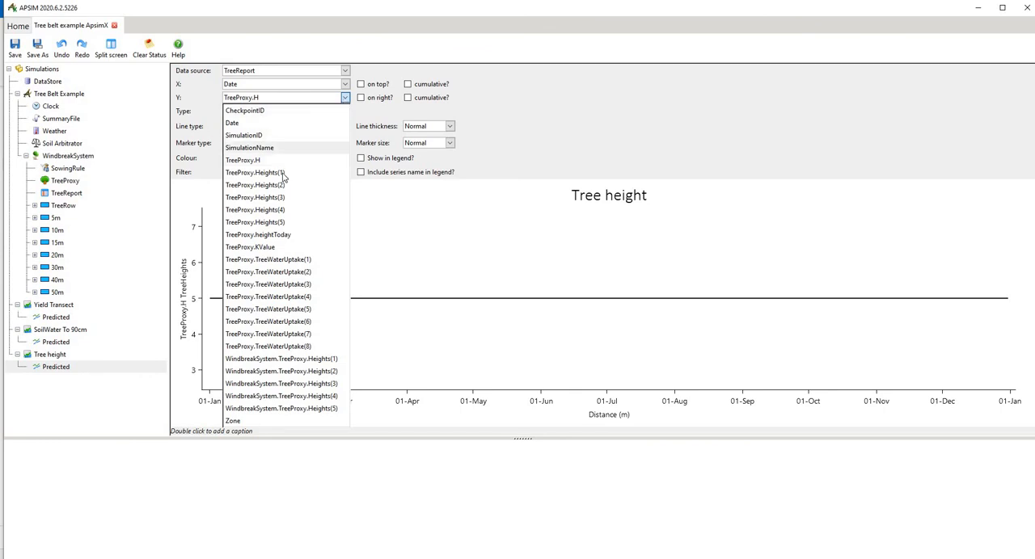
{"action": "left_click", "coordinate": [256, 173]}
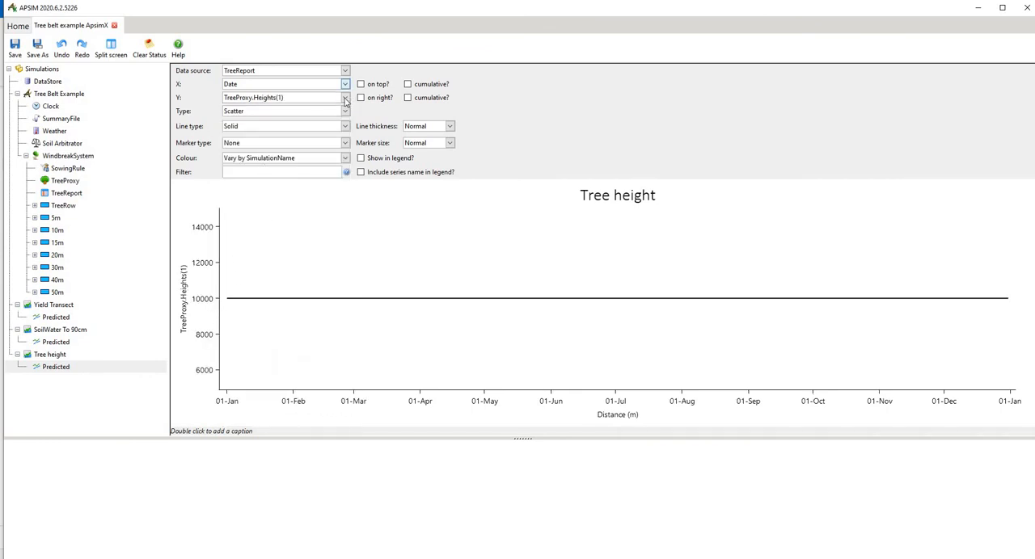
Switch the Y variable to TreeProxy.heightToday so tree height is plotted over the year.
{"action": "left_click", "coordinate": [346, 97]}
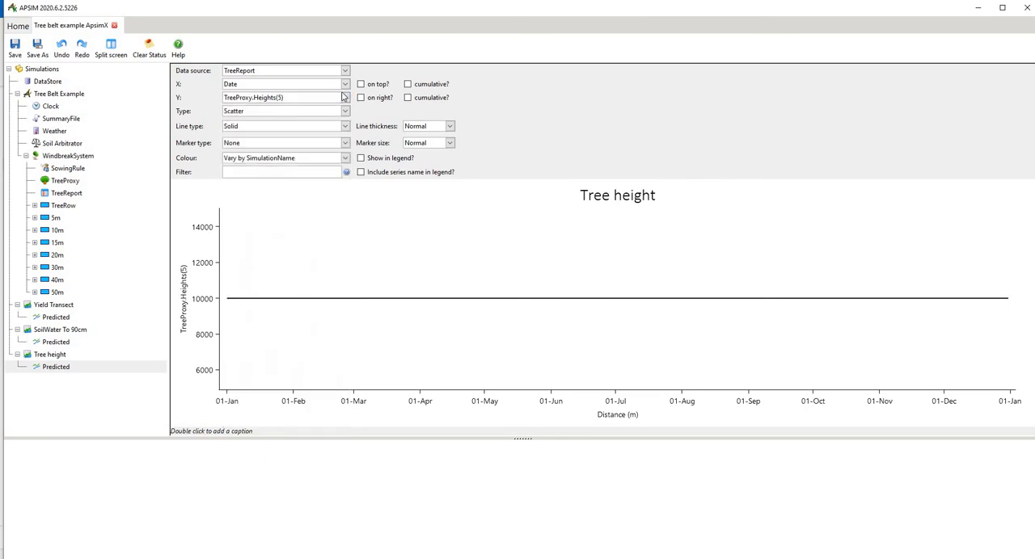
{"action": "left_click", "coordinate": [346, 97]}
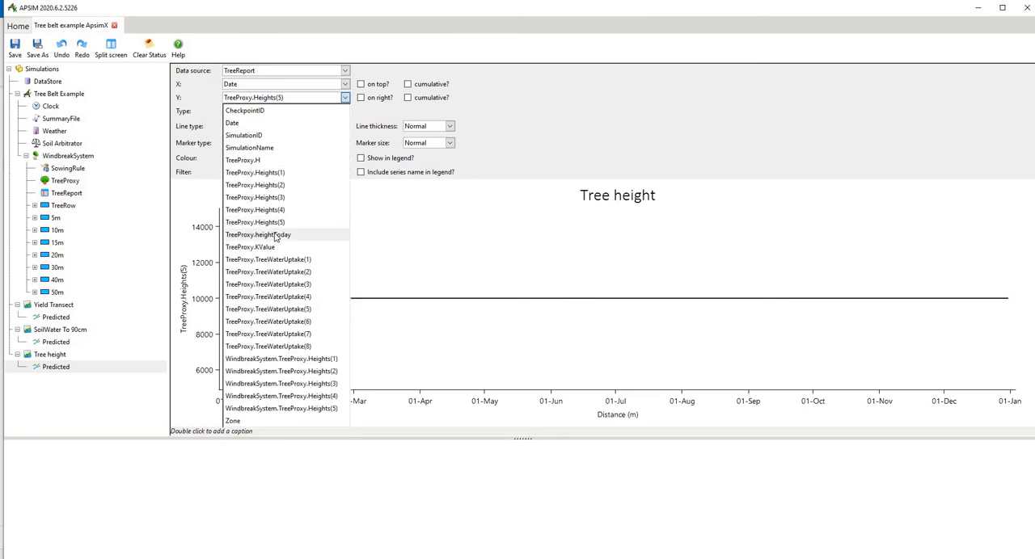
{"action": "left_click", "coordinate": [257, 235]}
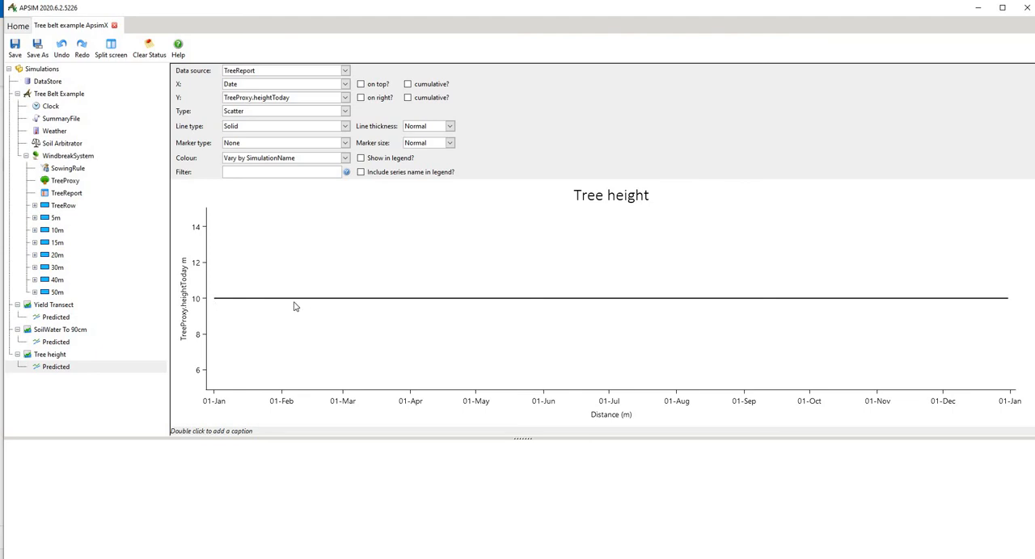
{"action": "mouse_move", "coordinate": [299, 132]}
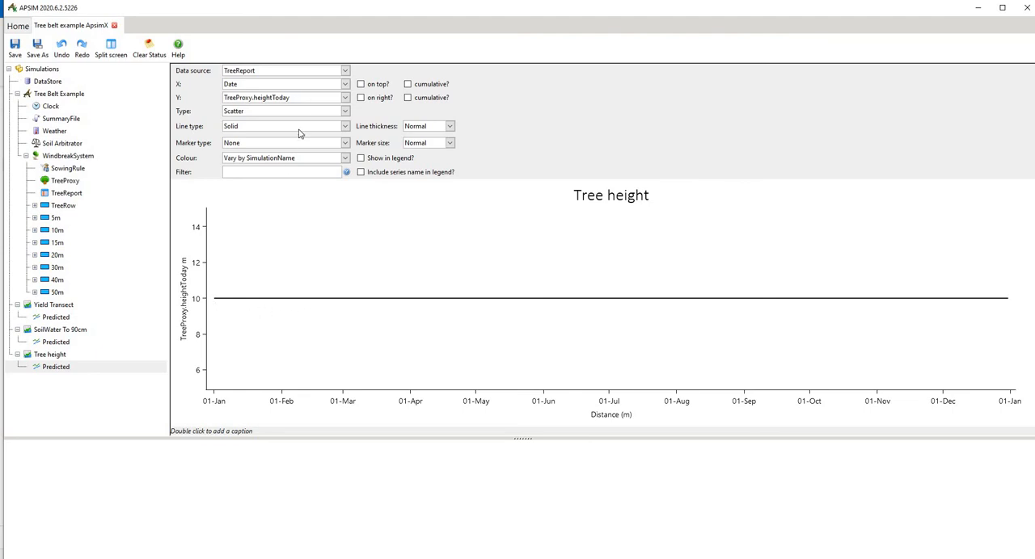
{"action": "mouse_move", "coordinate": [194, 274]}
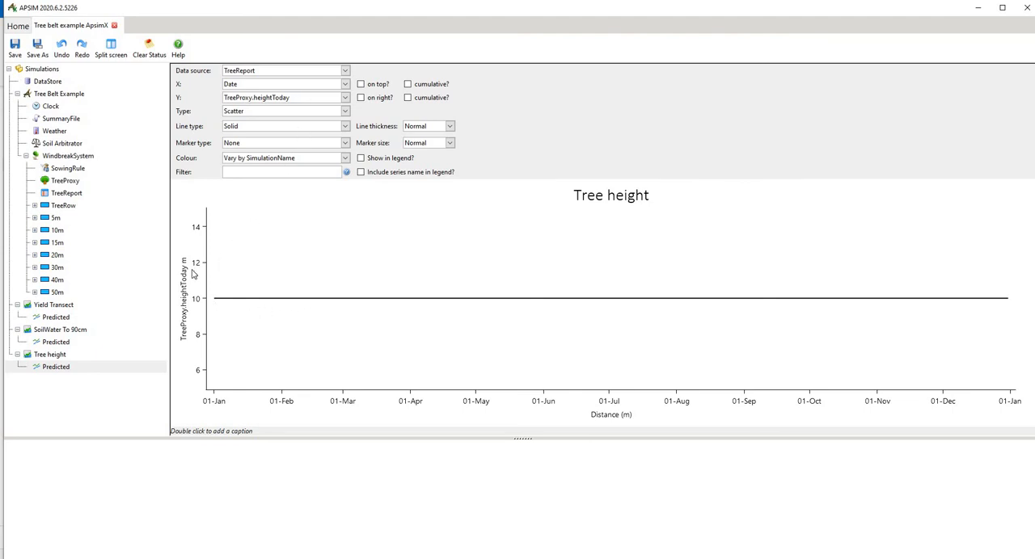